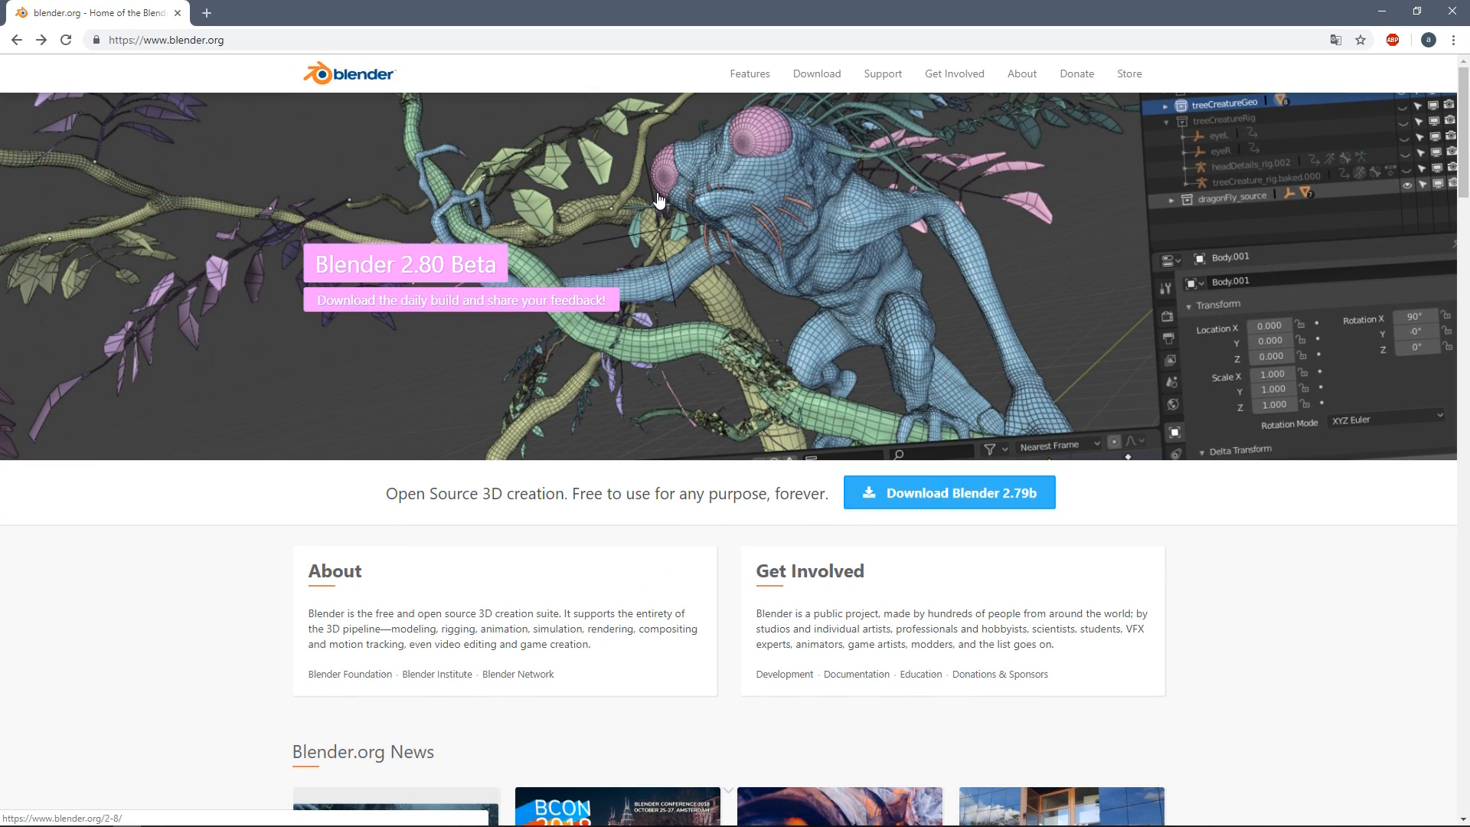
mouse_move(267, 109)
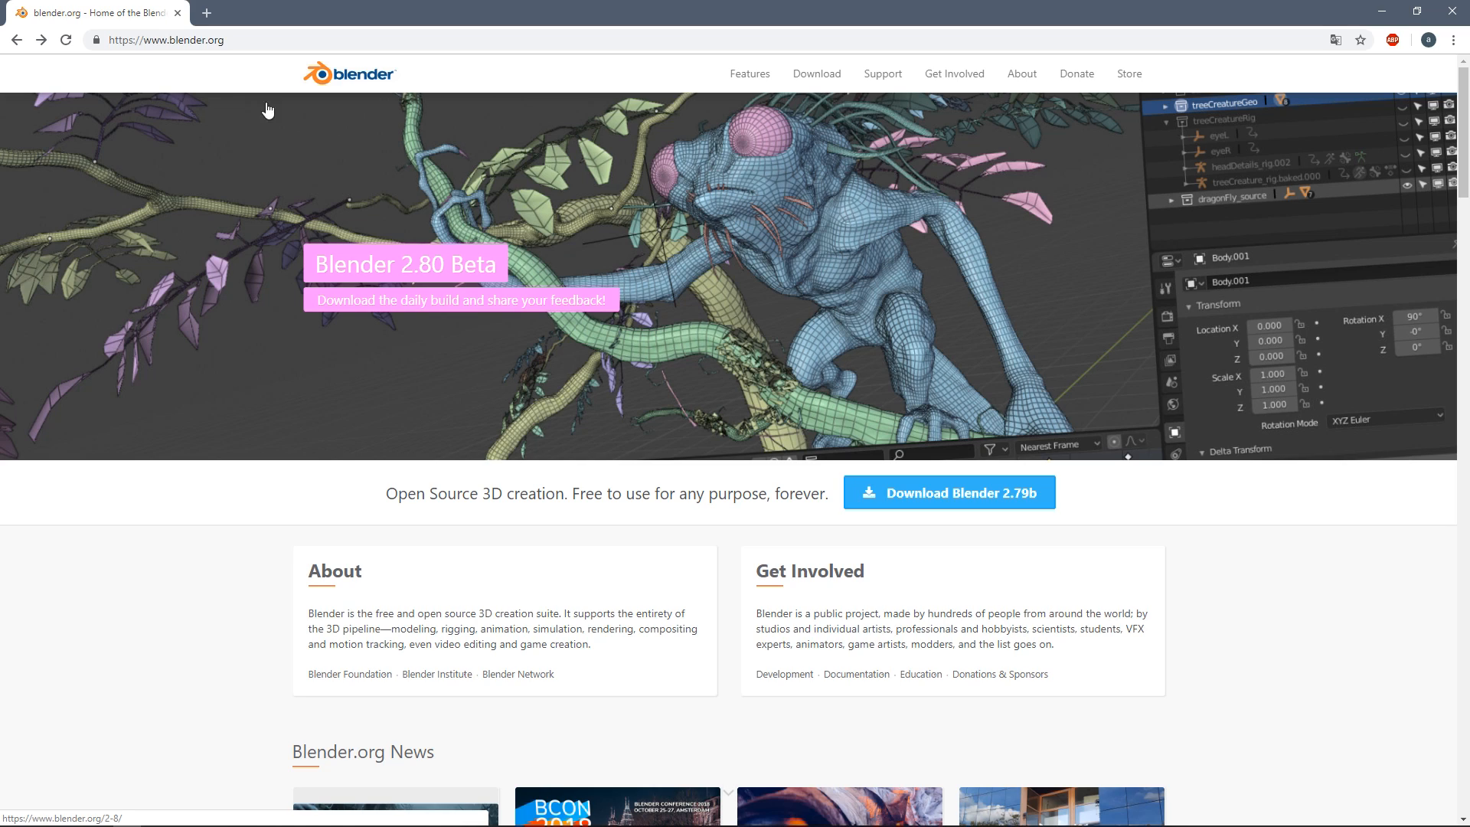
mouse_move(491, 279)
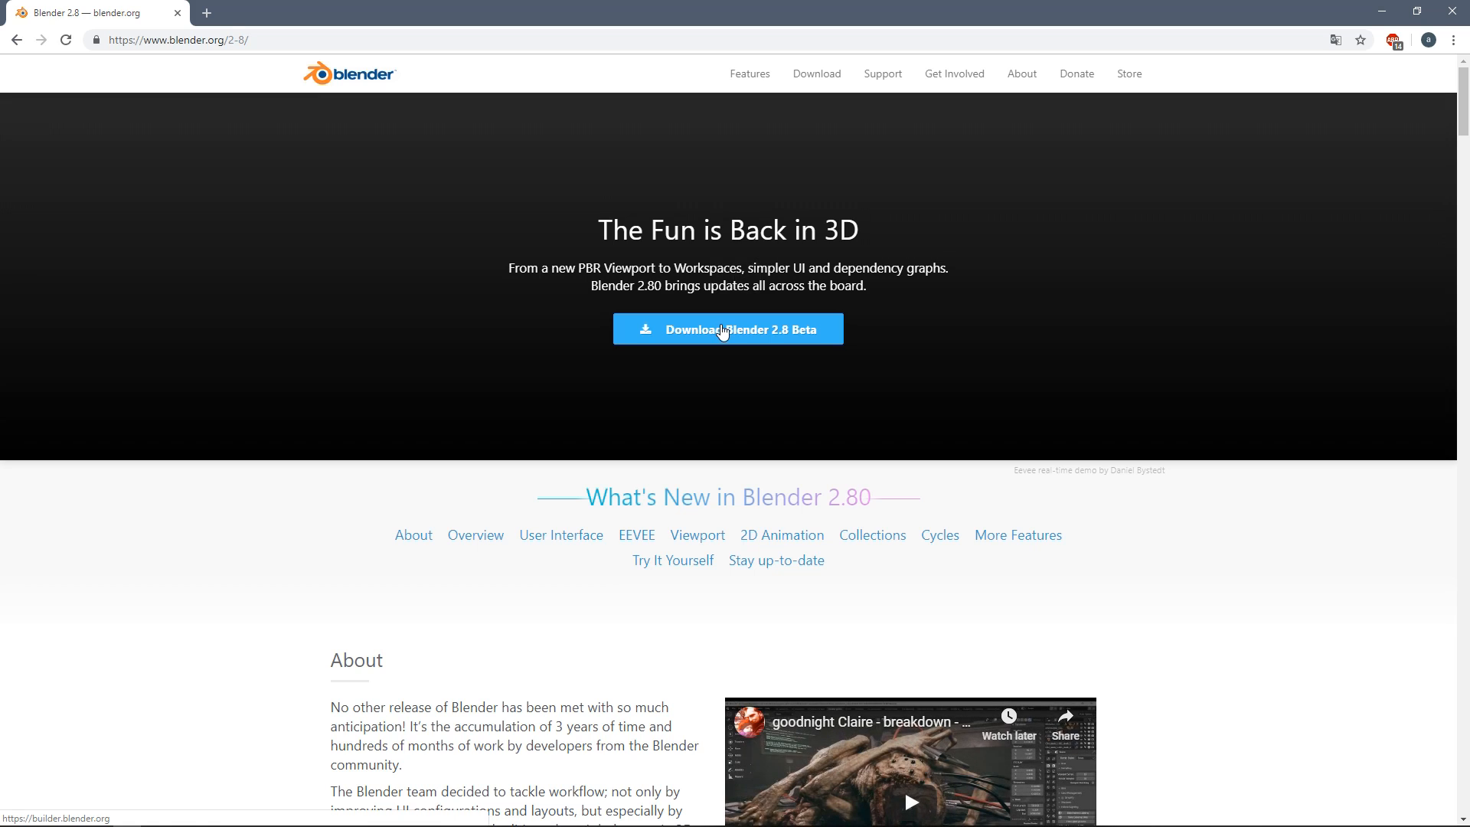
- Reach the Blender 2.8 Beta builds page, glance at macOS builds, and return to Windows builds
left_click(728, 329)
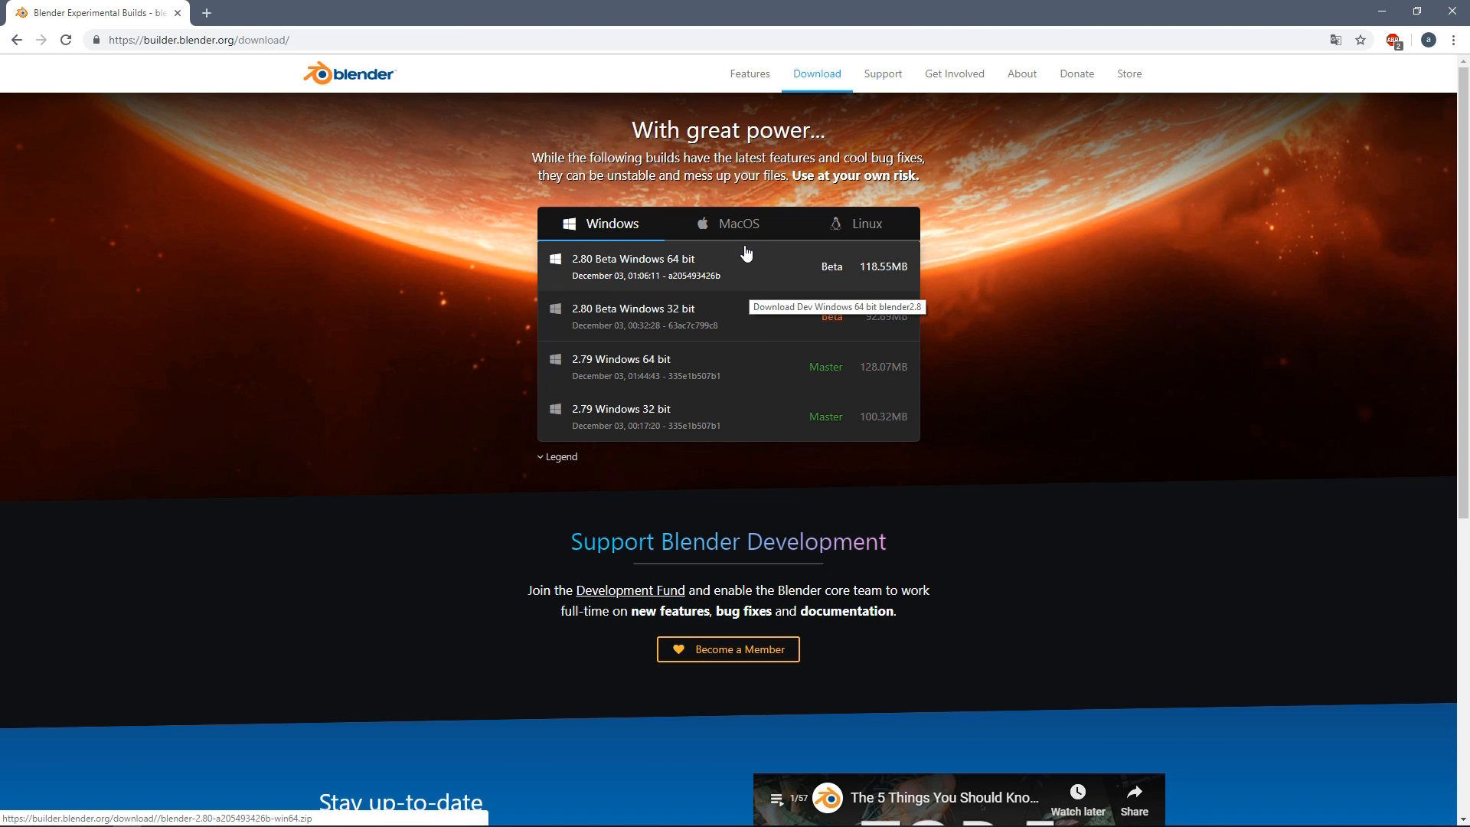
left_click(738, 223)
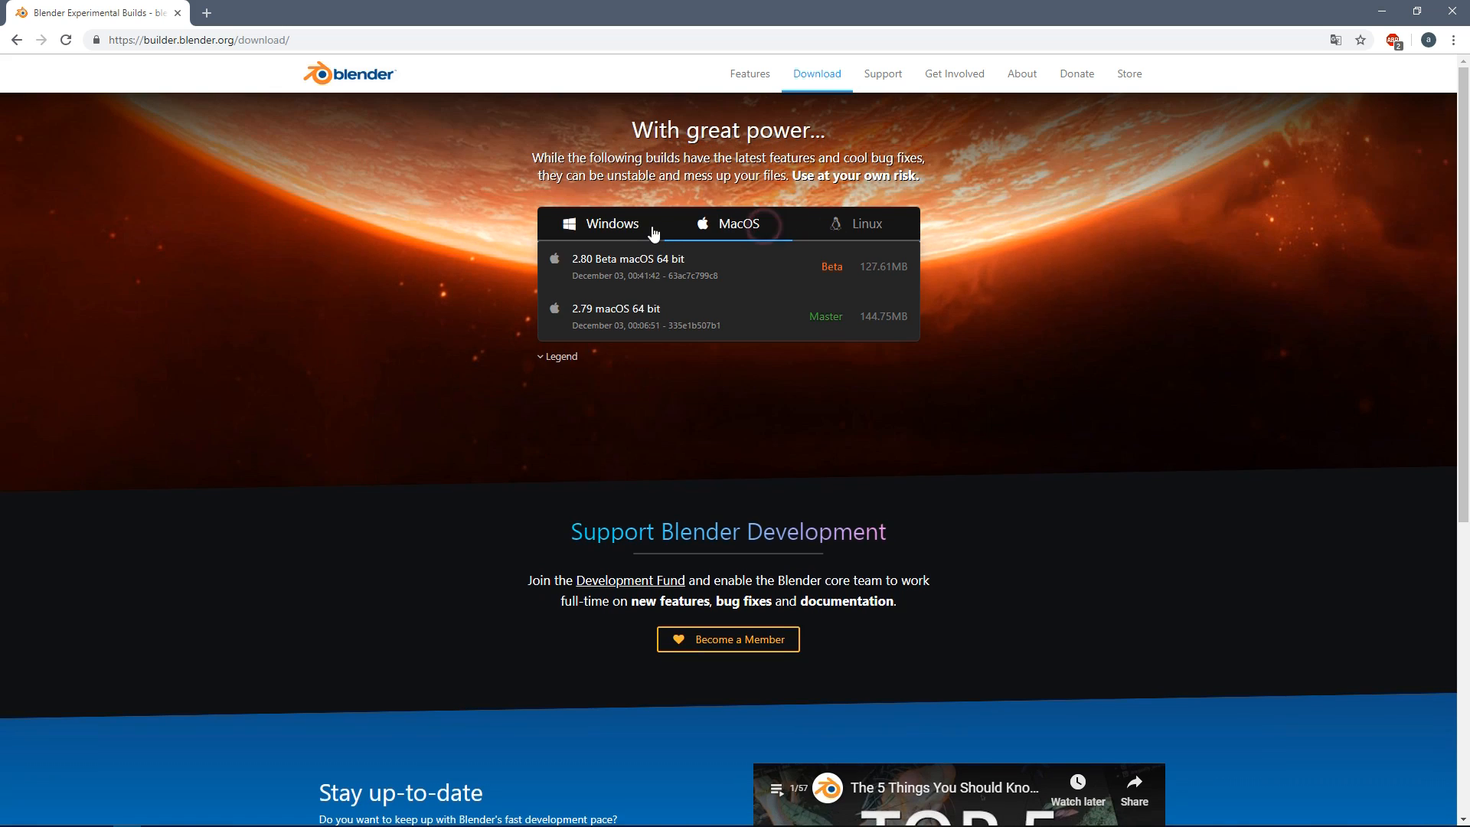
left_click(613, 223)
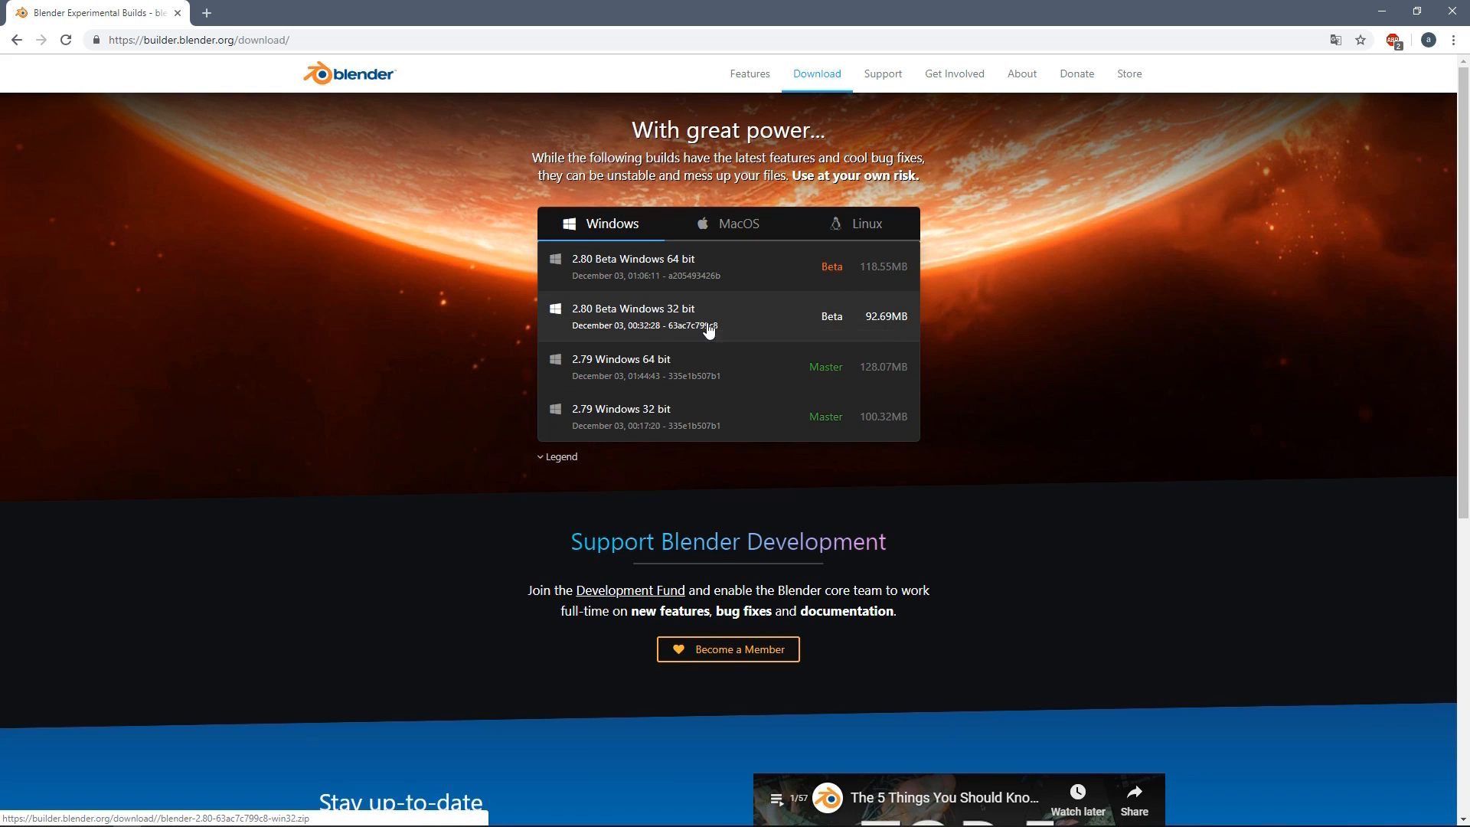
mouse_move(534, 121)
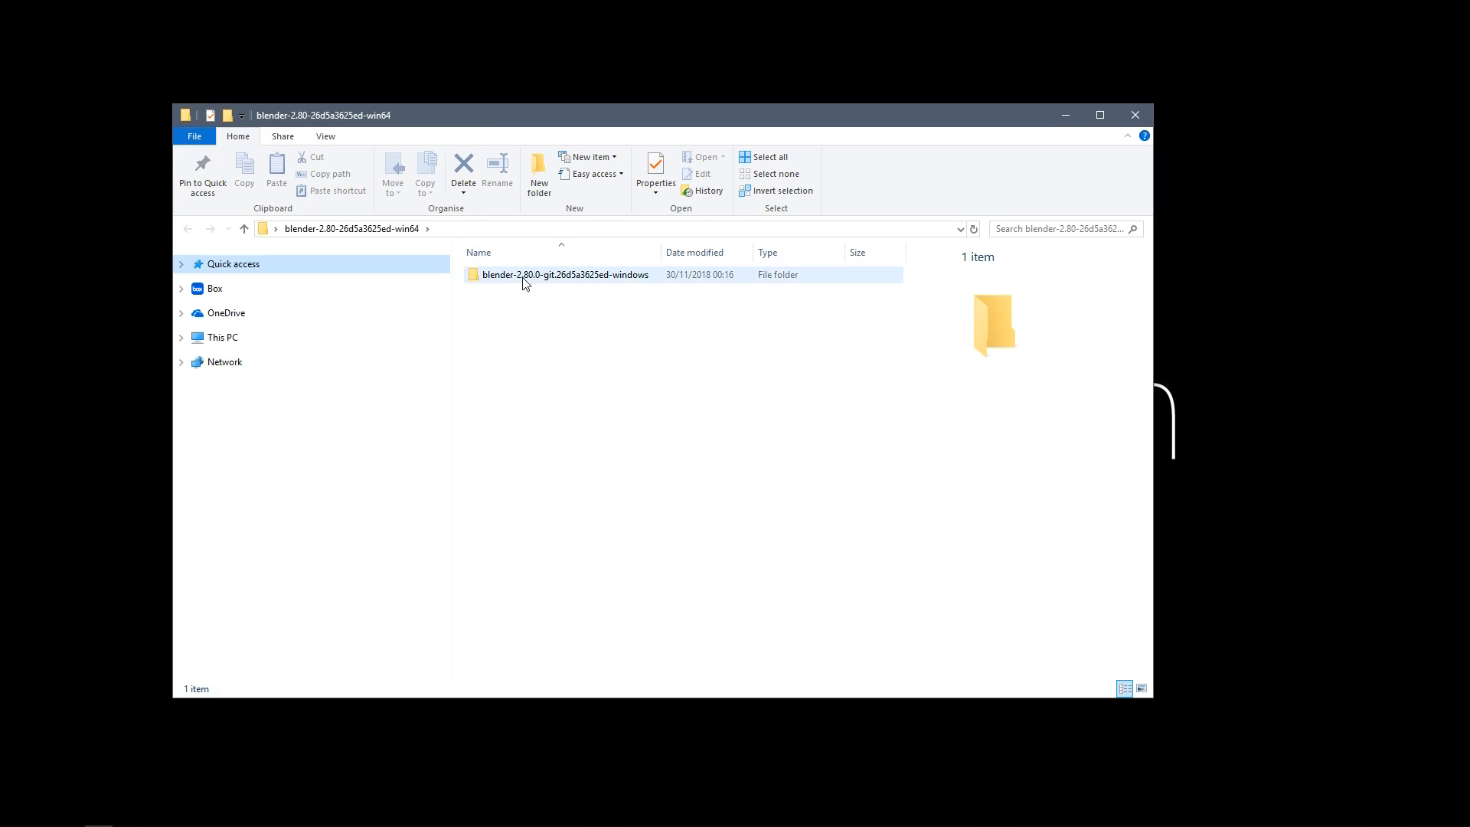
- Launch blender.exe from inside the extracted blender-2.80 folder
double_click(565, 274)
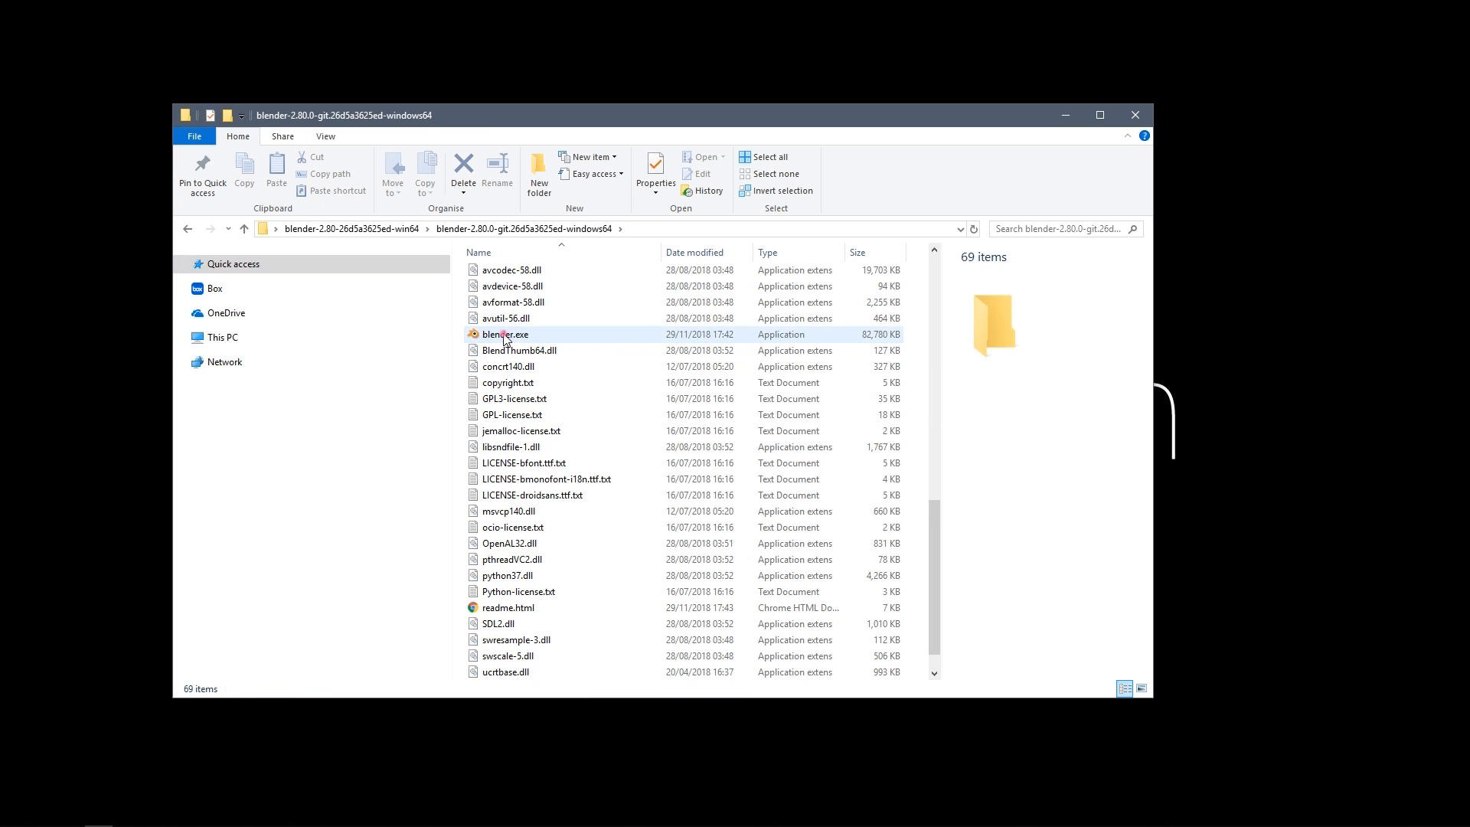
left_click(505, 333)
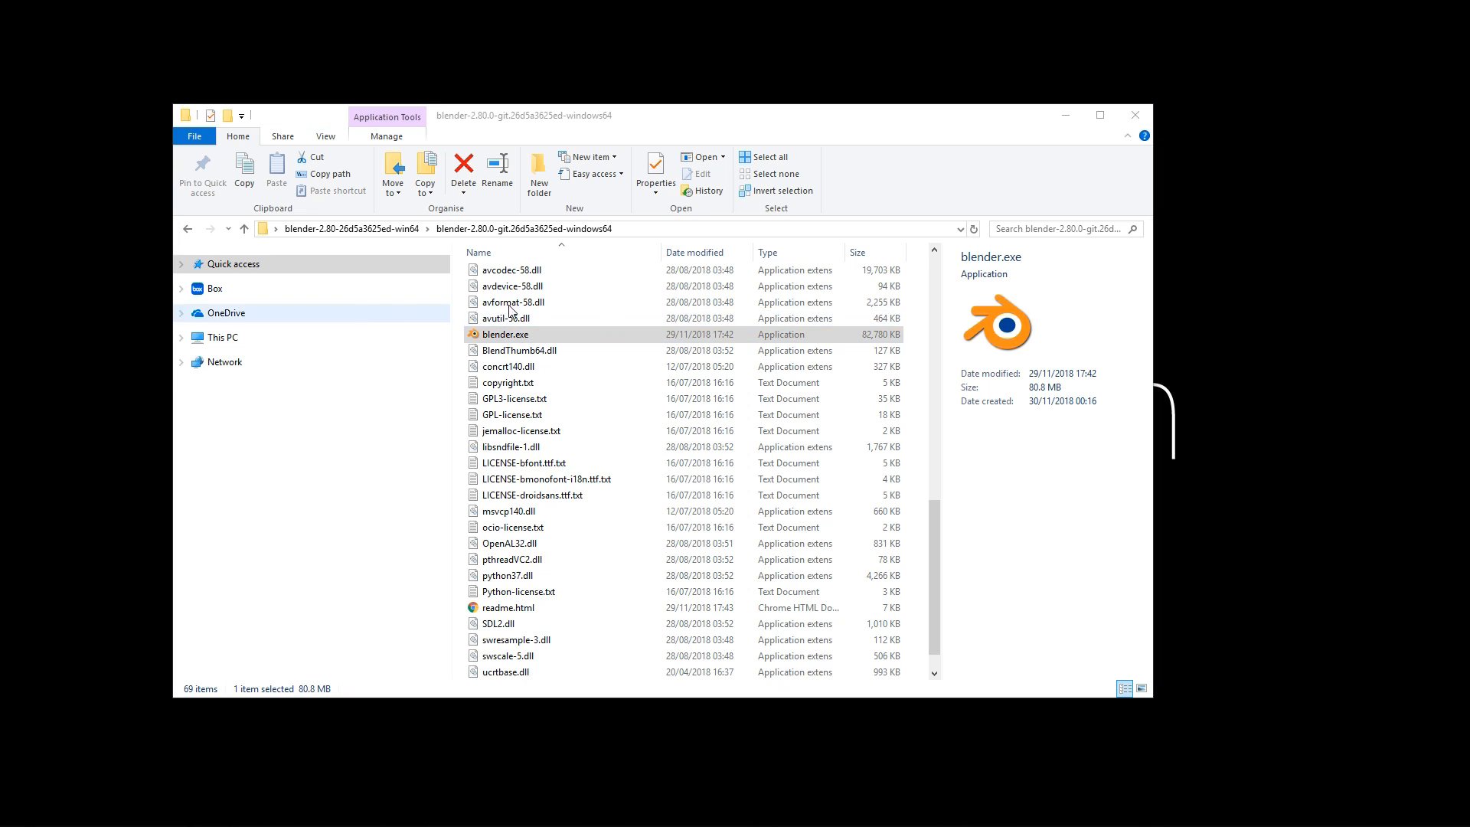
double_click(504, 334)
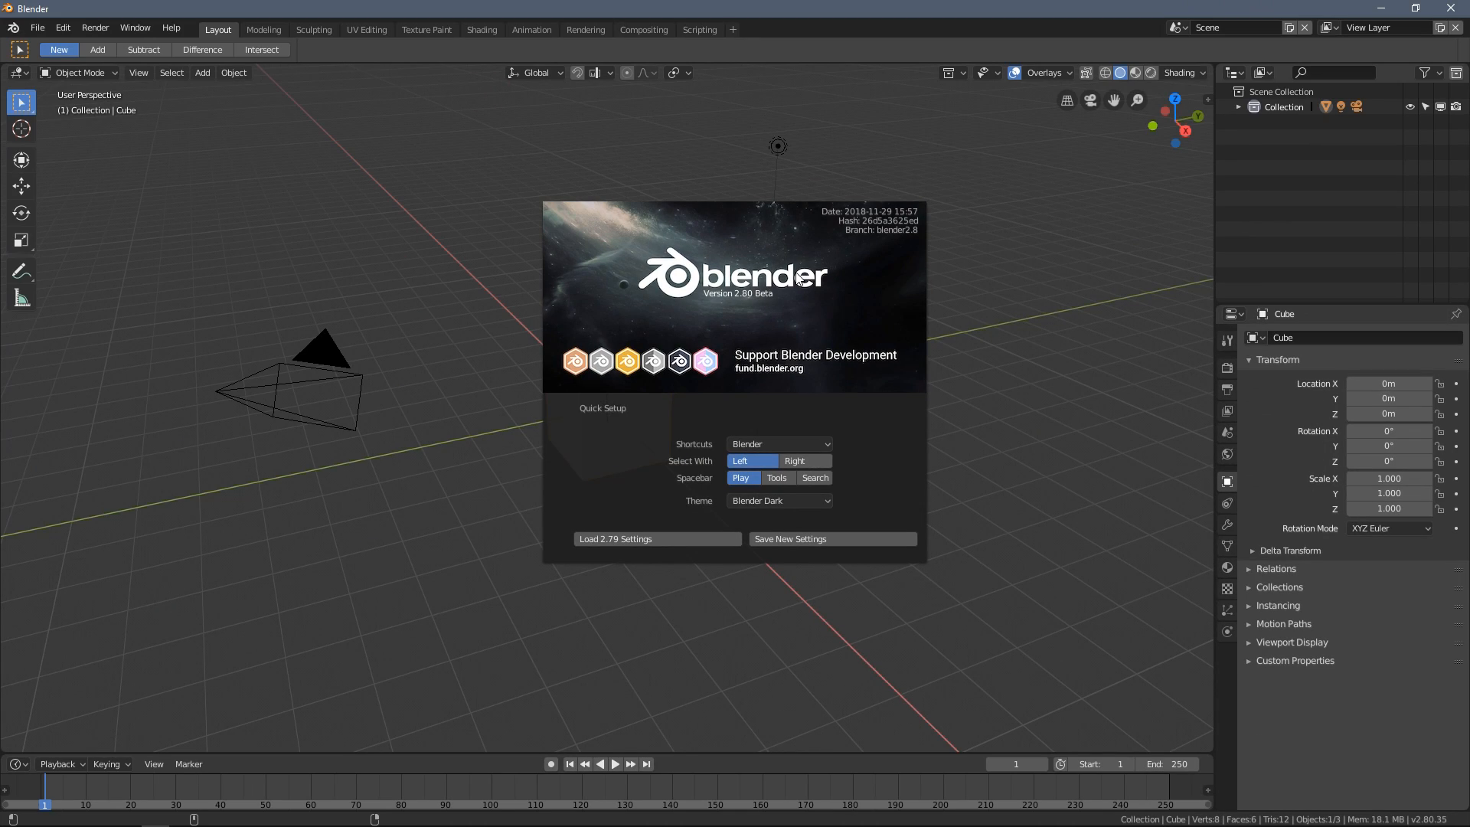
mouse_move(851, 460)
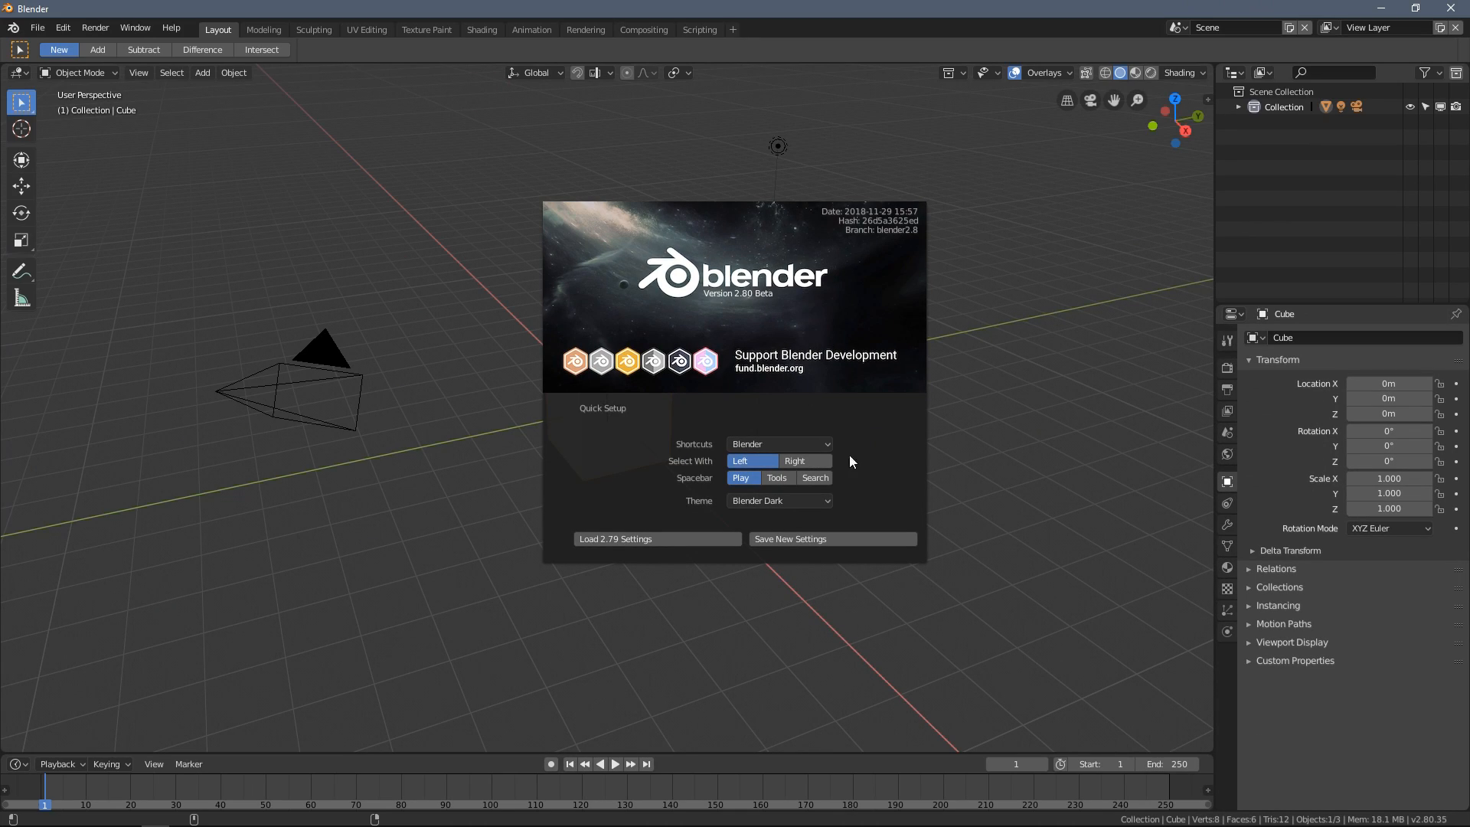
mouse_move(700, 523)
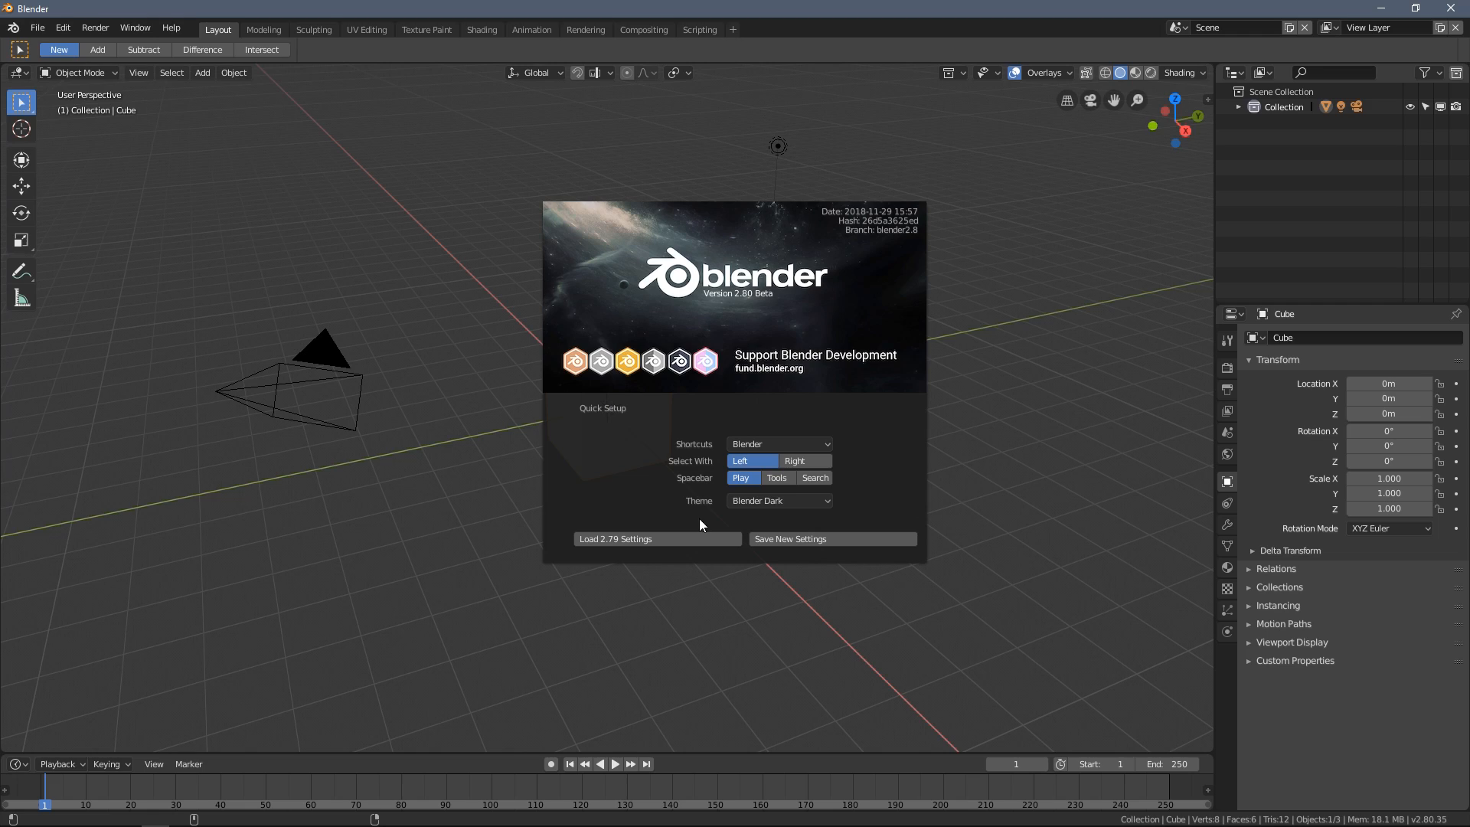
mouse_move(675, 401)
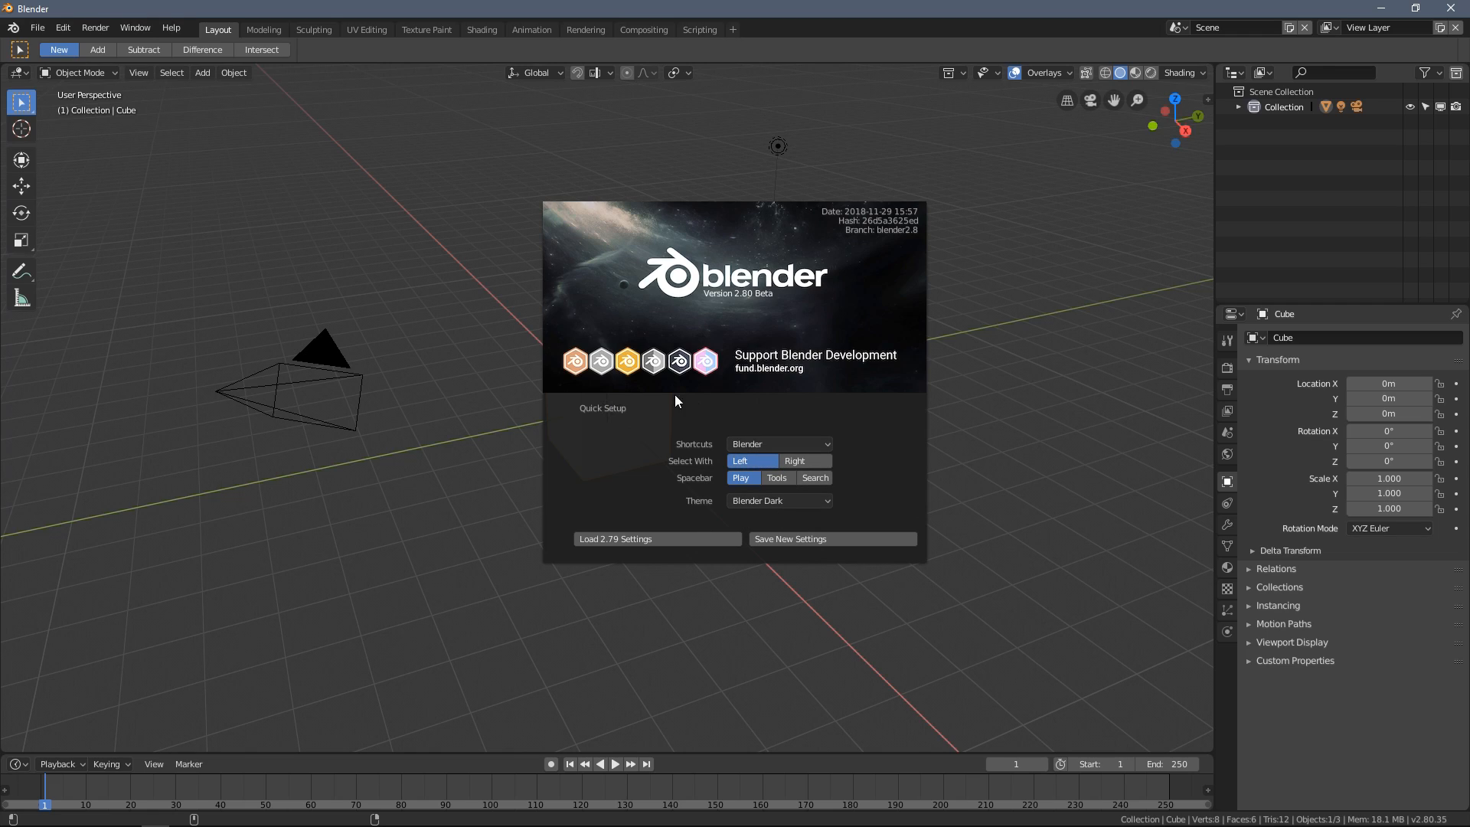
mouse_move(638, 398)
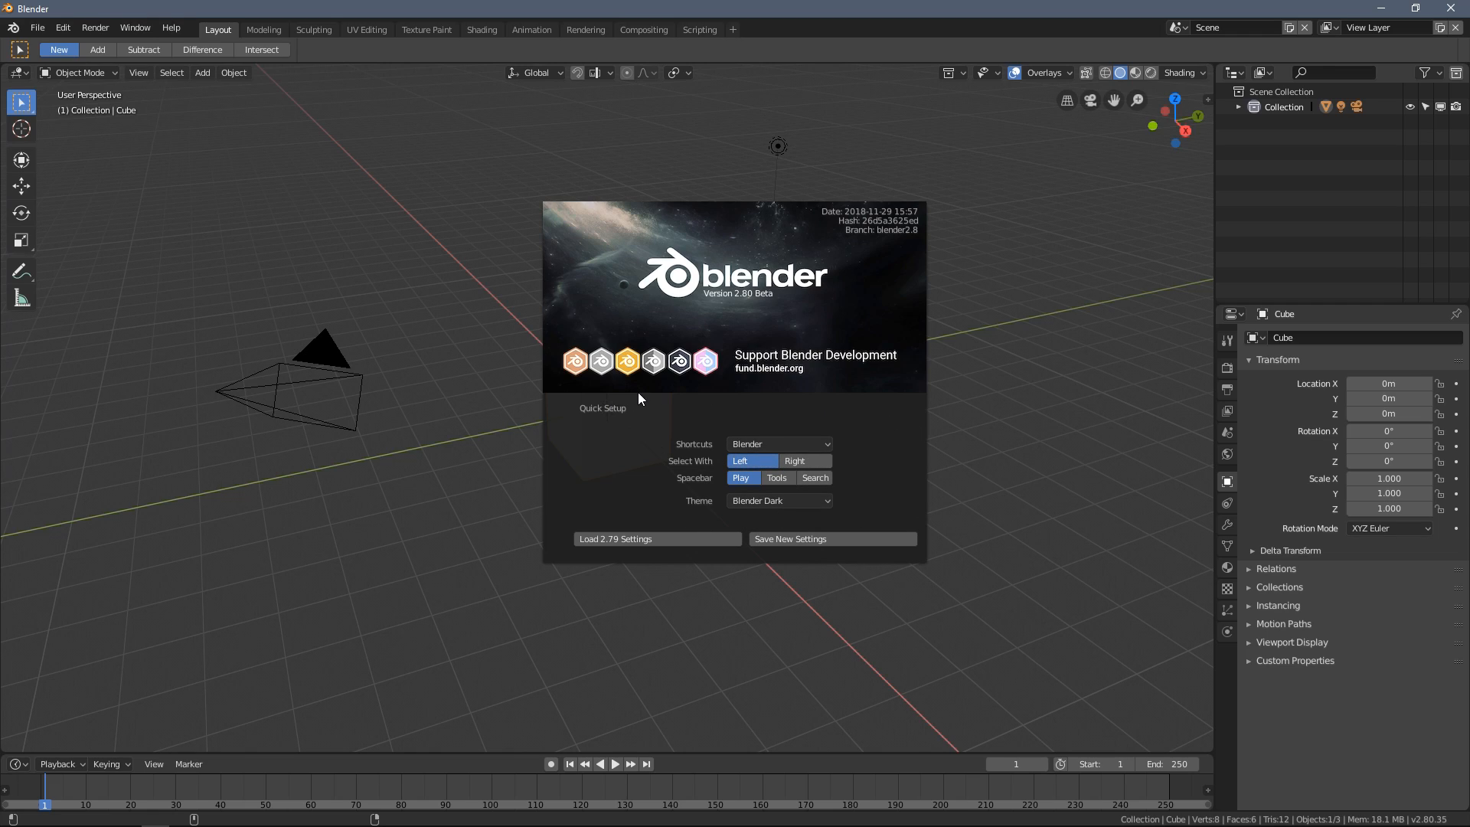
mouse_move(1022, 492)
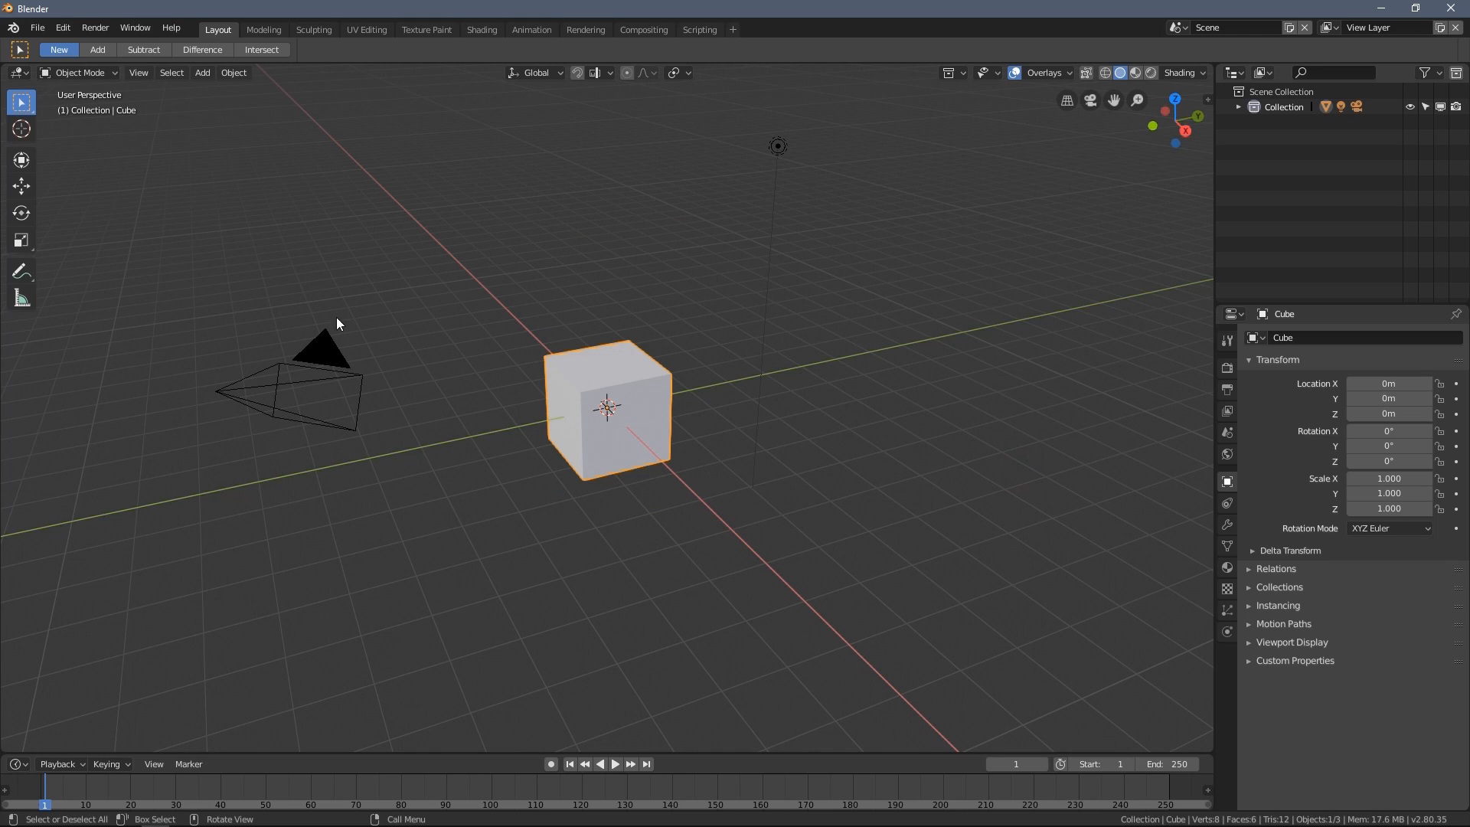
mouse_move(955, 162)
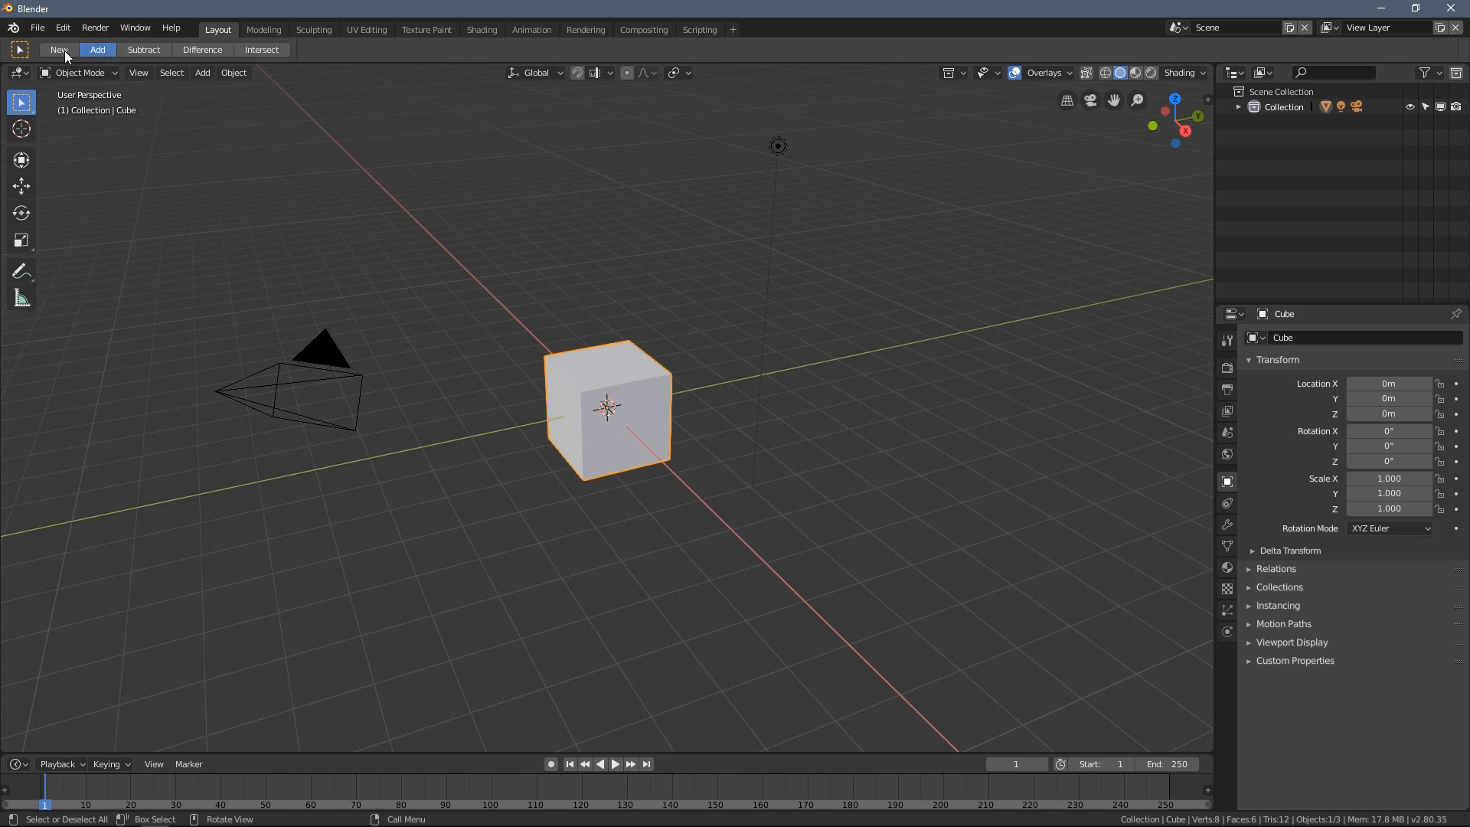
- Show the Scene render settings with the Eevee engine in the Properties editor
left_click(1227, 367)
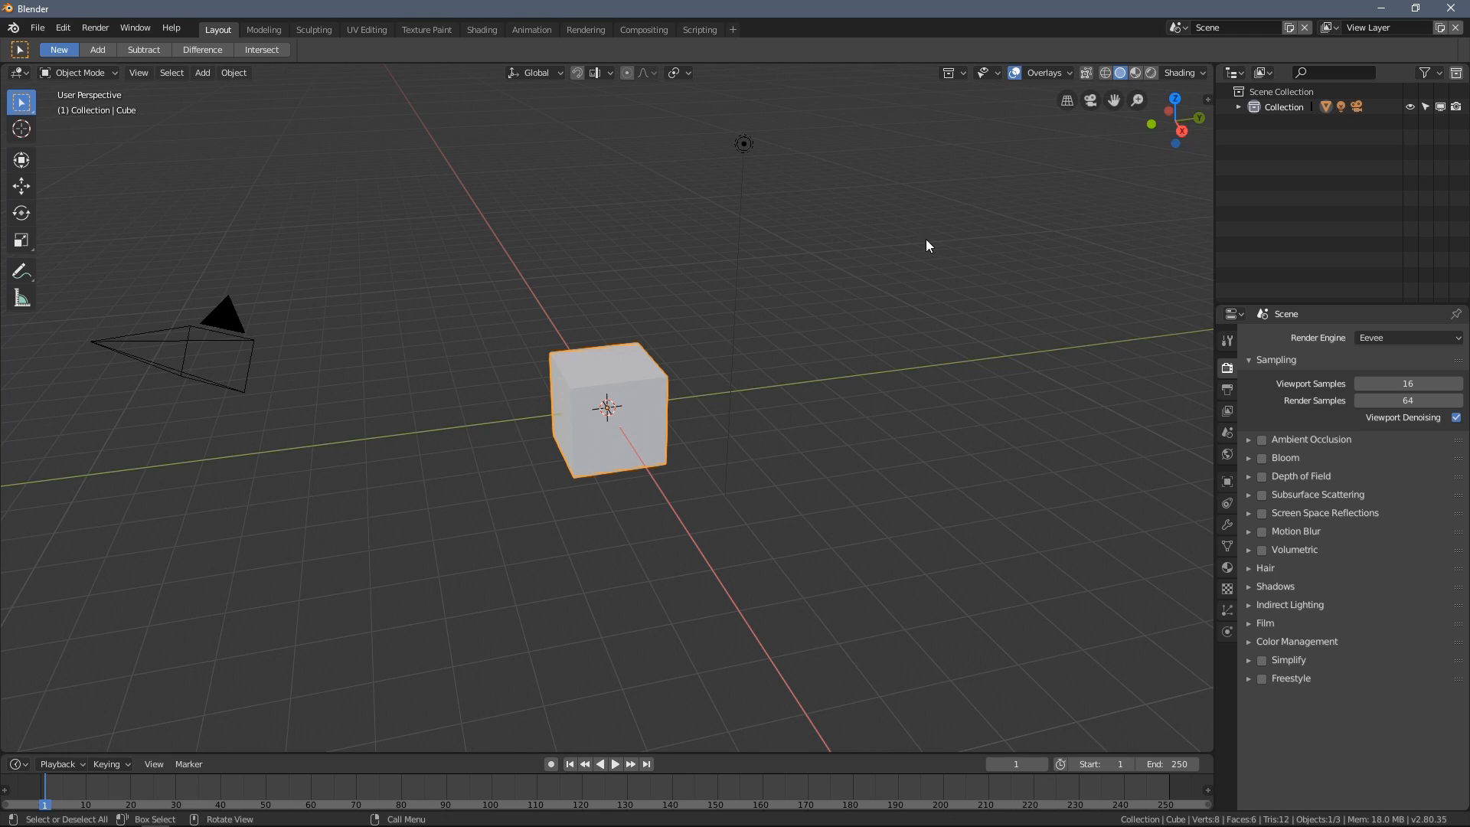
mouse_move(579, 266)
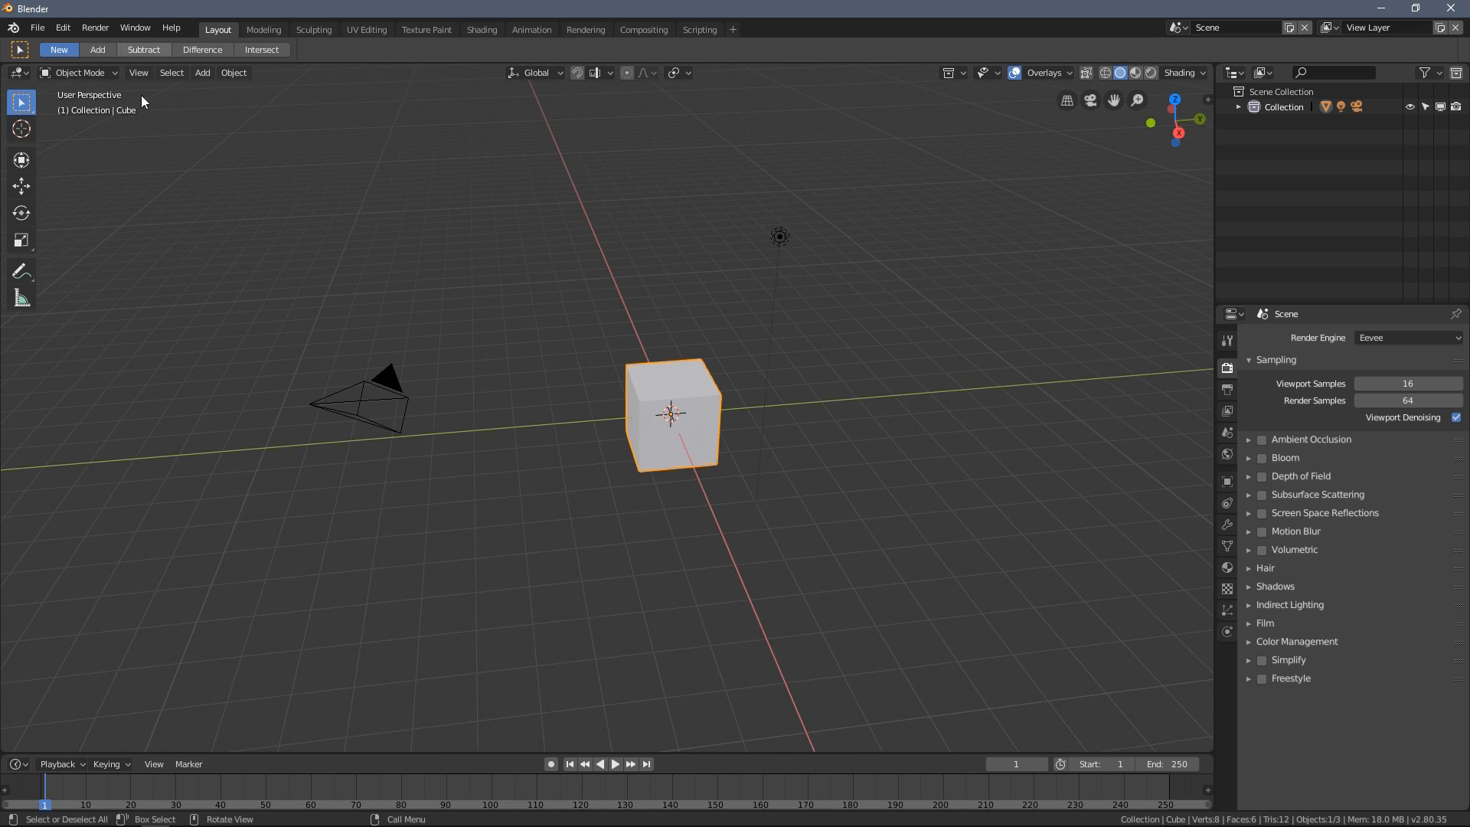
mouse_move(500, 53)
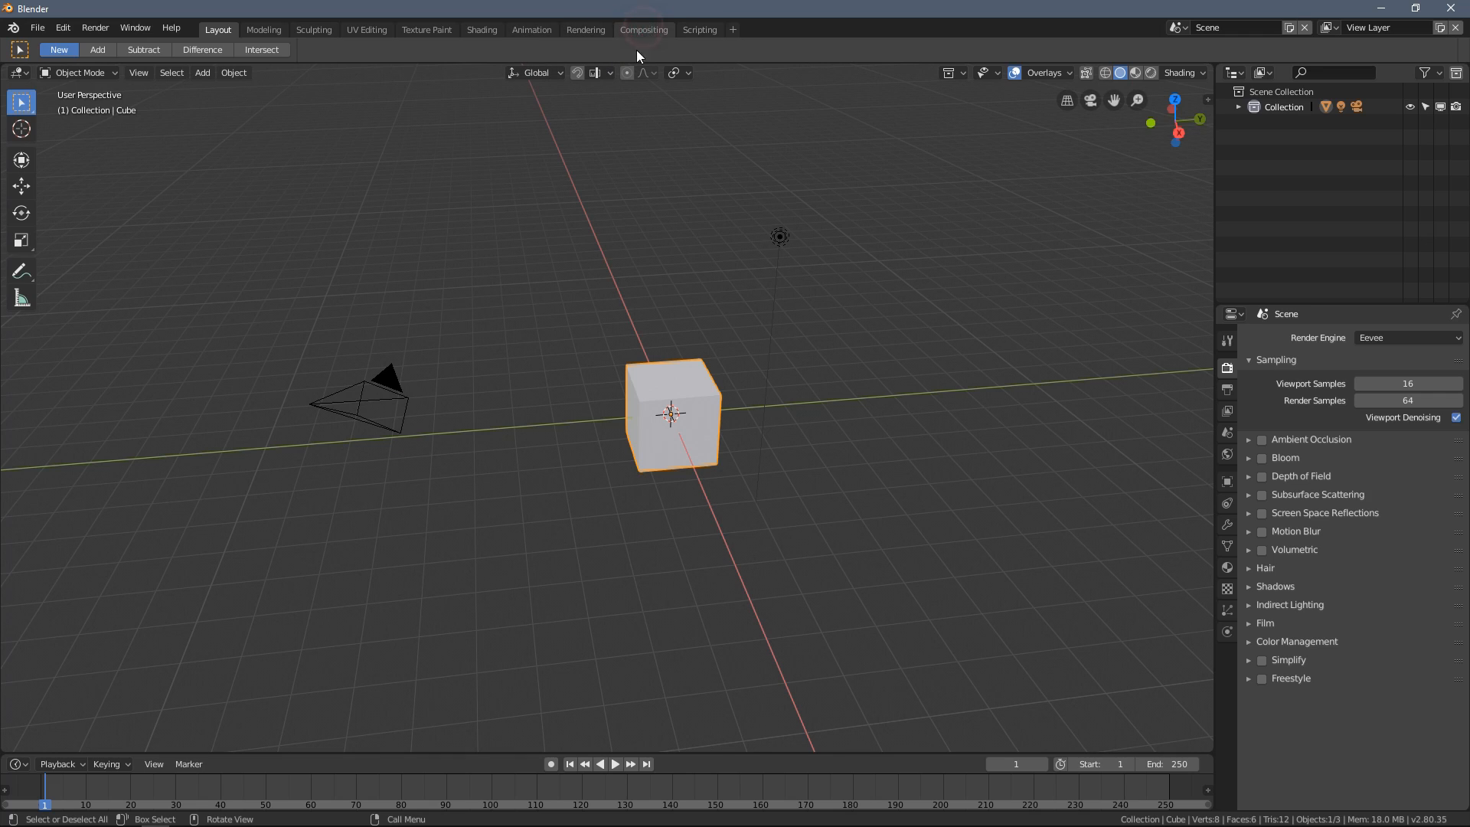
left_click(643, 29)
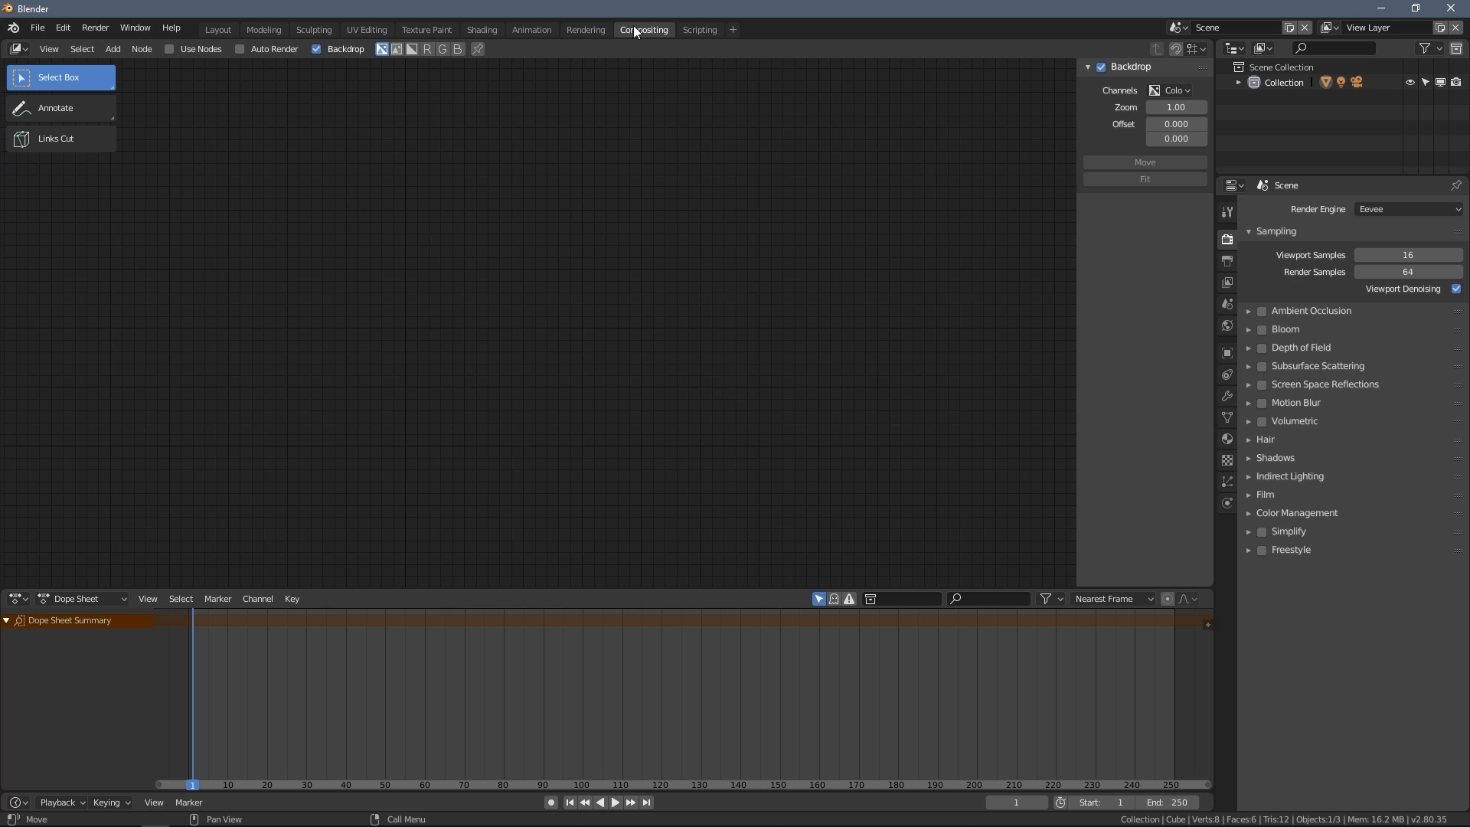
left_click(698, 29)
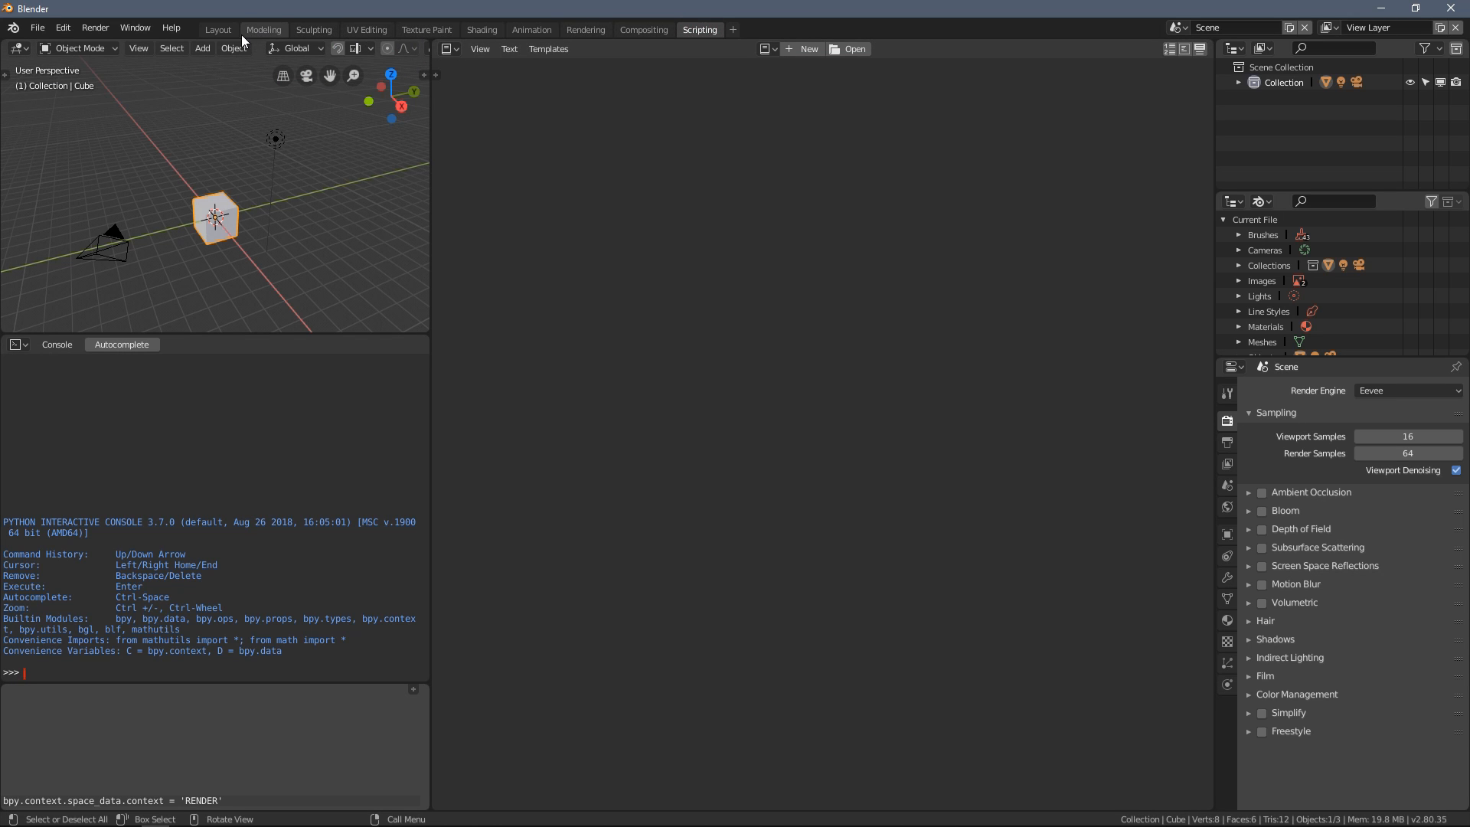
left_click(217, 29)
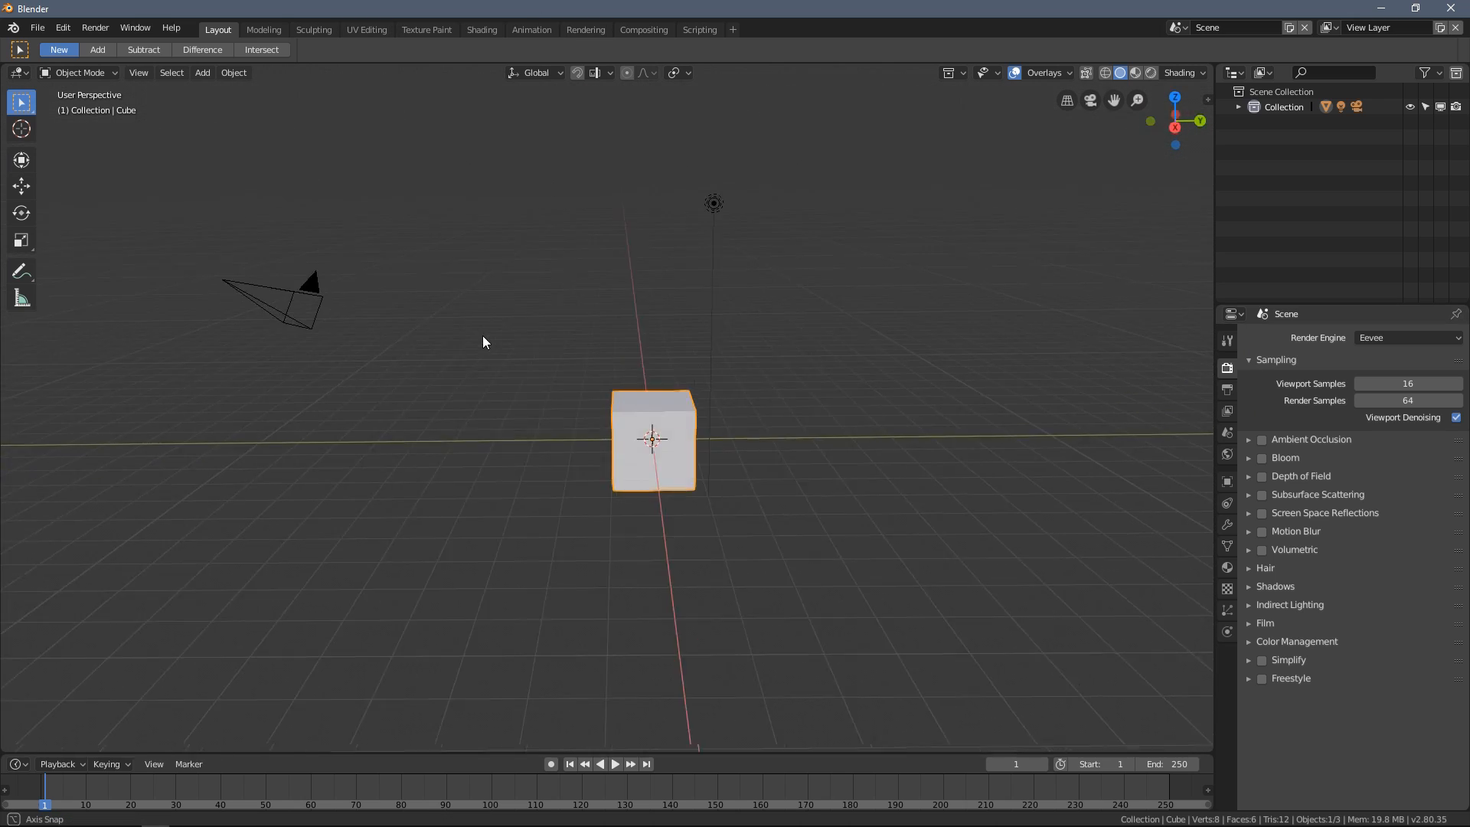
left_click_drag(483, 342, 509, 354)
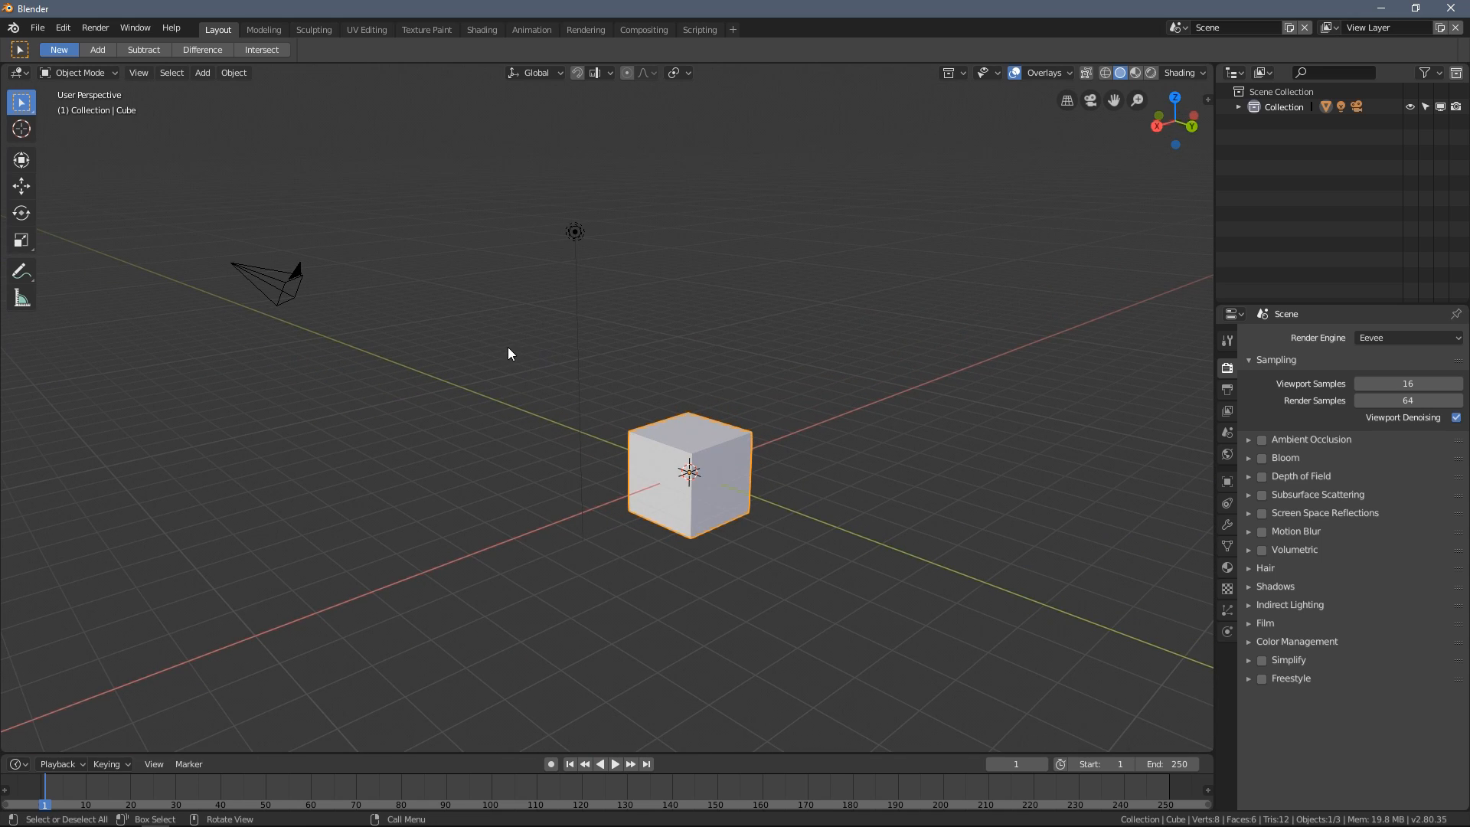
left_click(263, 29)
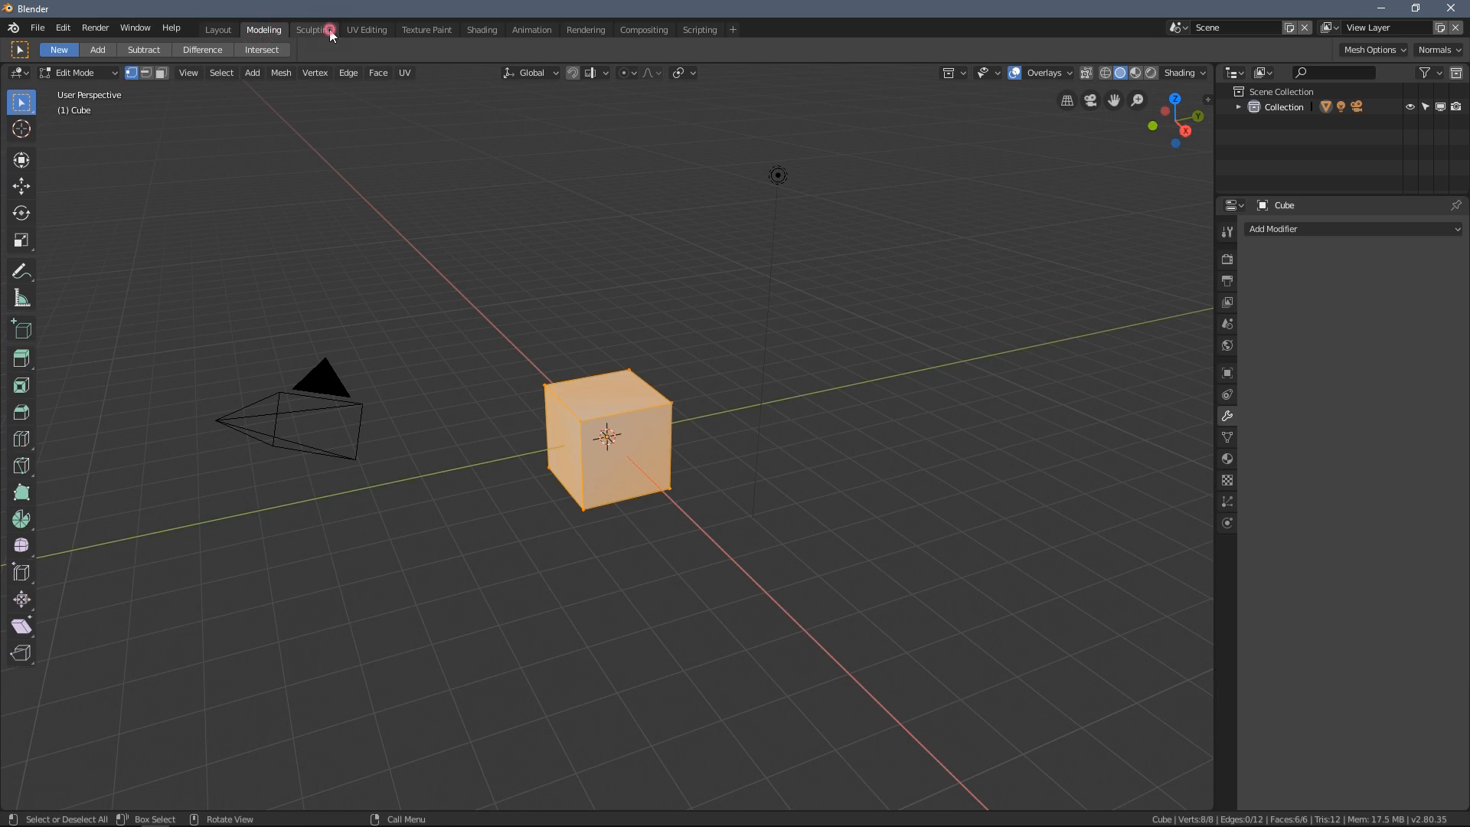
left_click(314, 29)
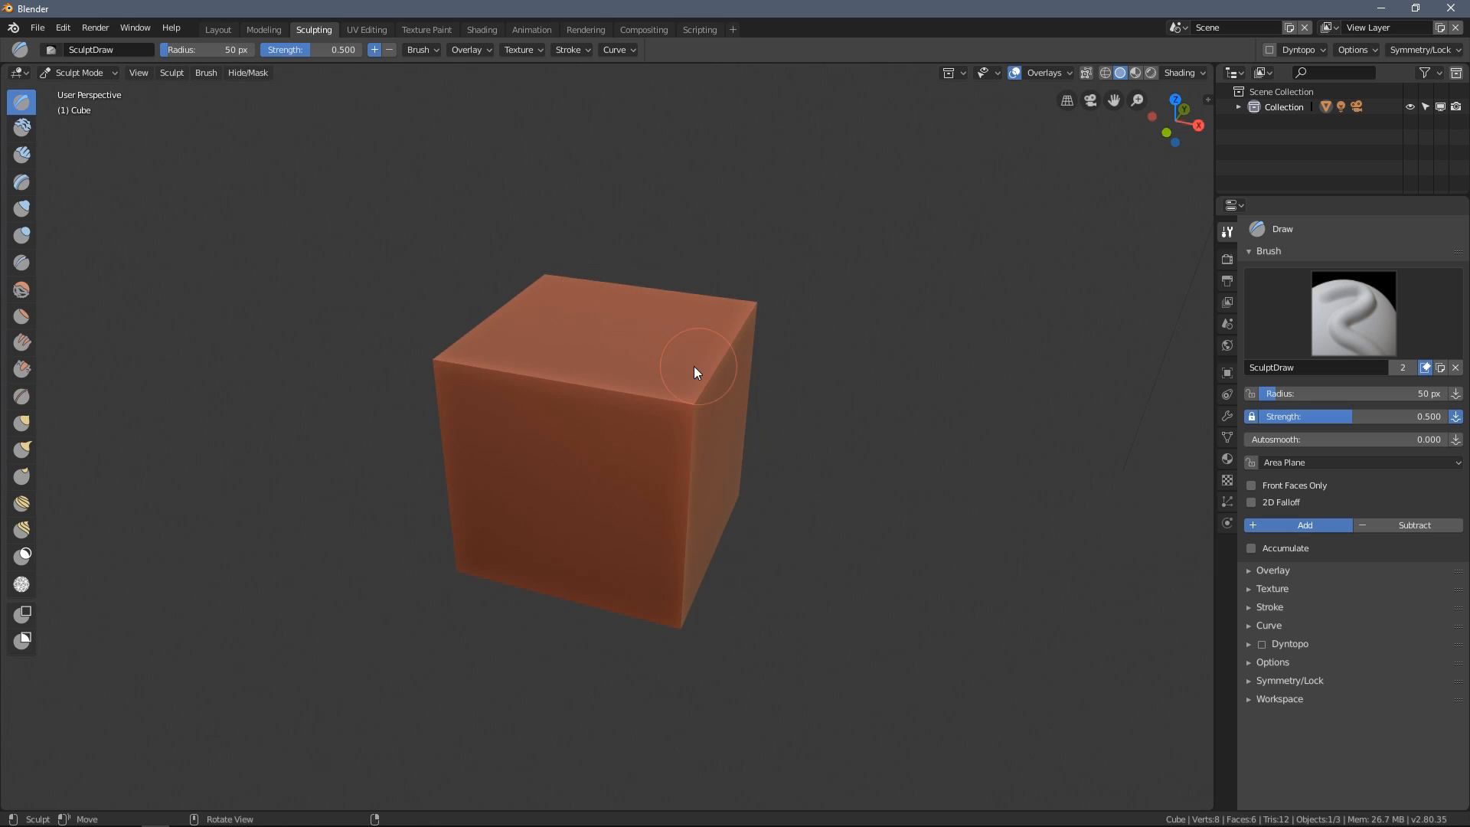
left_click(365, 29)
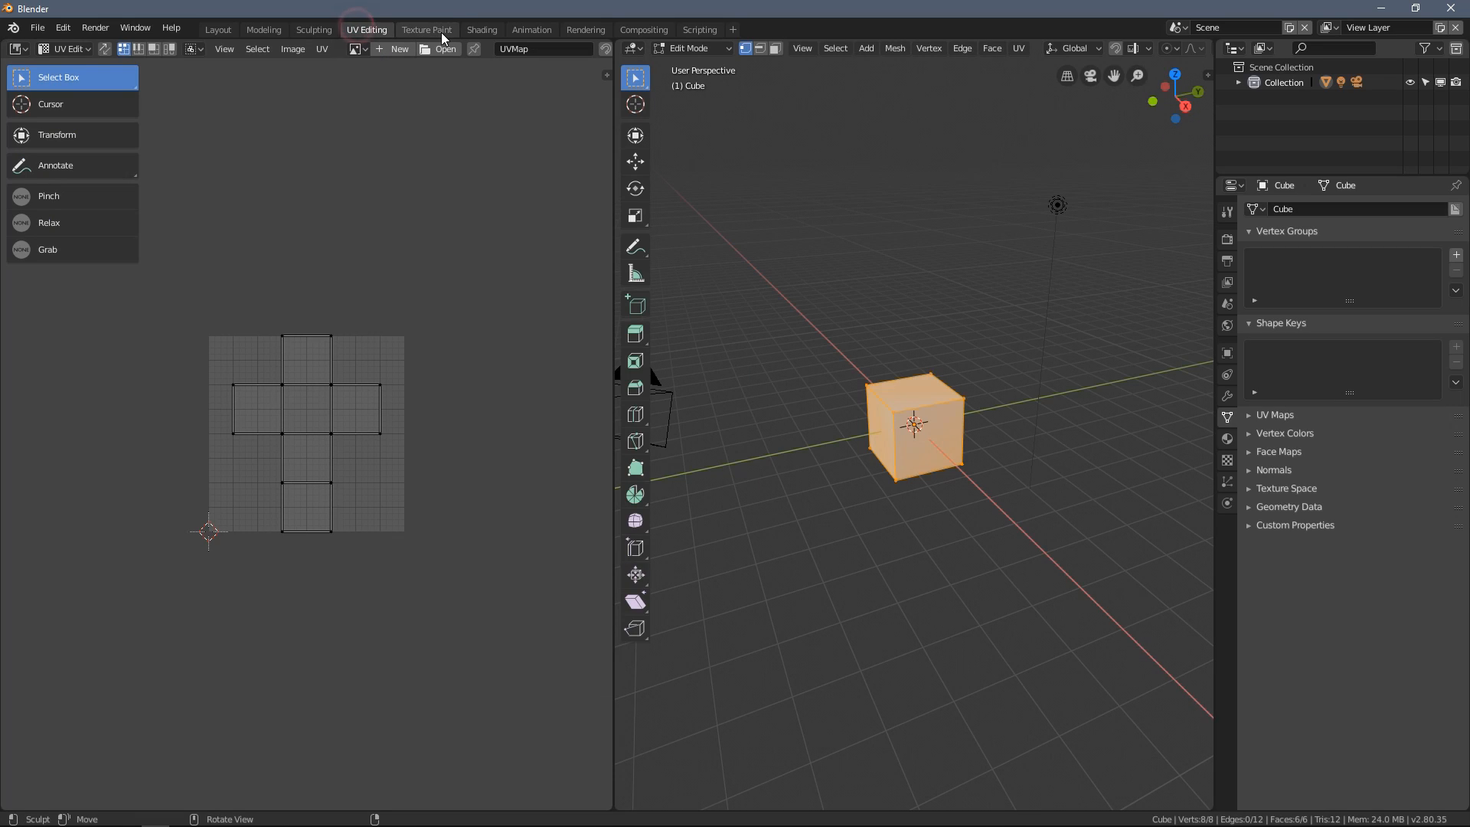
left_click(426, 29)
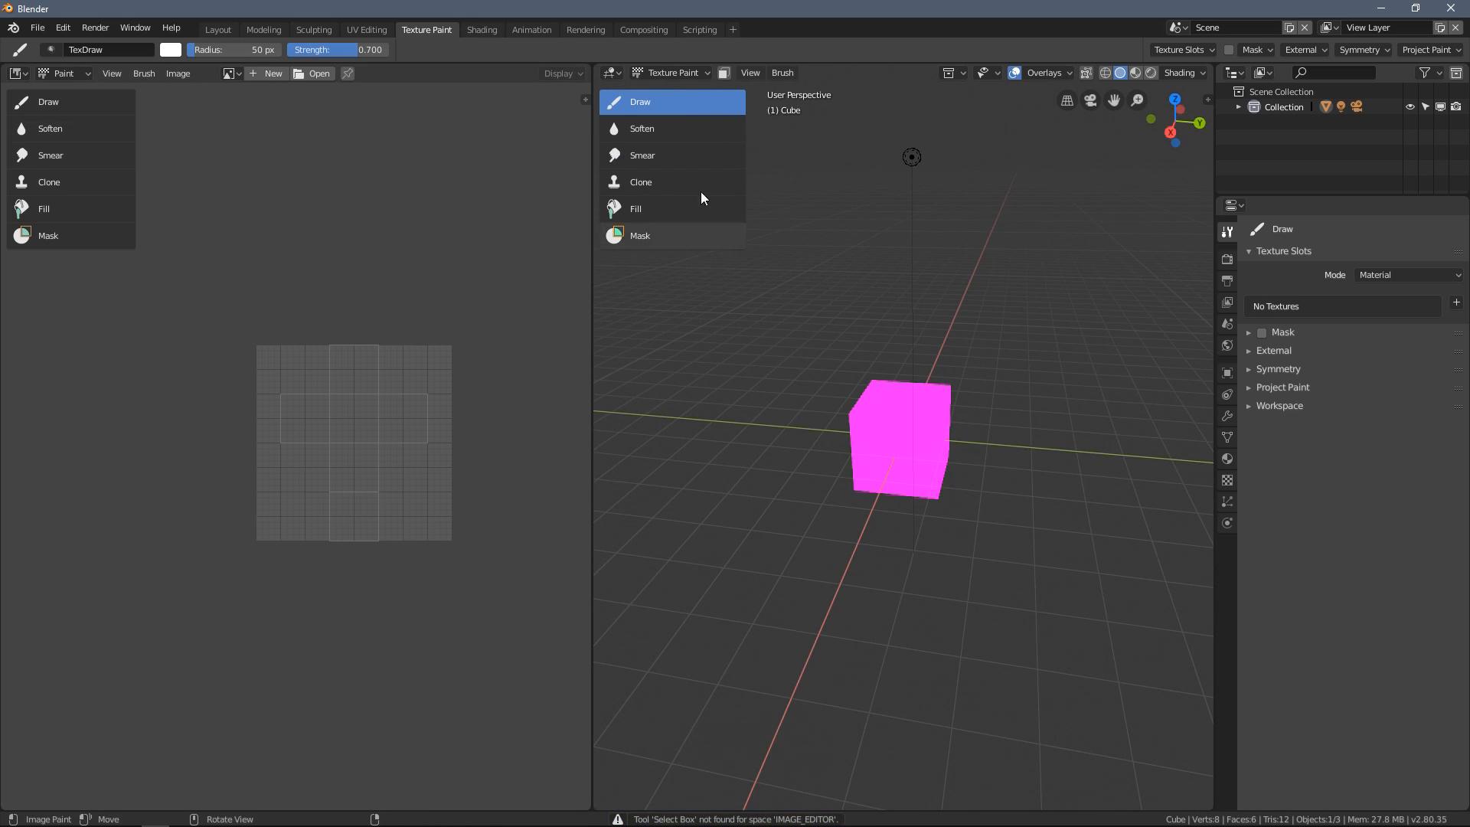
left_click(481, 29)
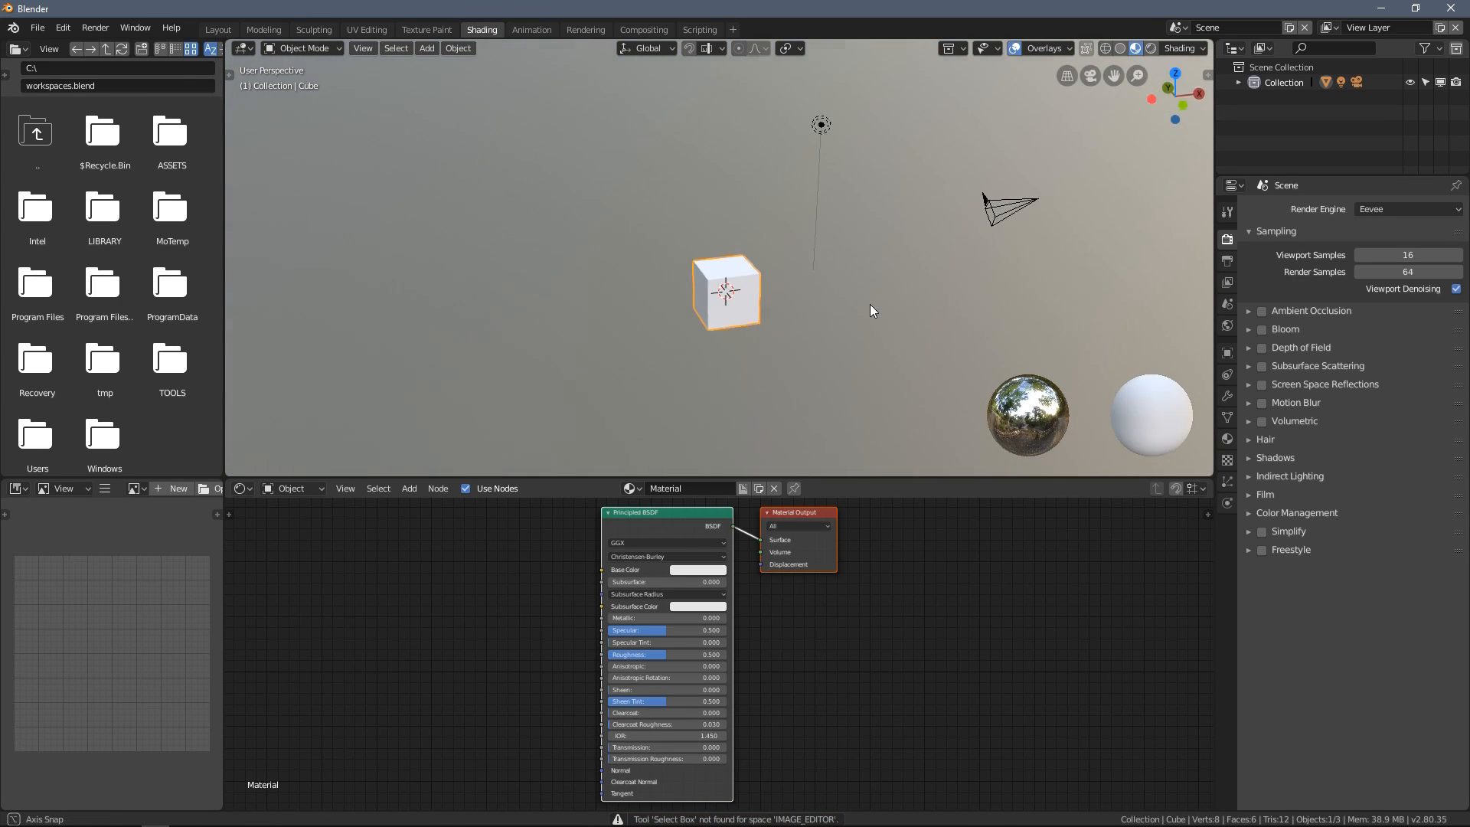
left_click(530, 29)
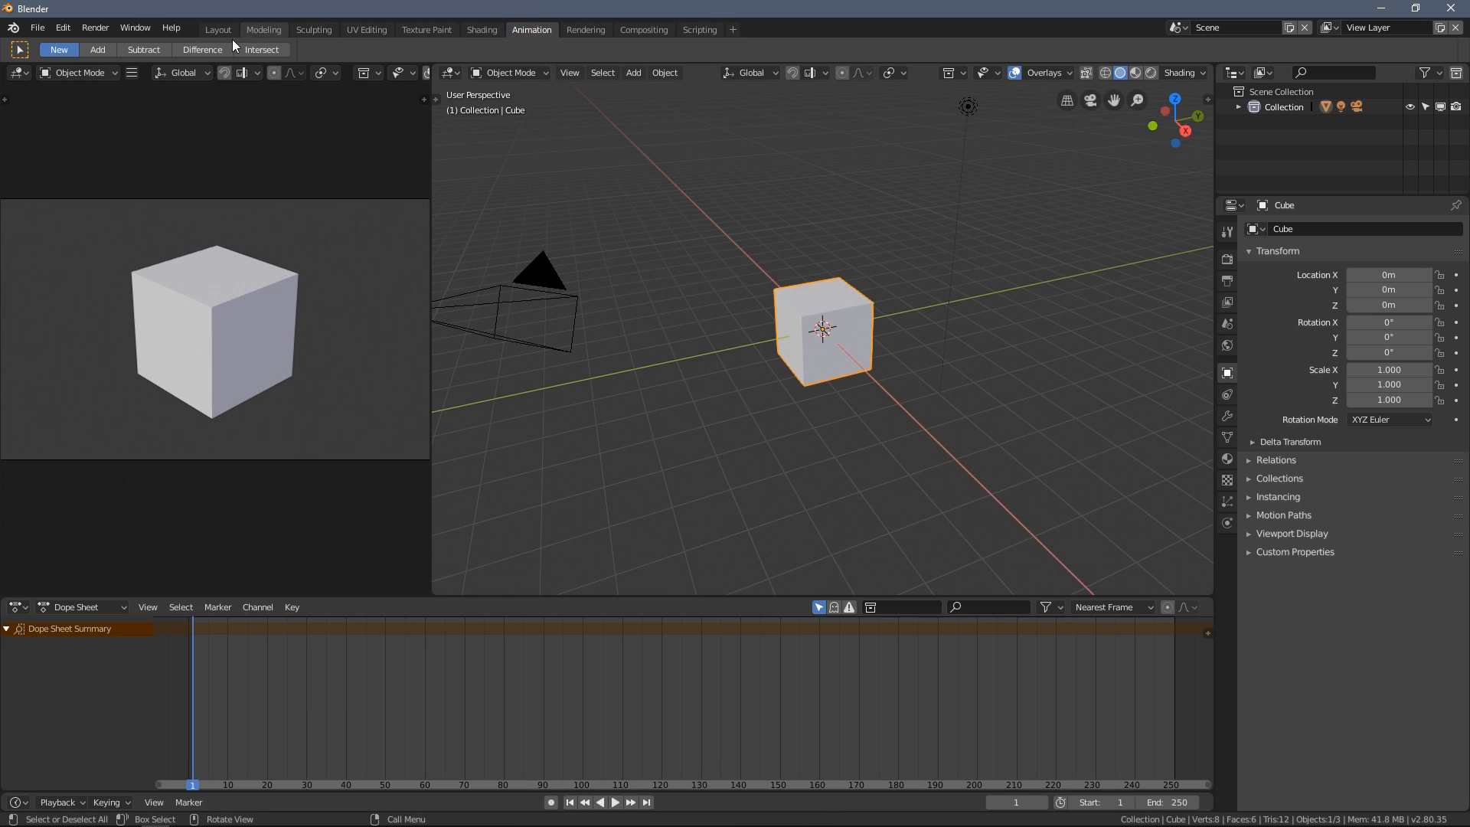
left_click(218, 29)
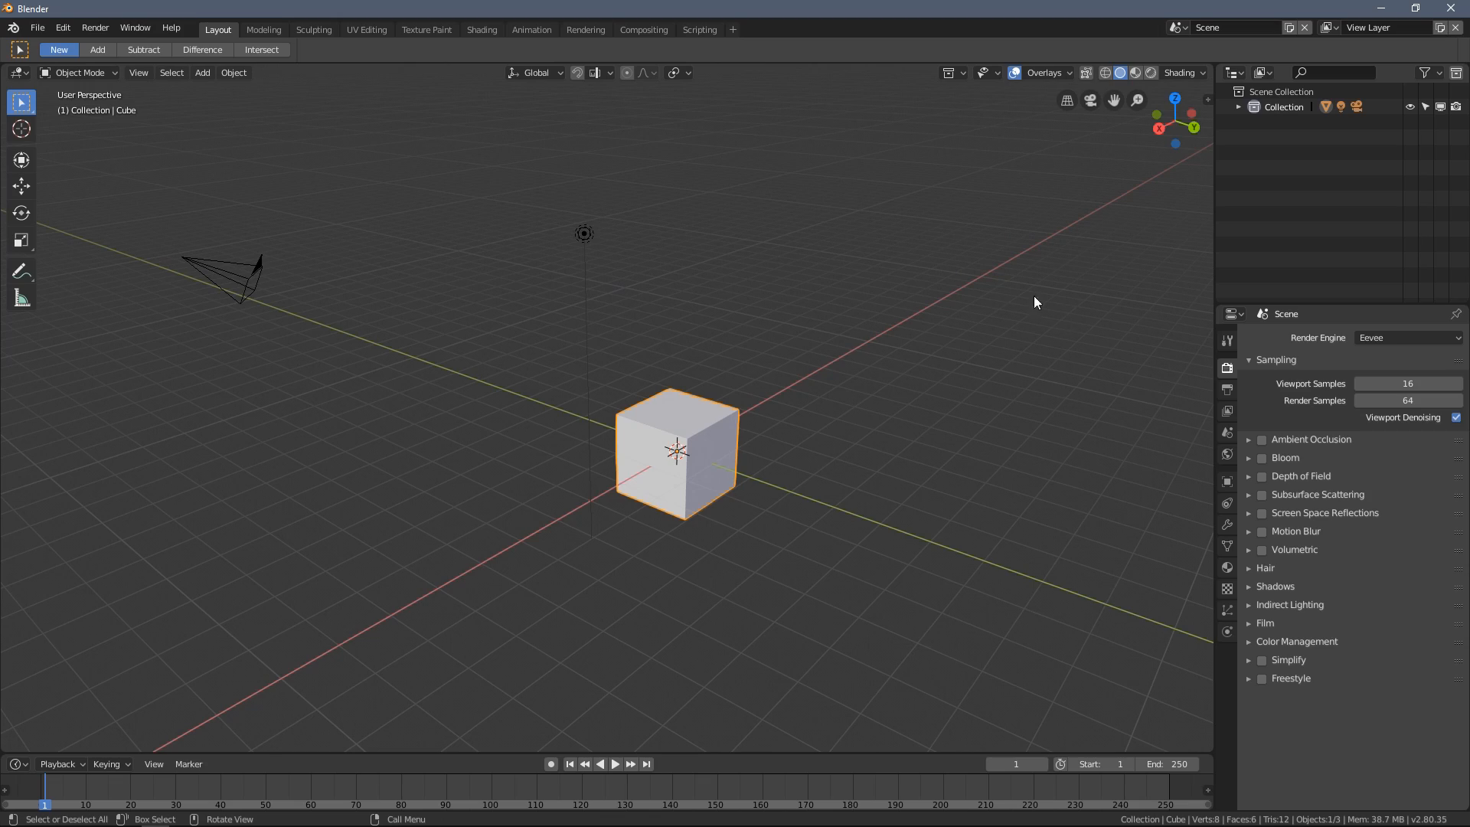
- Orbit the viewport around the default cube, camera and light to several new angles
left_click_drag(1036, 301, 740, 396)
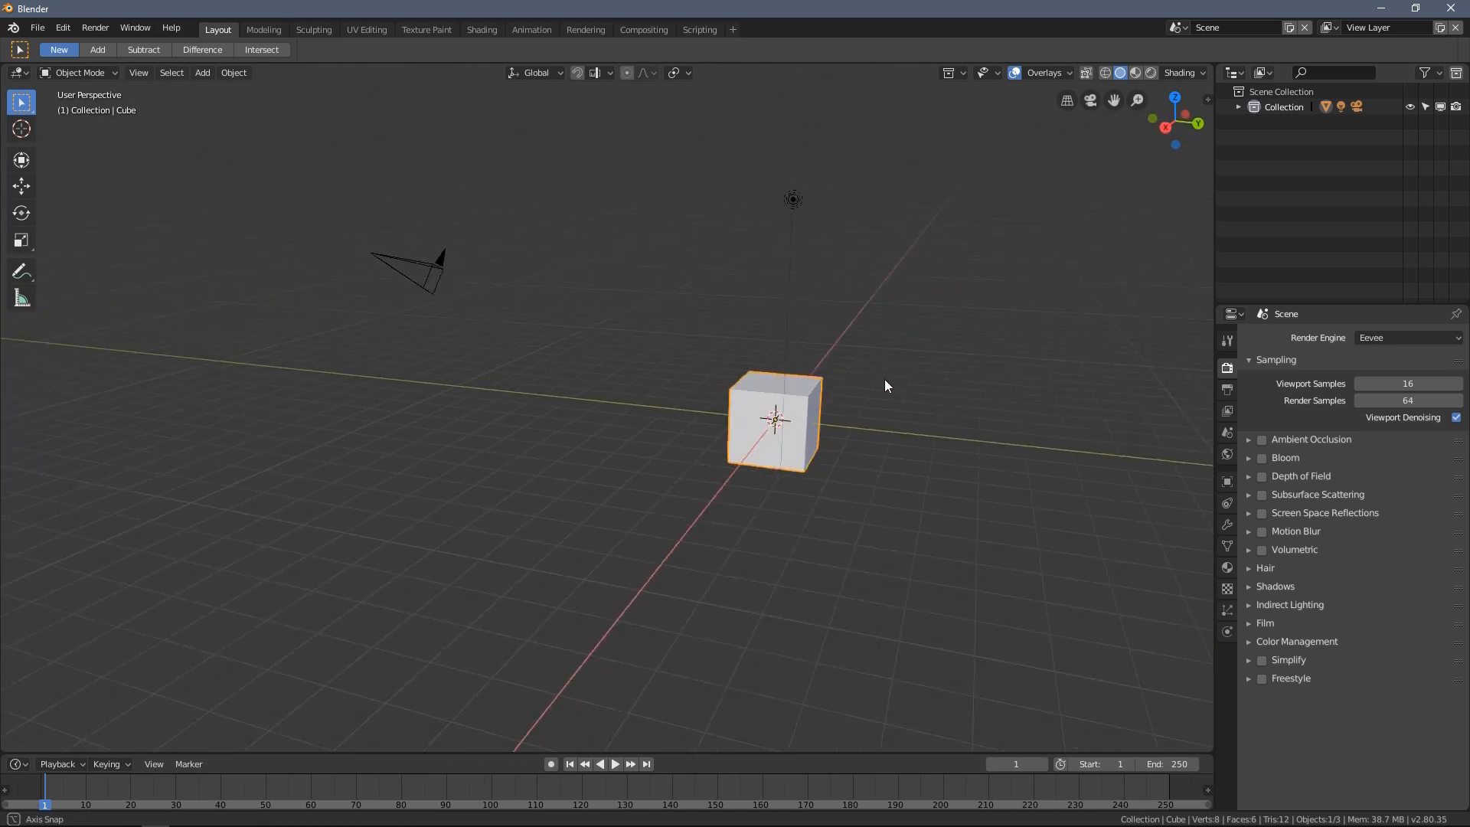
left_click_drag(886, 385, 706, 403)
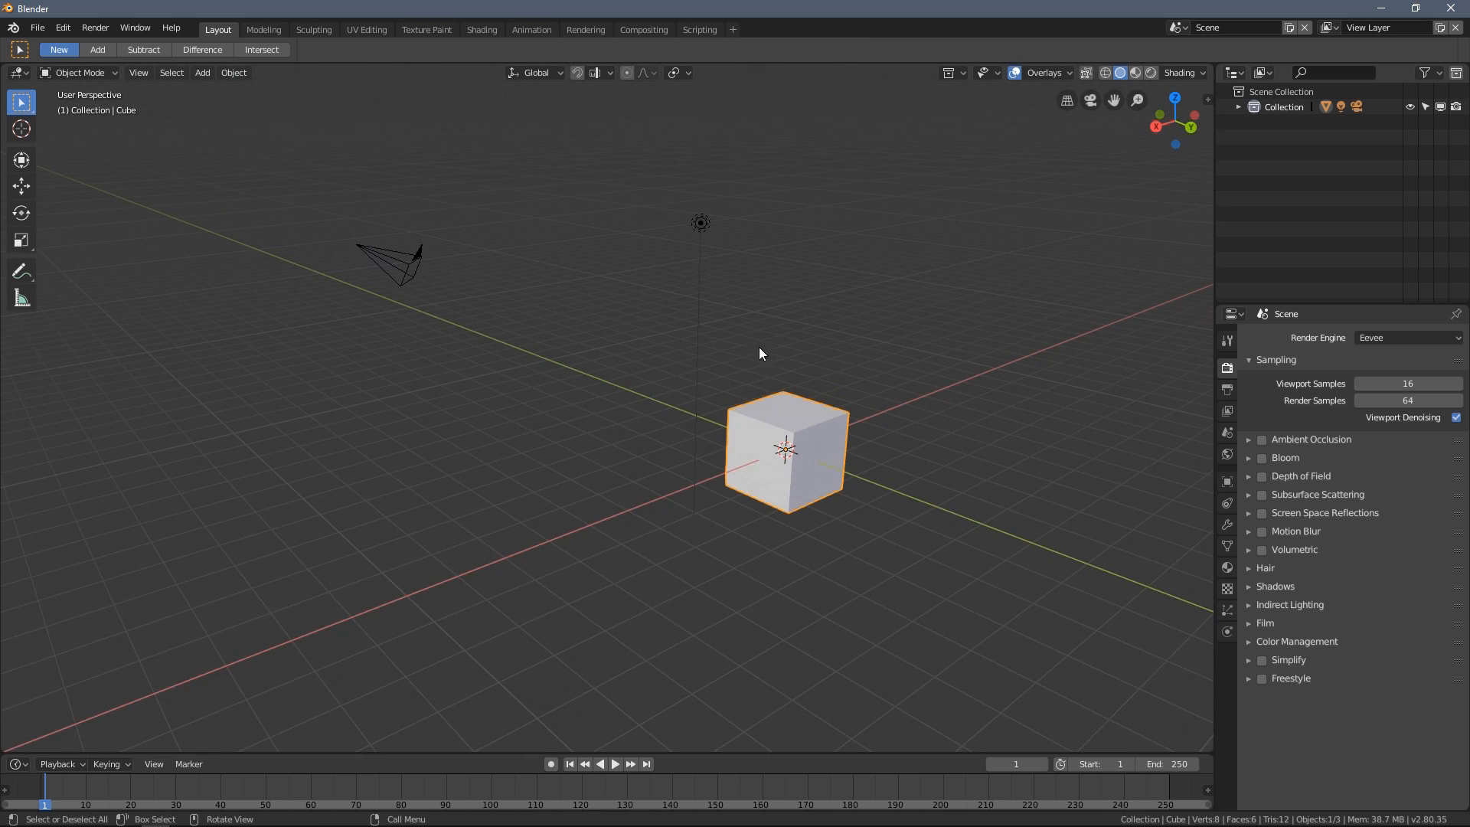
left_click_drag(760, 354, 711, 353)
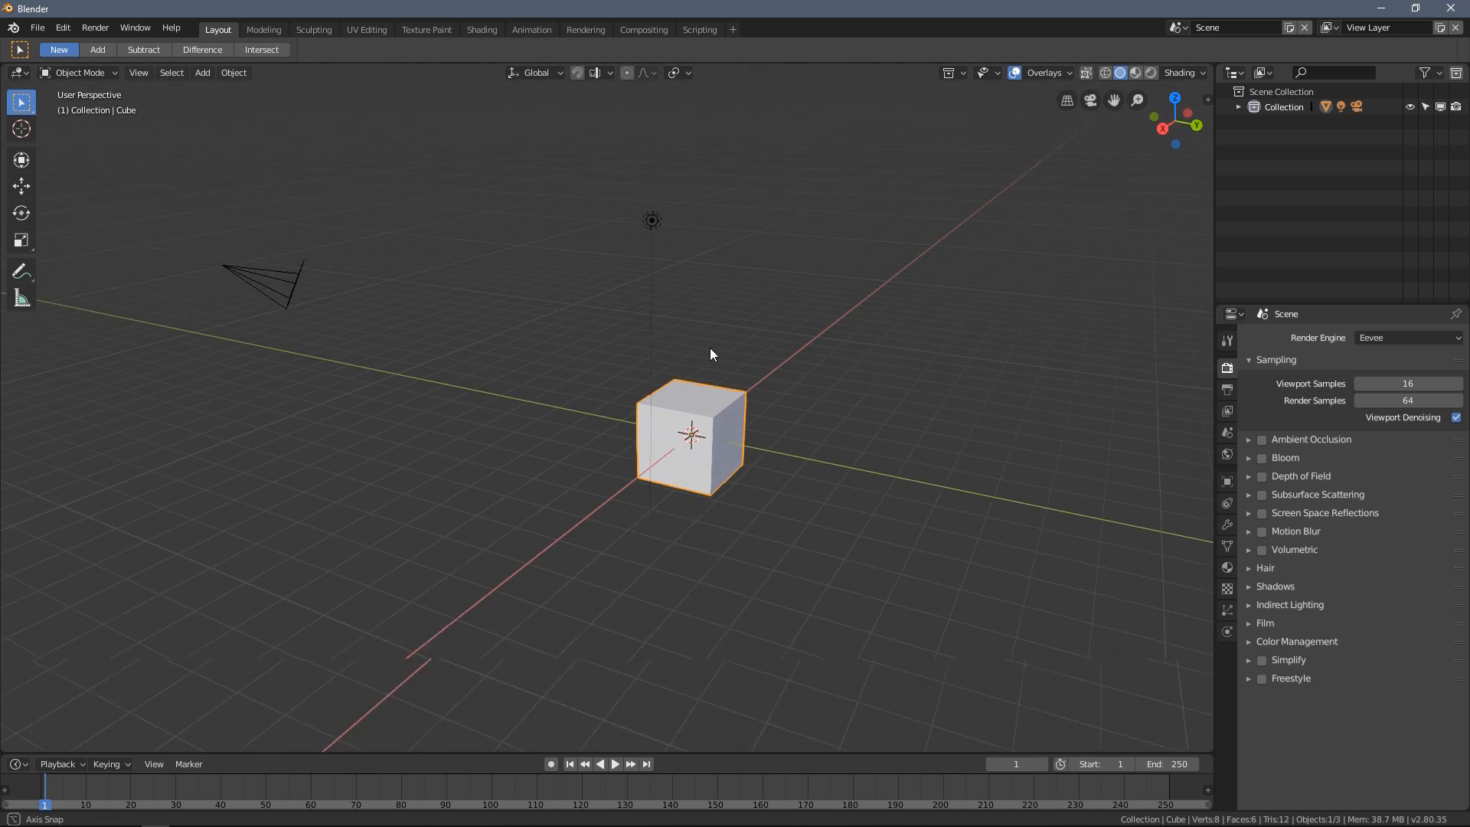
left_click_drag(711, 355, 731, 329)
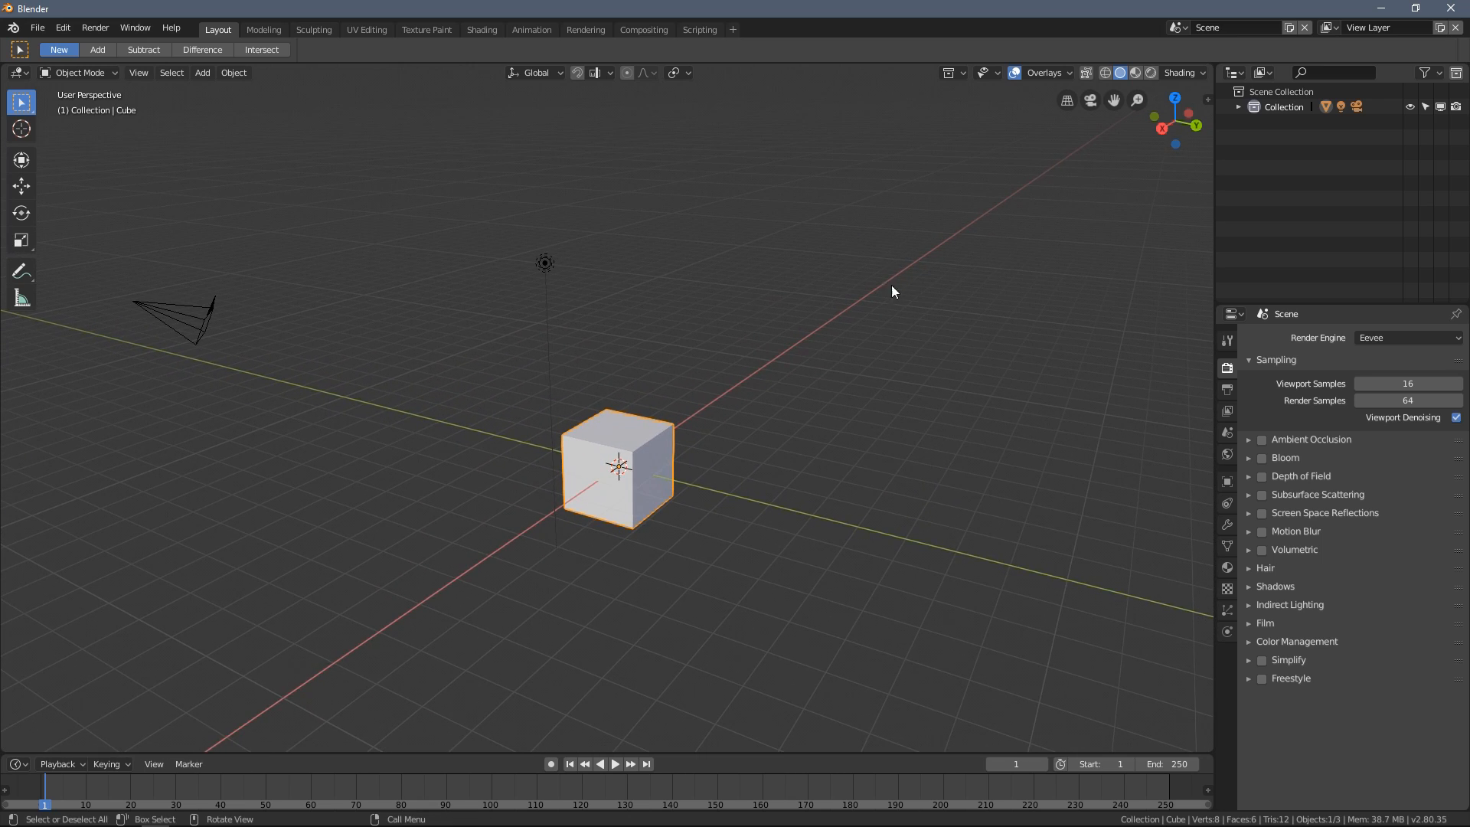
mouse_move(596, 375)
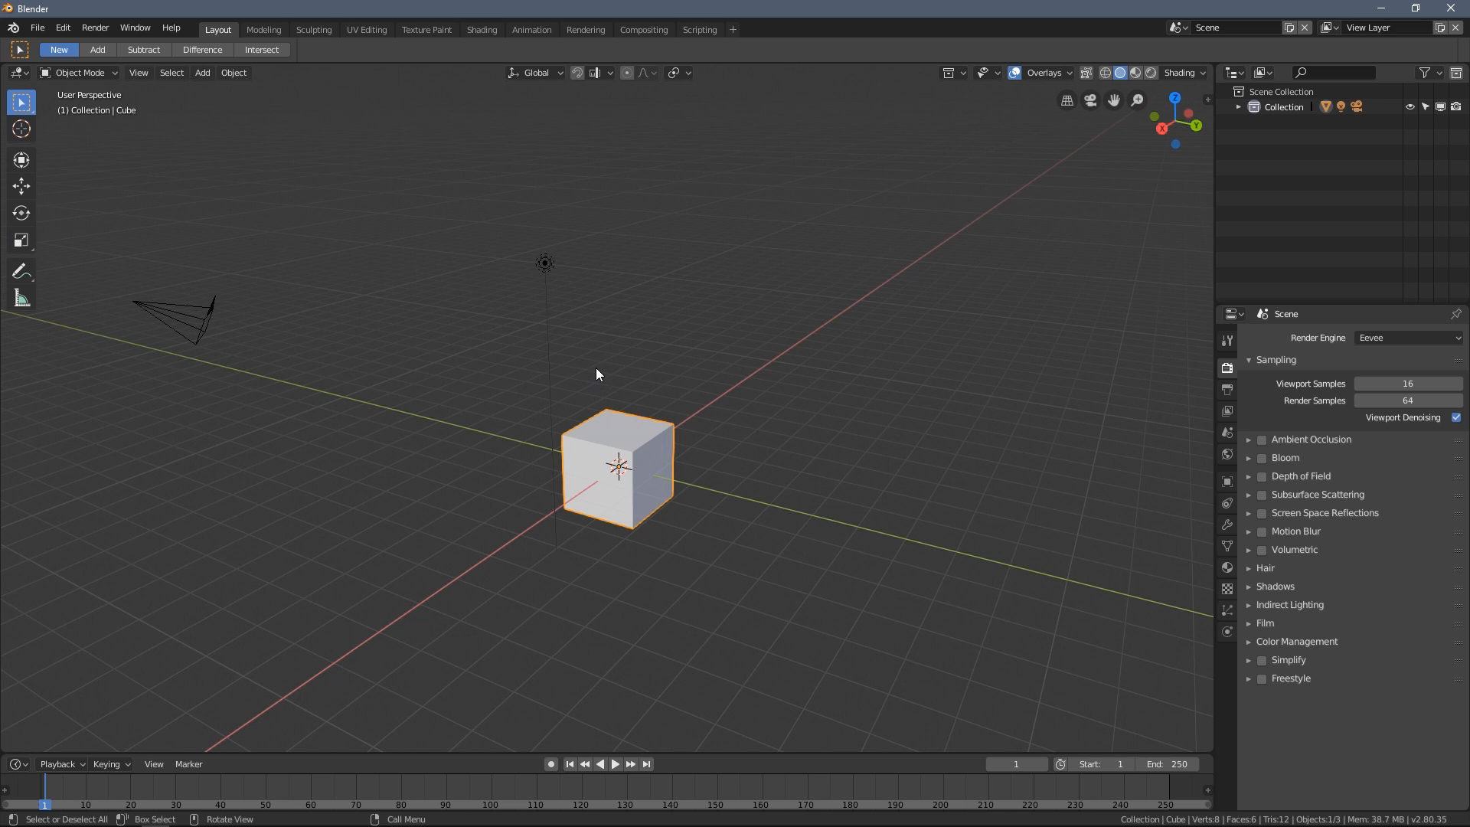
left_click_drag(597, 375, 553, 345)
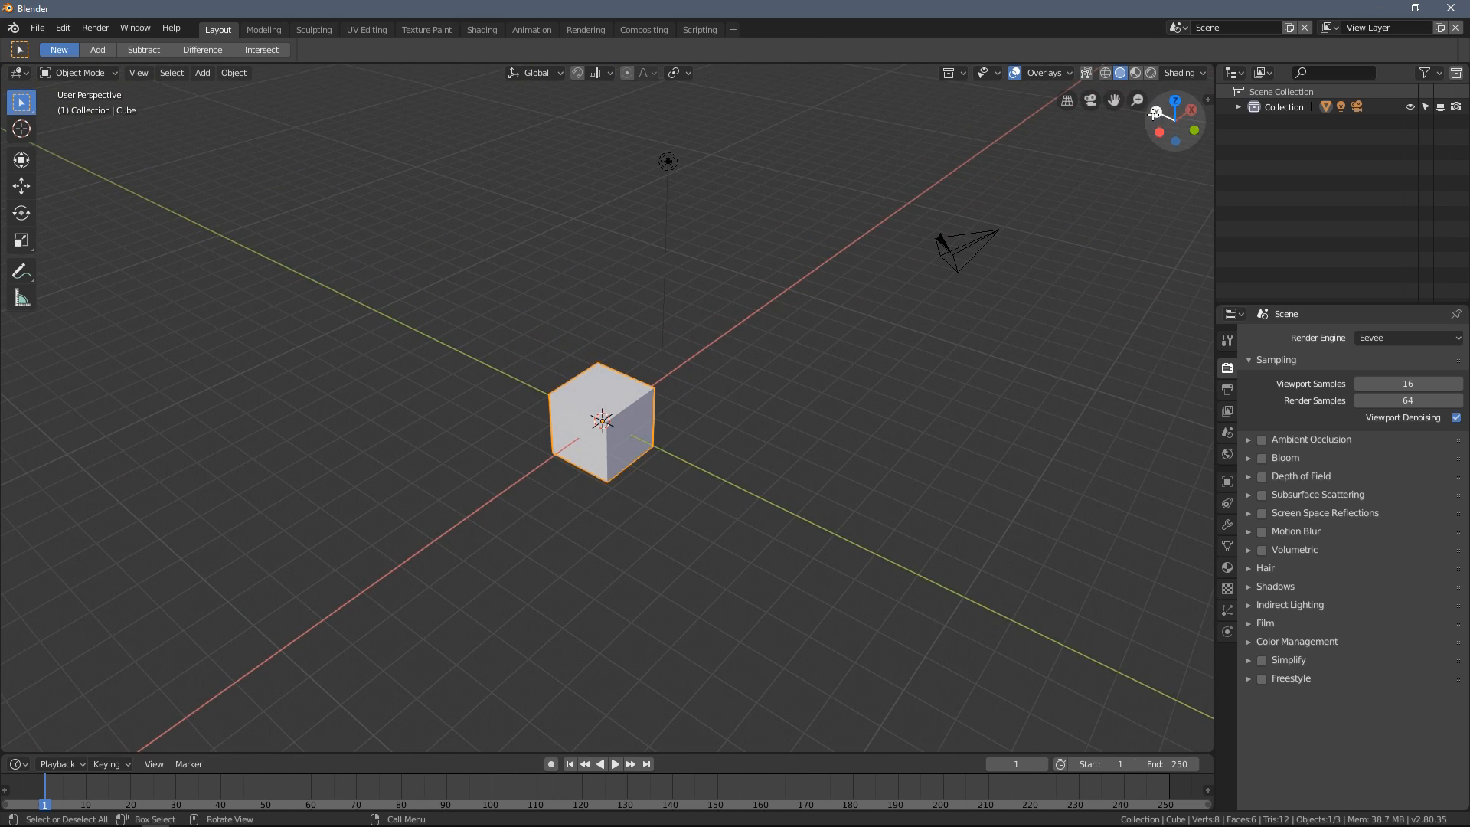
- Pan and orbit the viewport to a wider angle on the cube and camera
left_click(1173, 96)
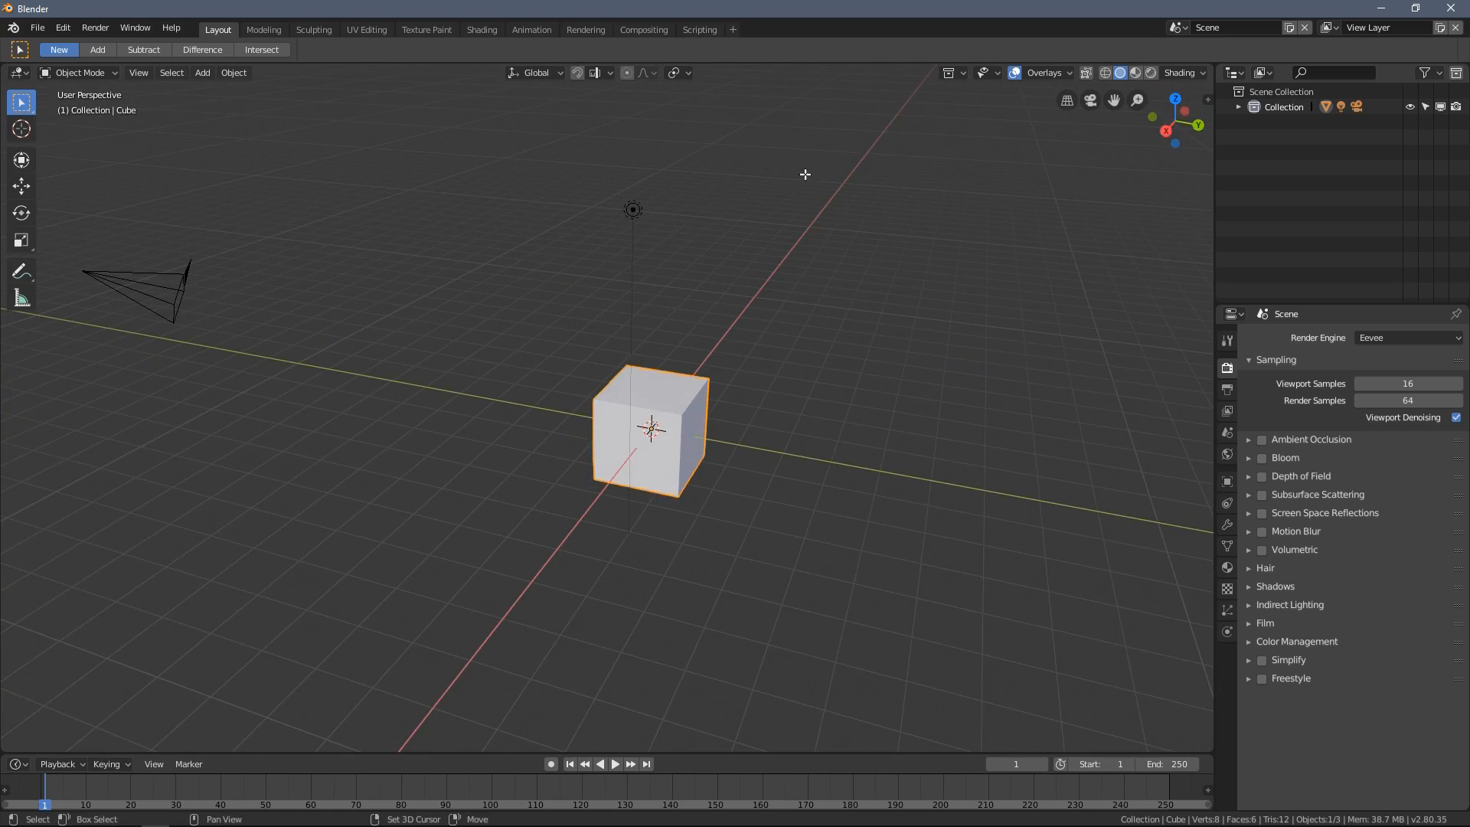
left_click_drag(804, 175, 600, 302)
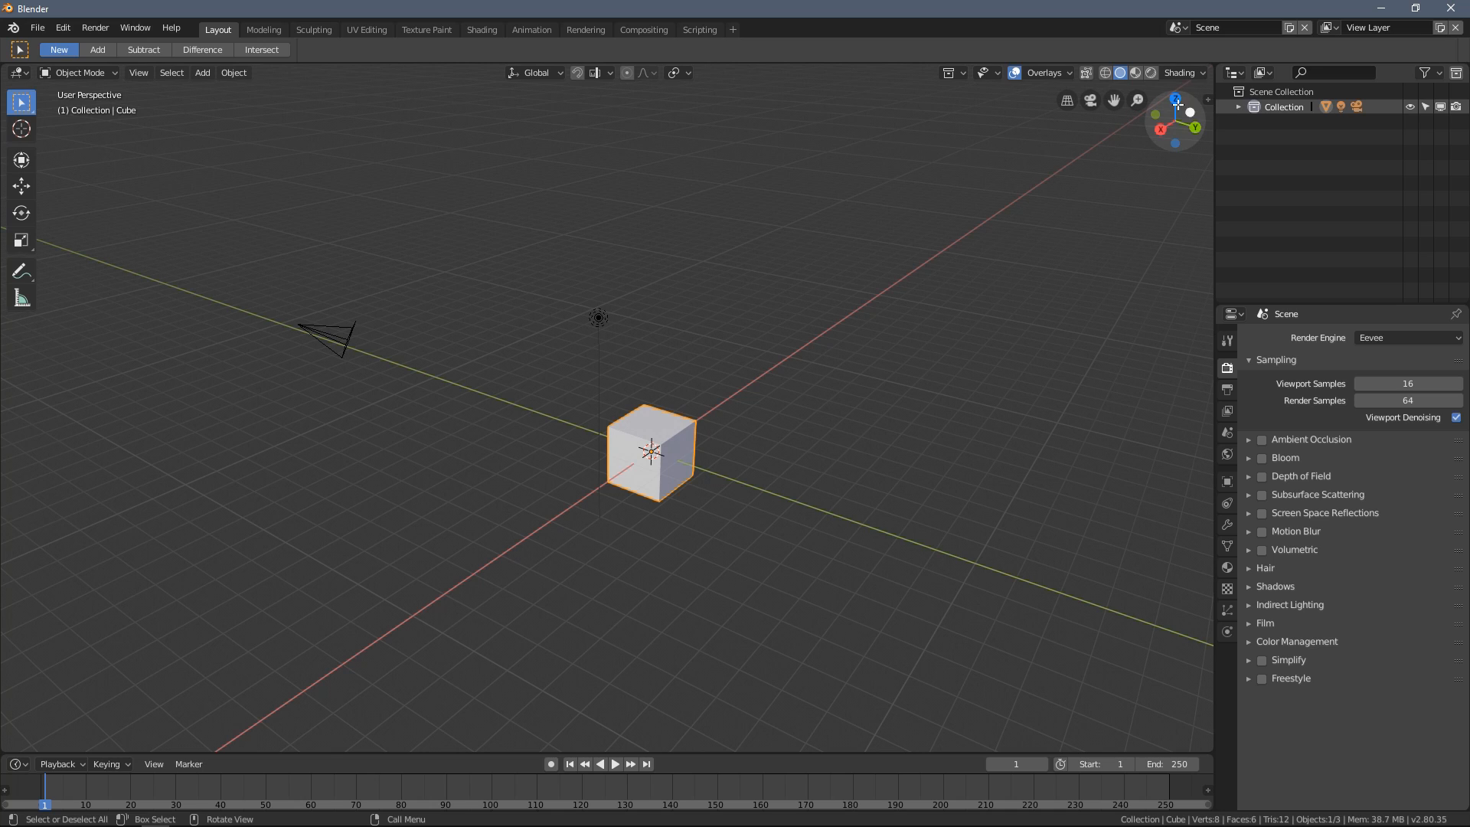
mouse_move(1175, 143)
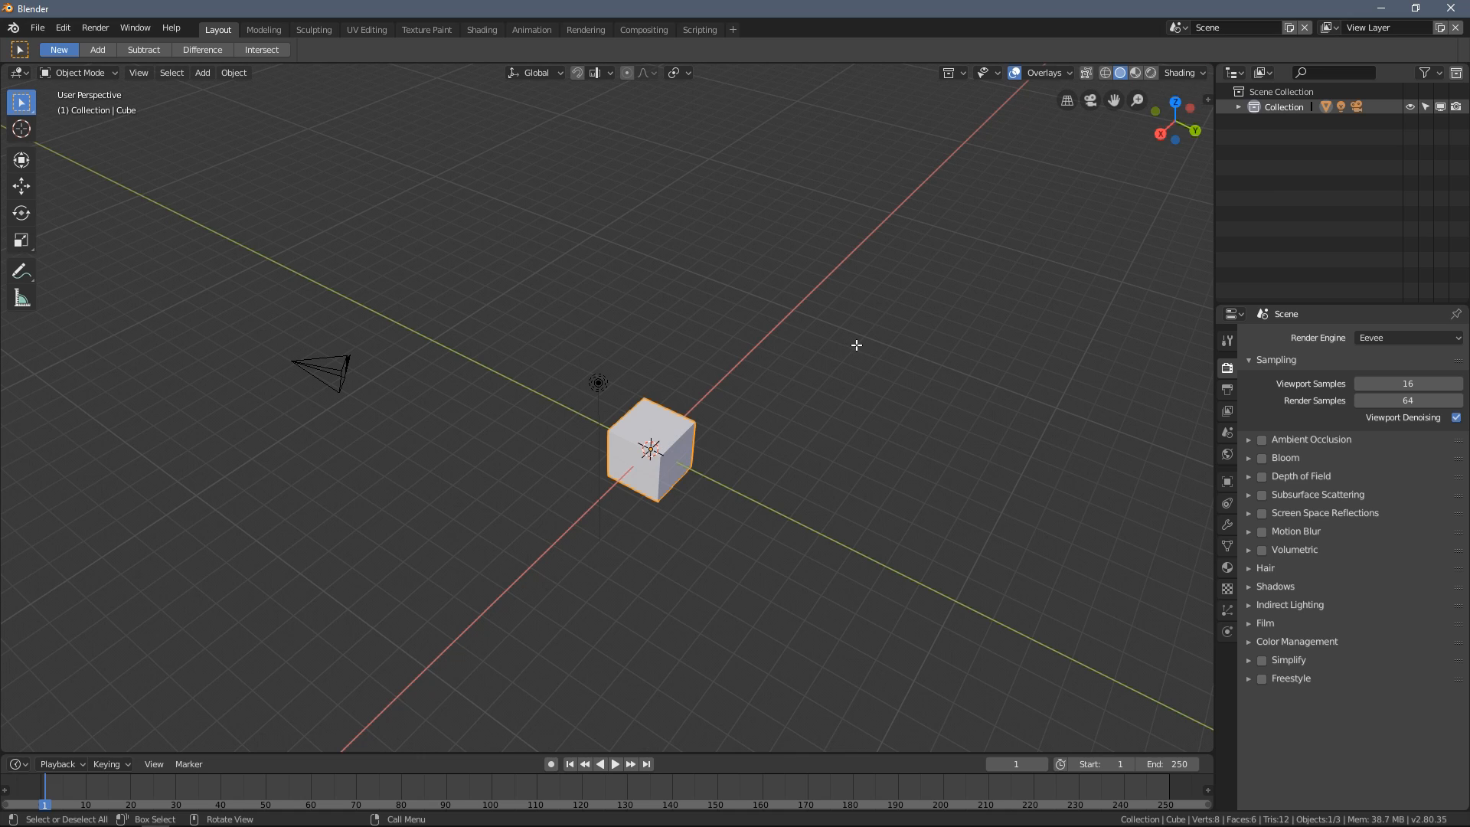
- Toggle the viewport to orthographic and back to perspective, then orbit closer around the cube
key("7")
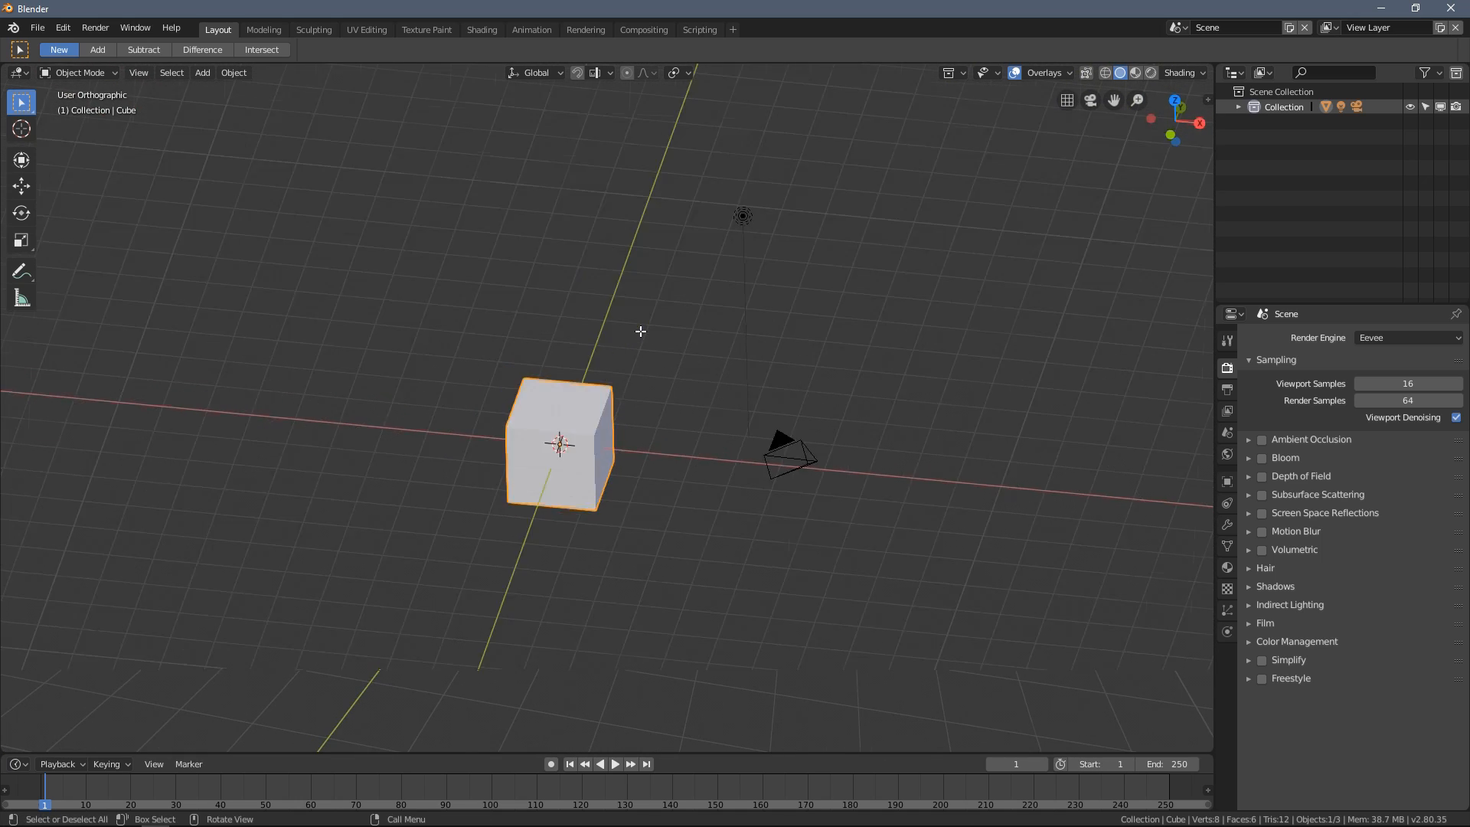
key("1")
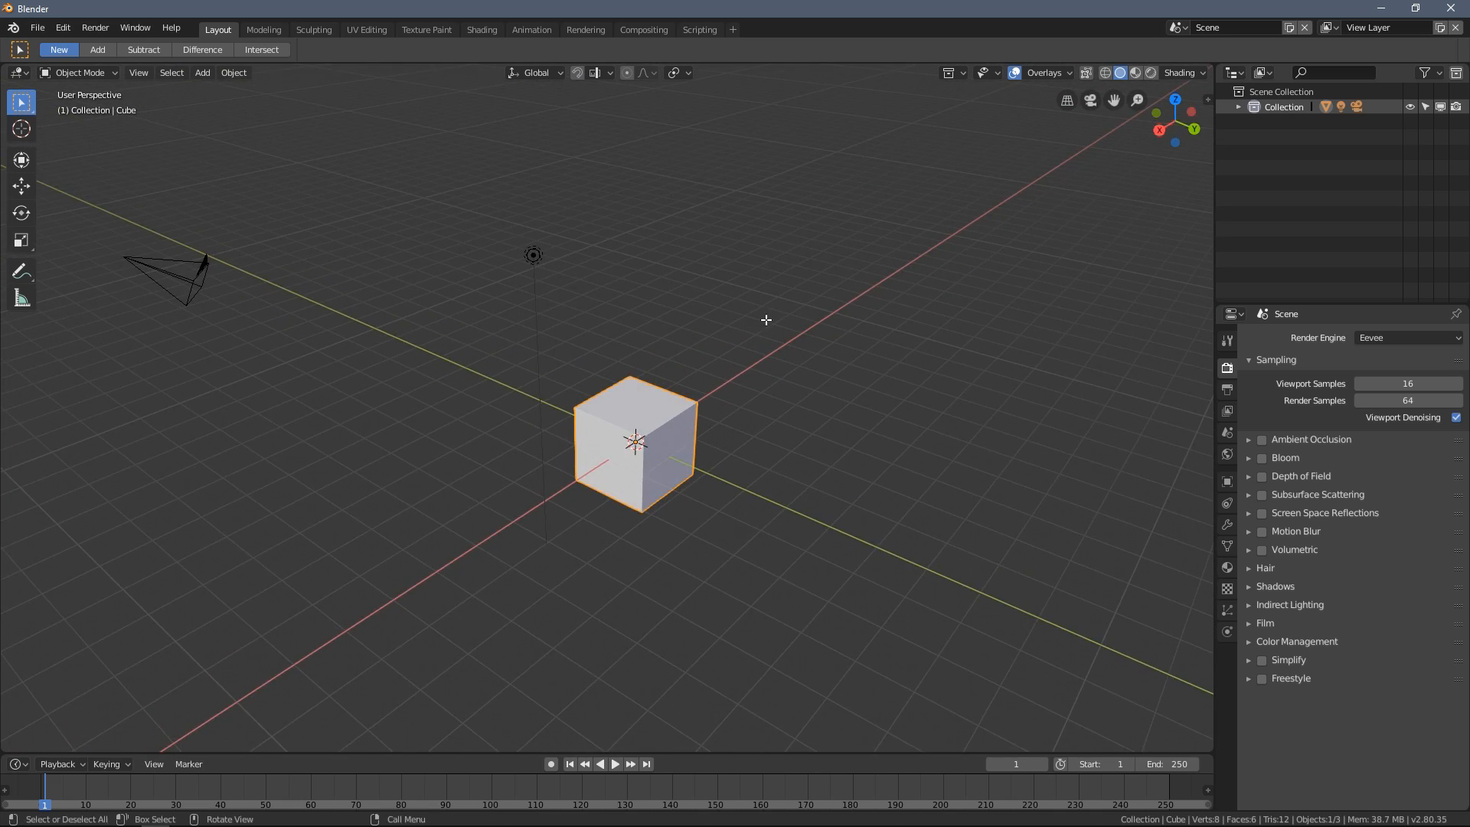
left_click_drag(765, 318, 726, 379)
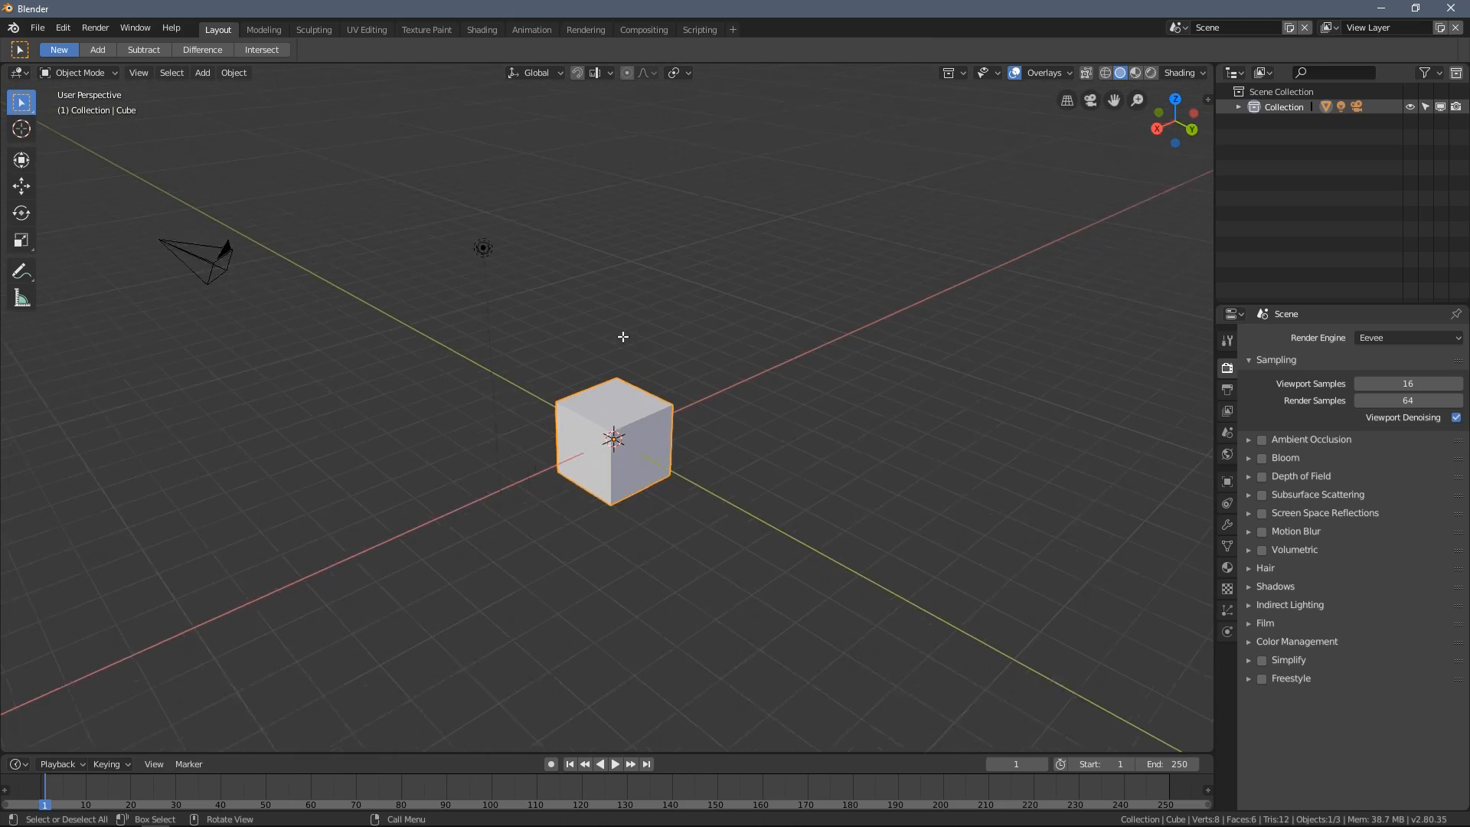
mouse_move(634, 364)
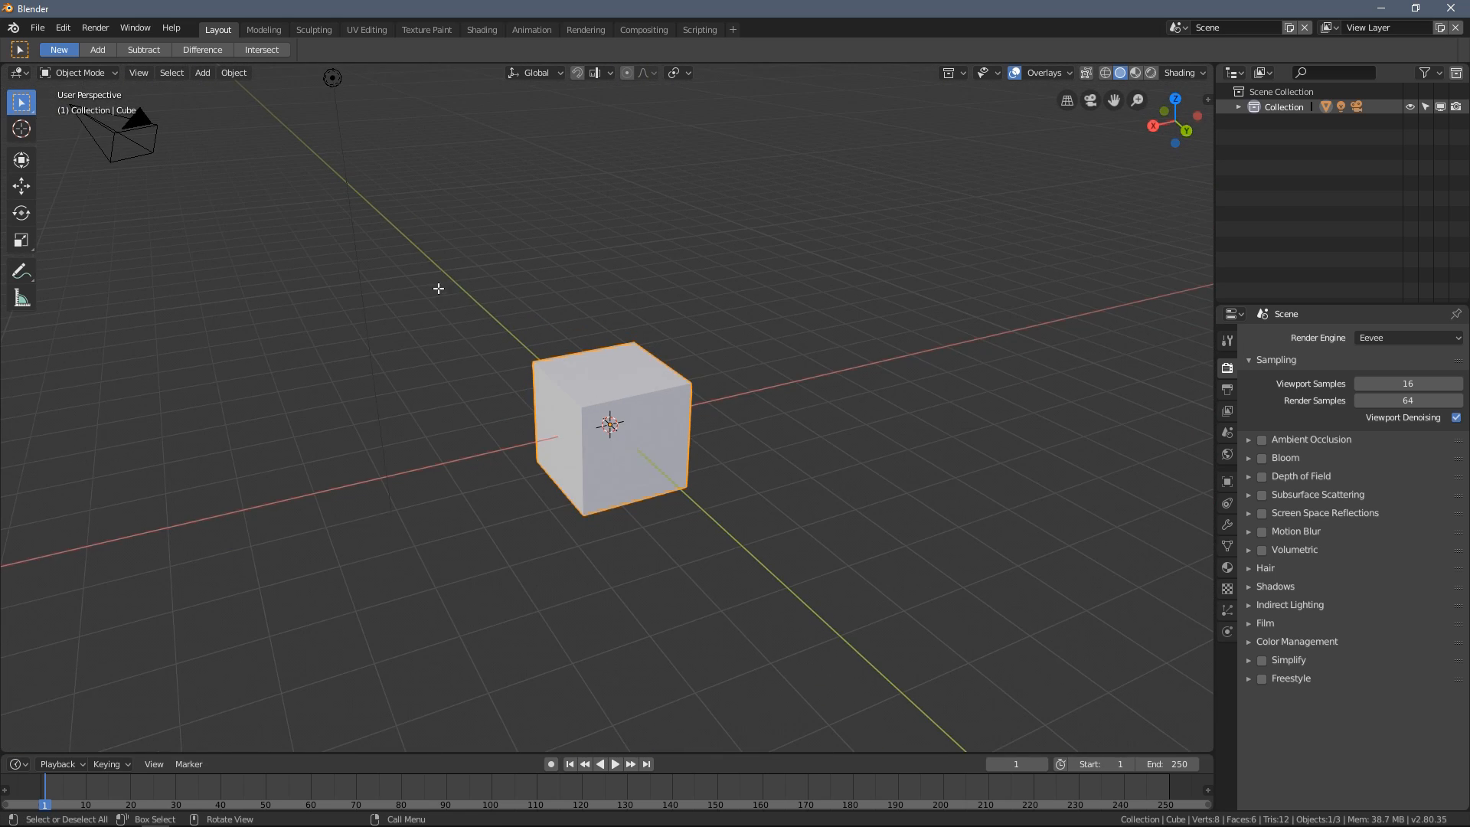
mouse_move(143, 194)
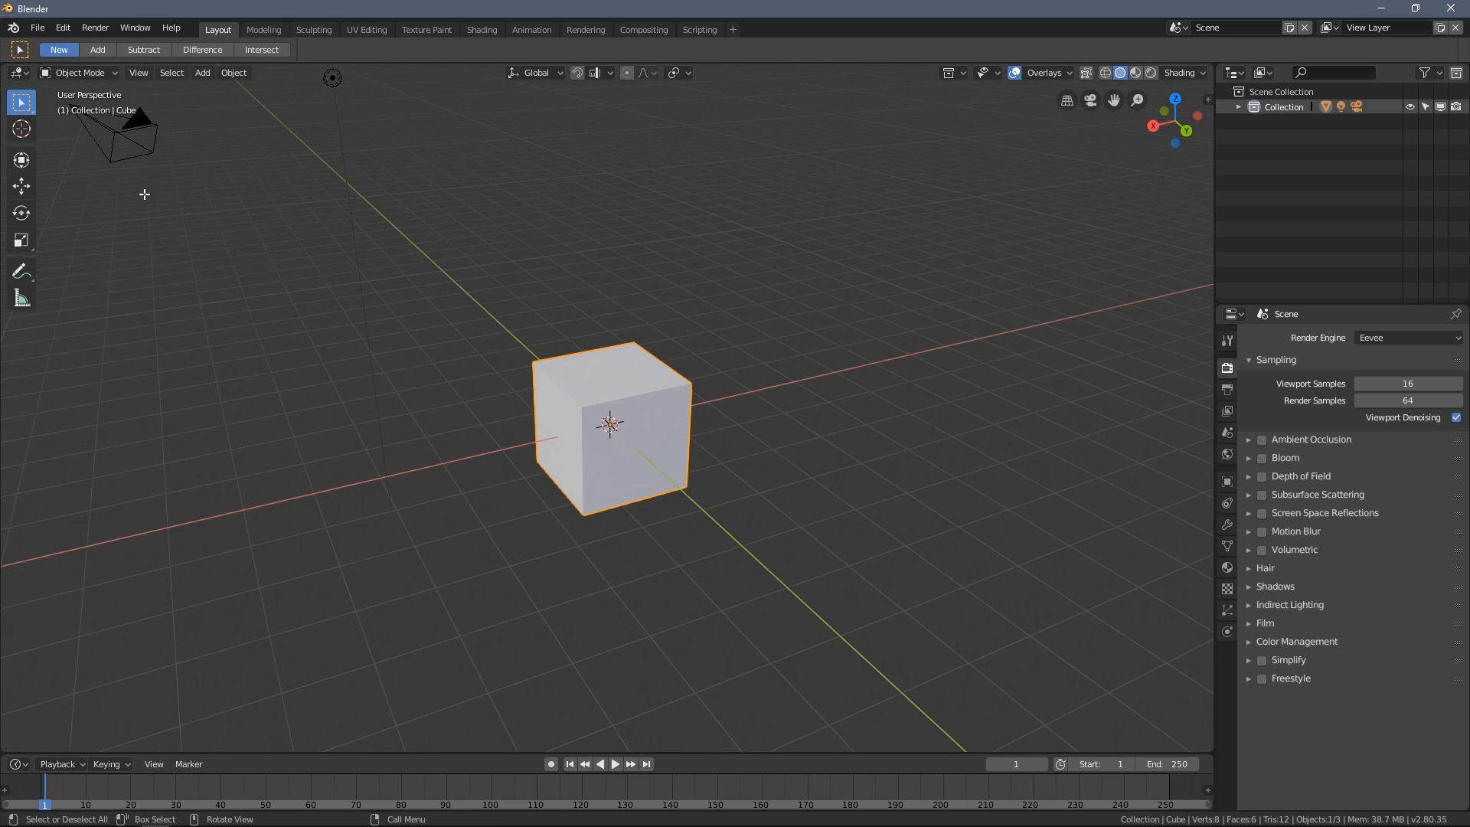
mouse_move(19, 298)
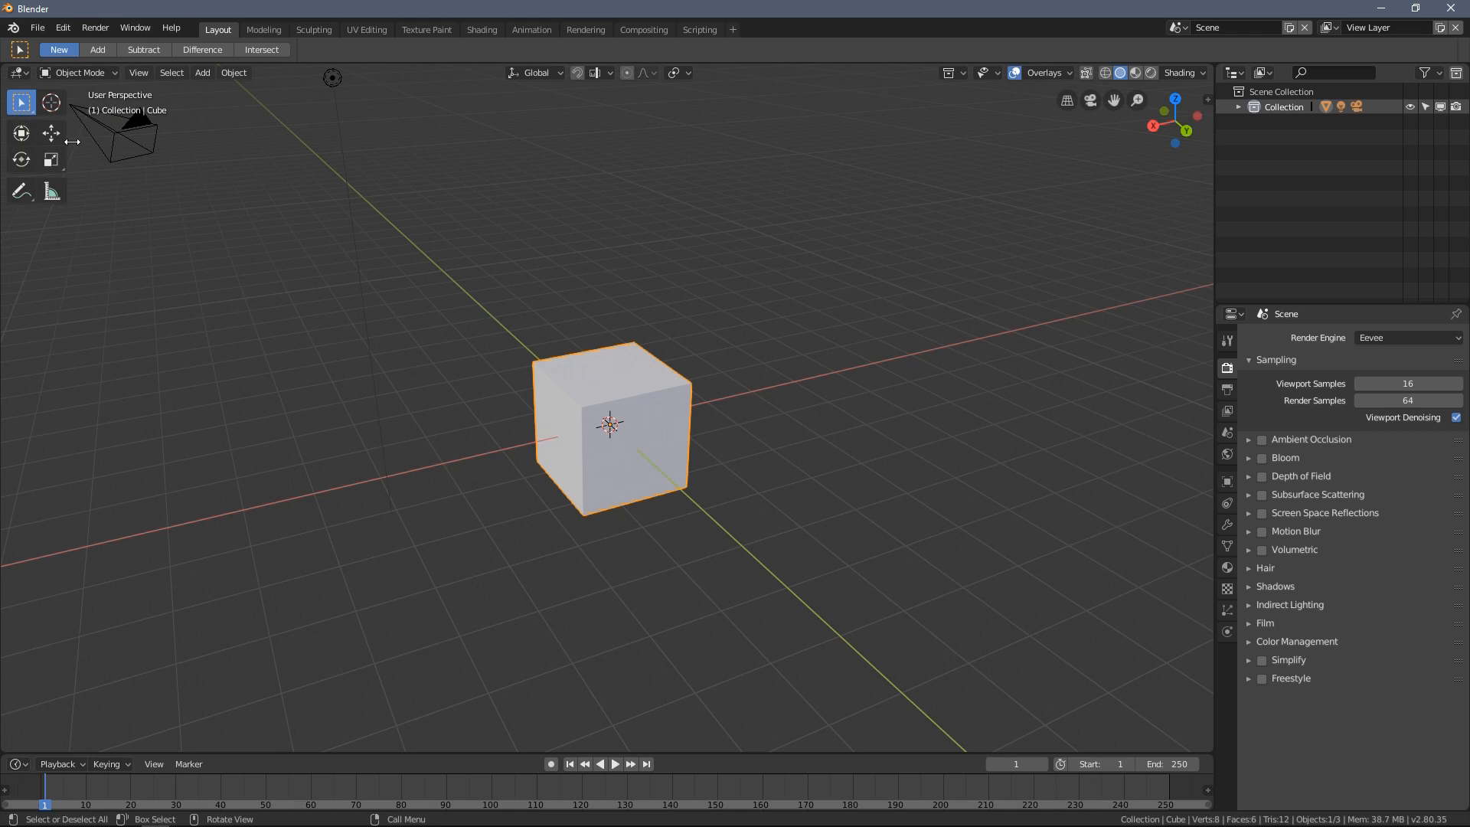
mouse_move(92, 171)
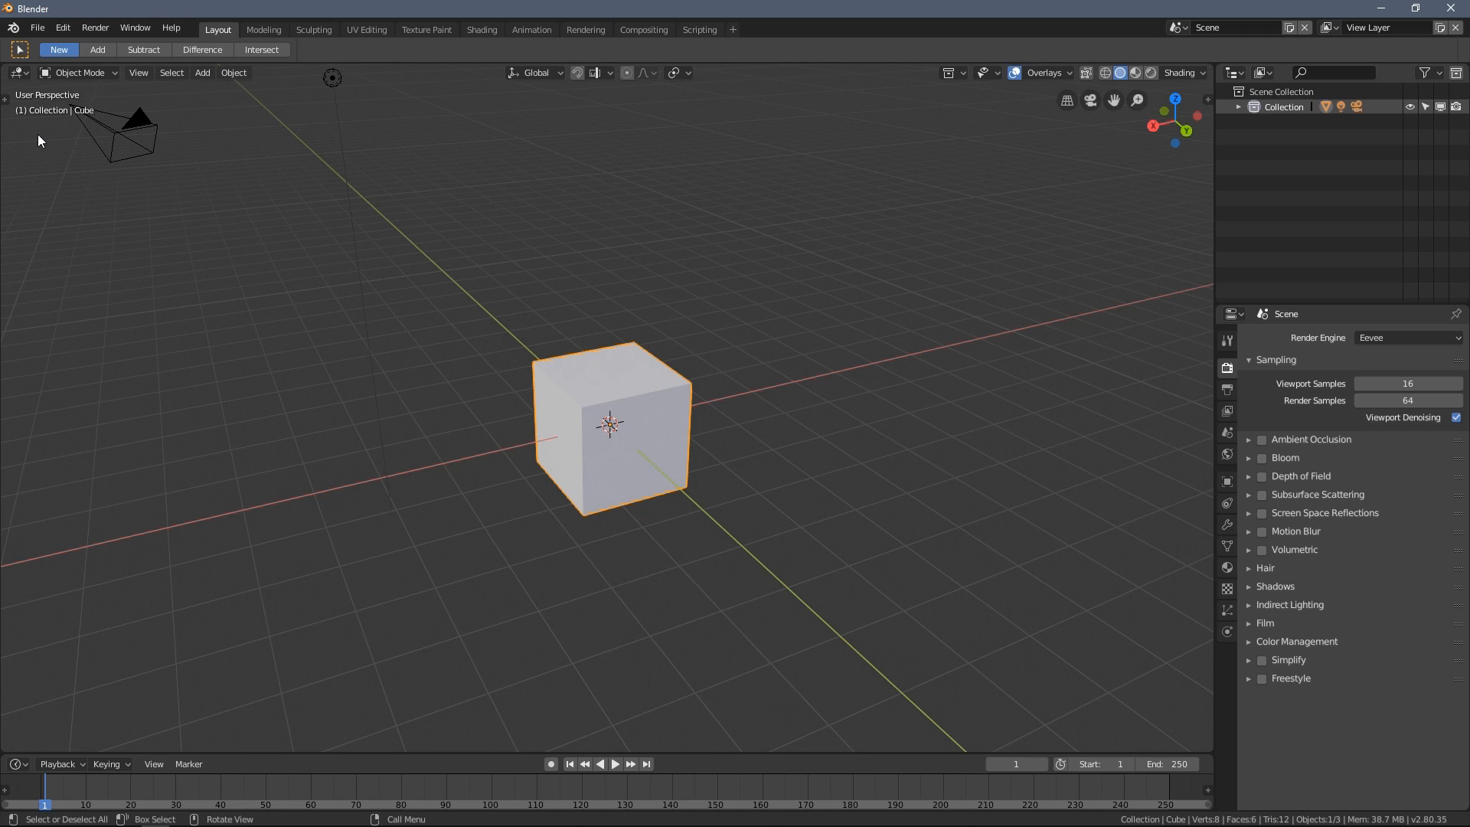
mouse_move(11, 159)
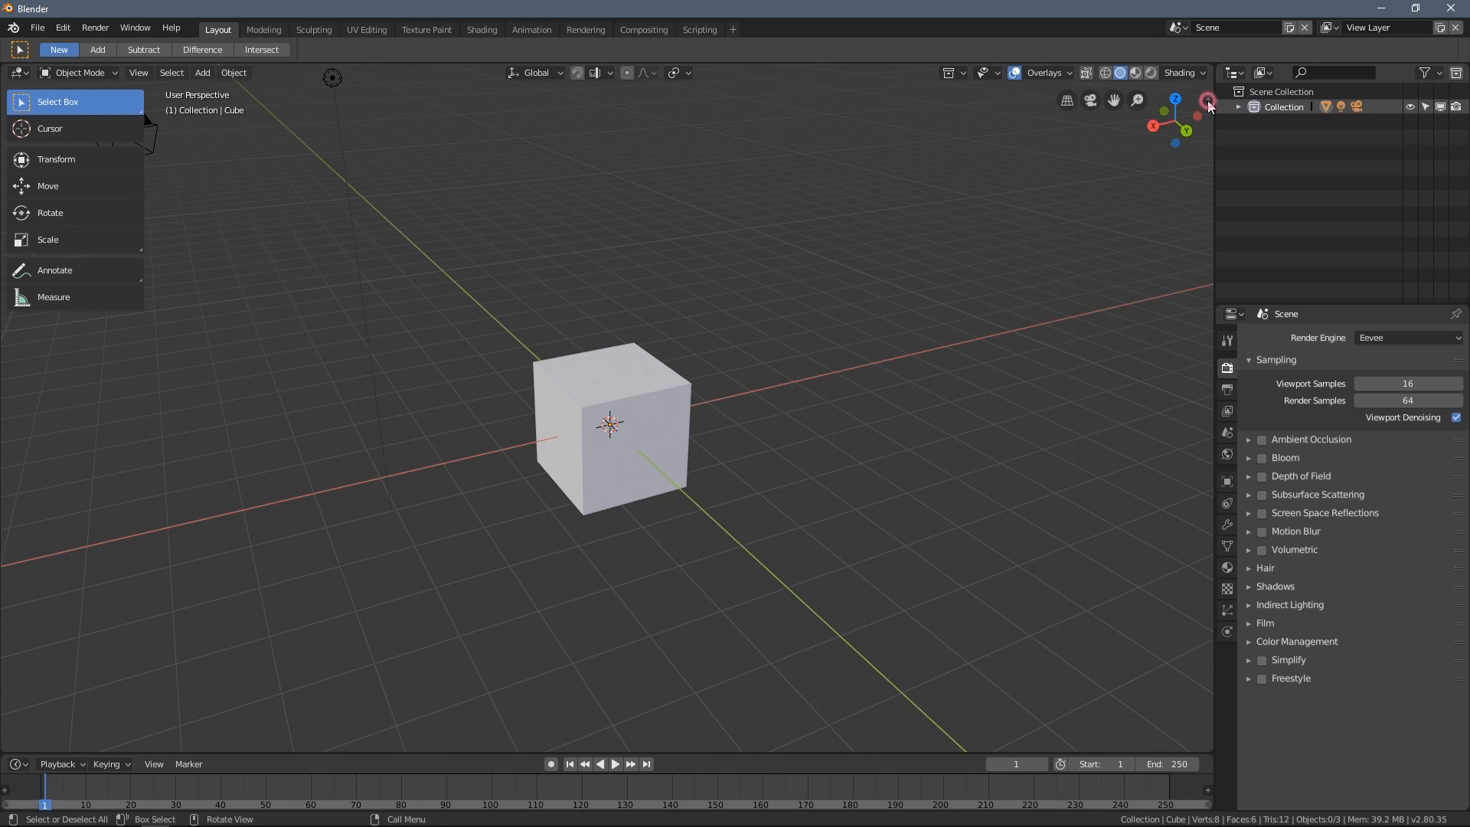
- Toggle the sidebar of transform and view settings off and back on
key("n")
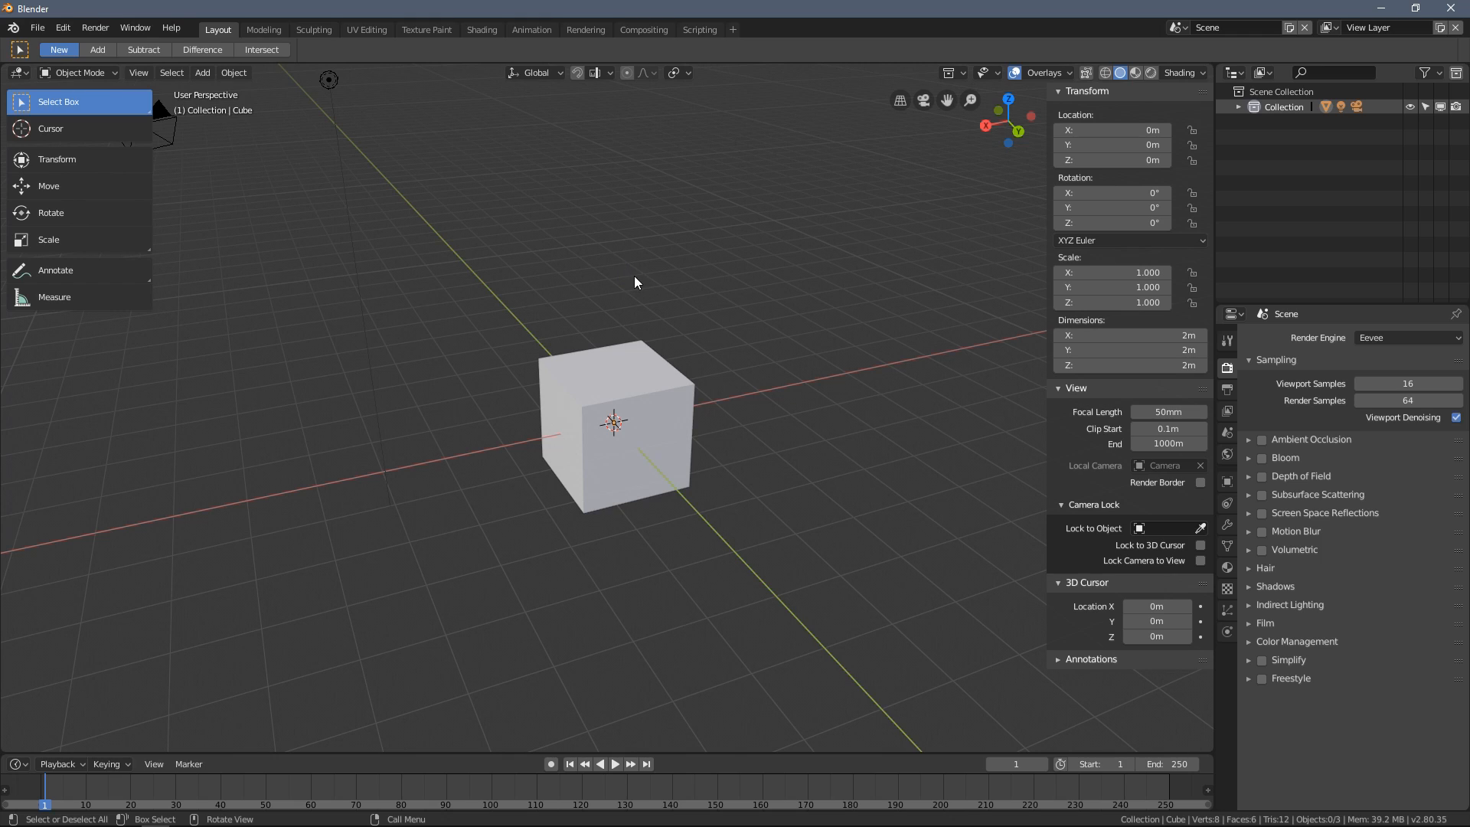
mouse_move(631, 266)
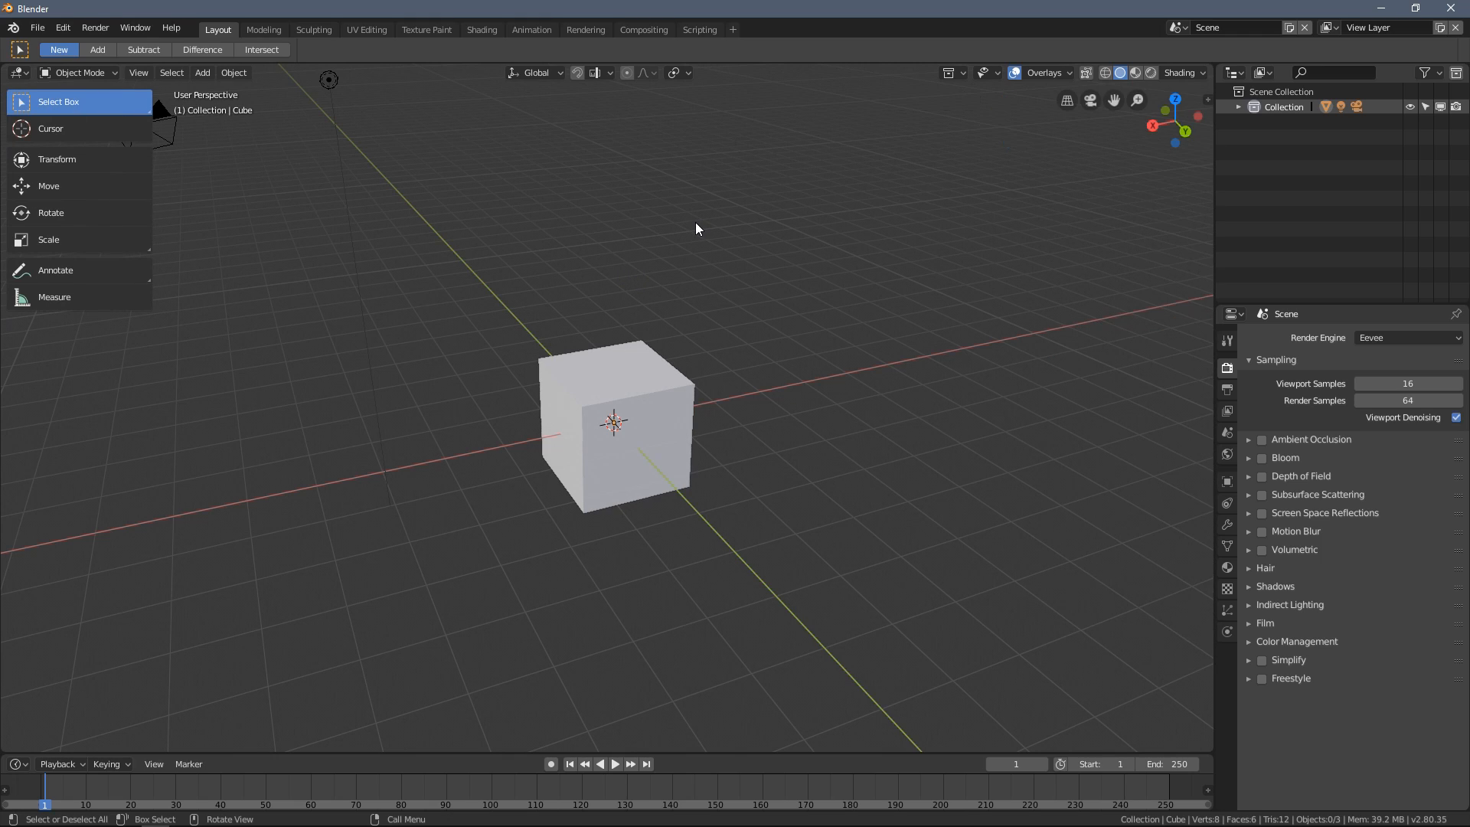
key("n")
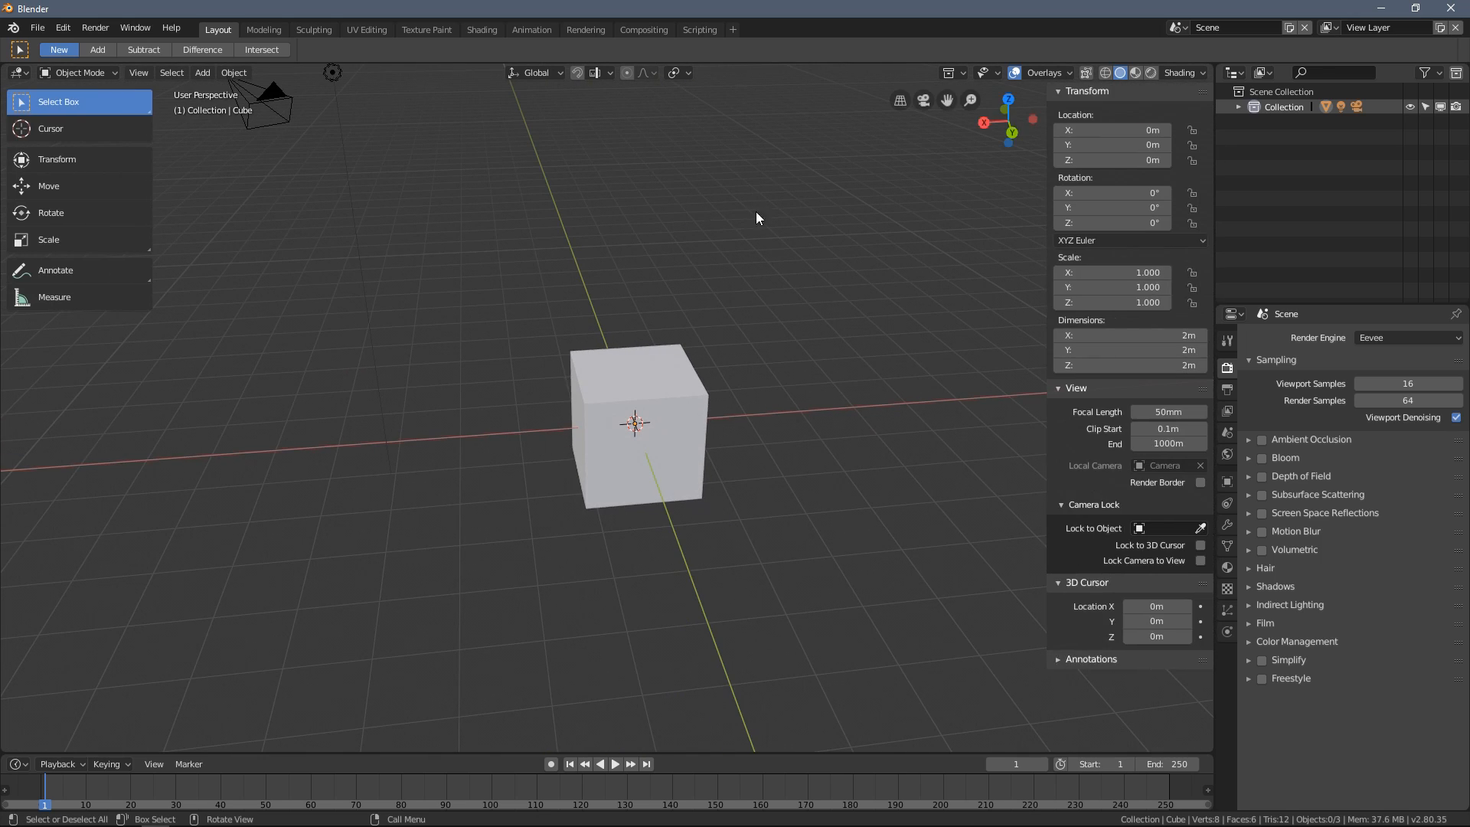
mouse_move(649, 326)
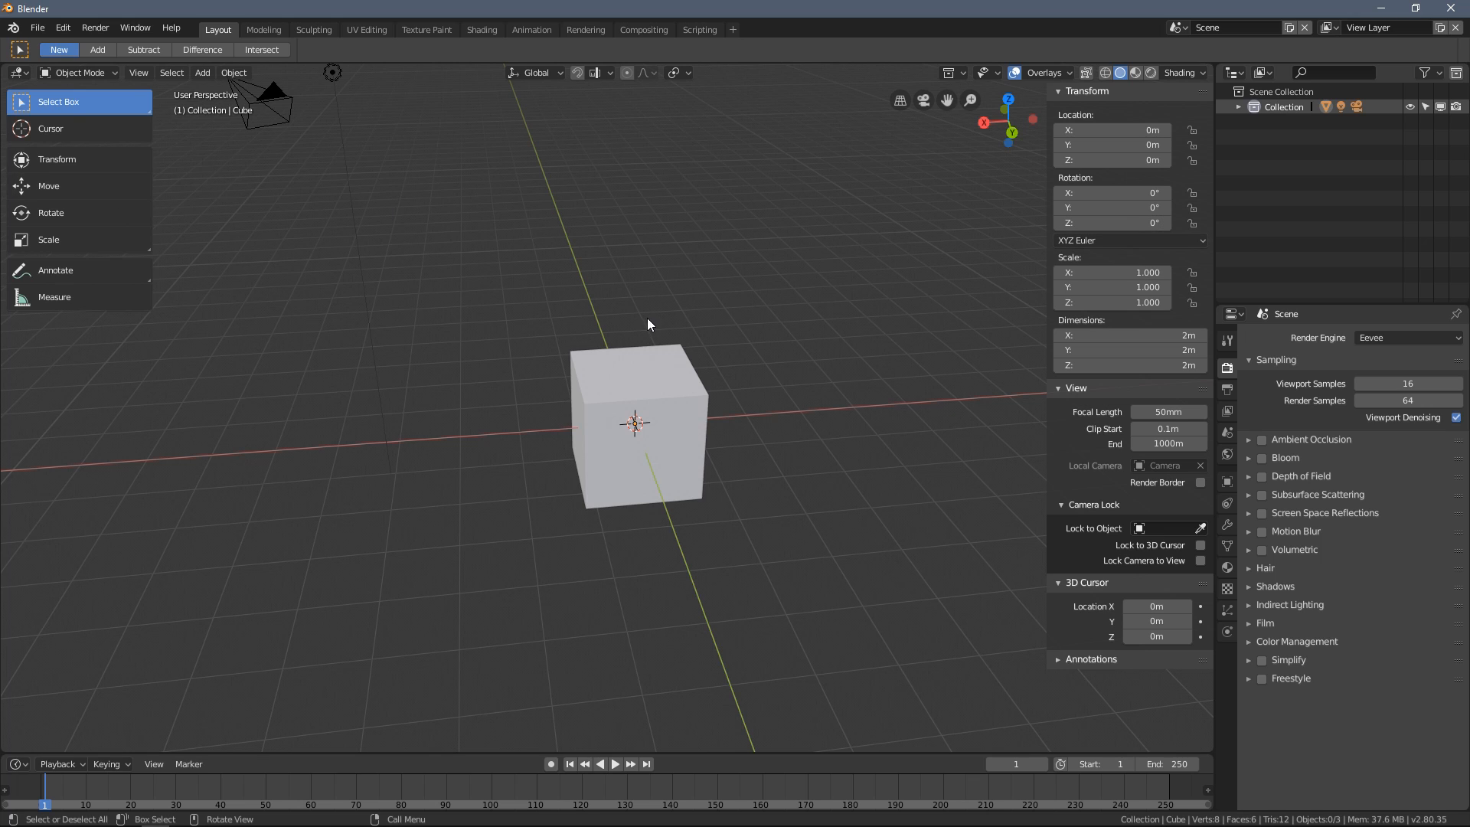
- Orbit the view from a low angle to a top-down look and back closer around the cube
left_click_drag(647, 323, 586, 305)
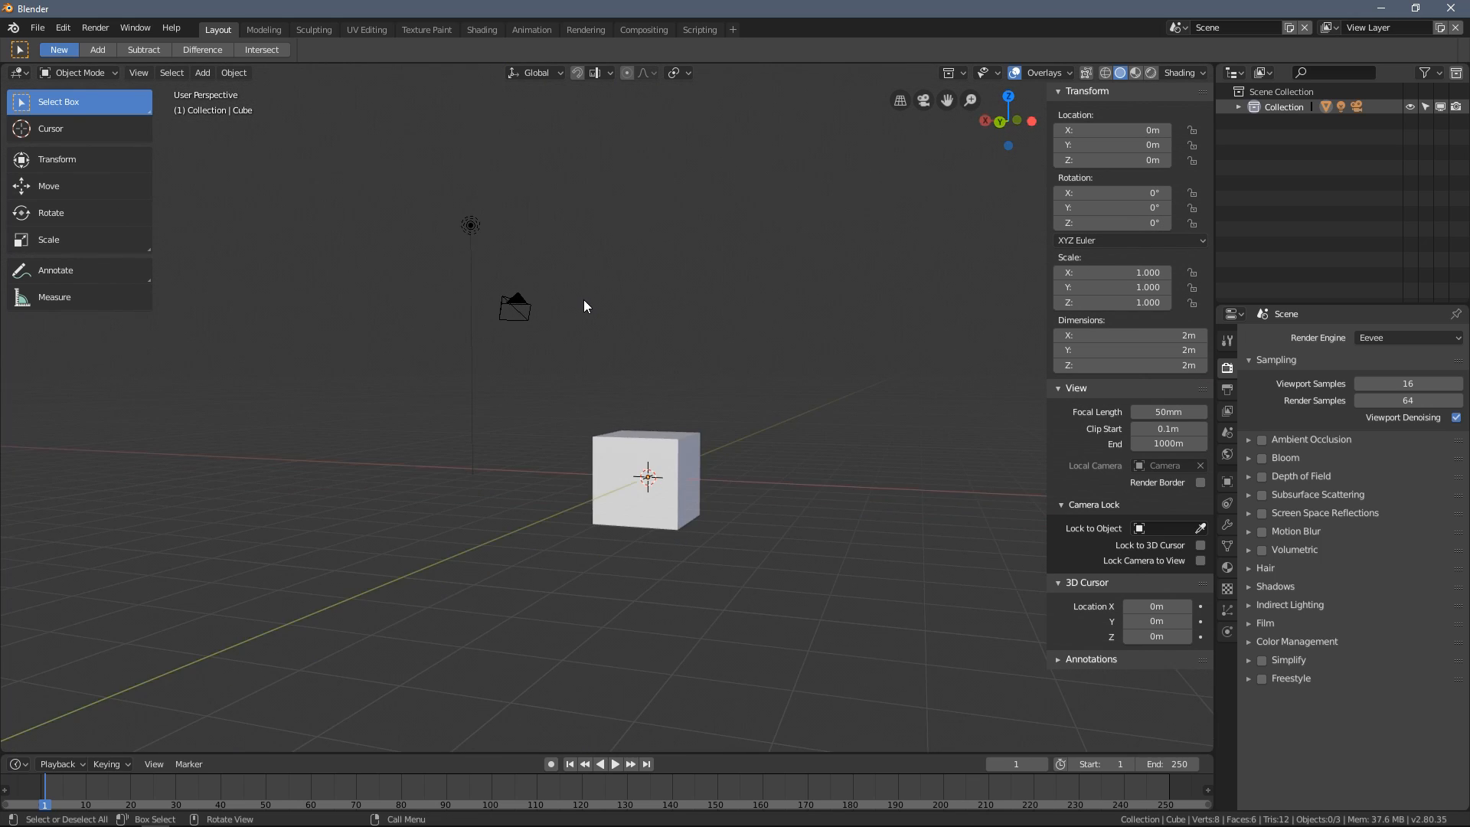
left_click_drag(584, 305, 988, 320)
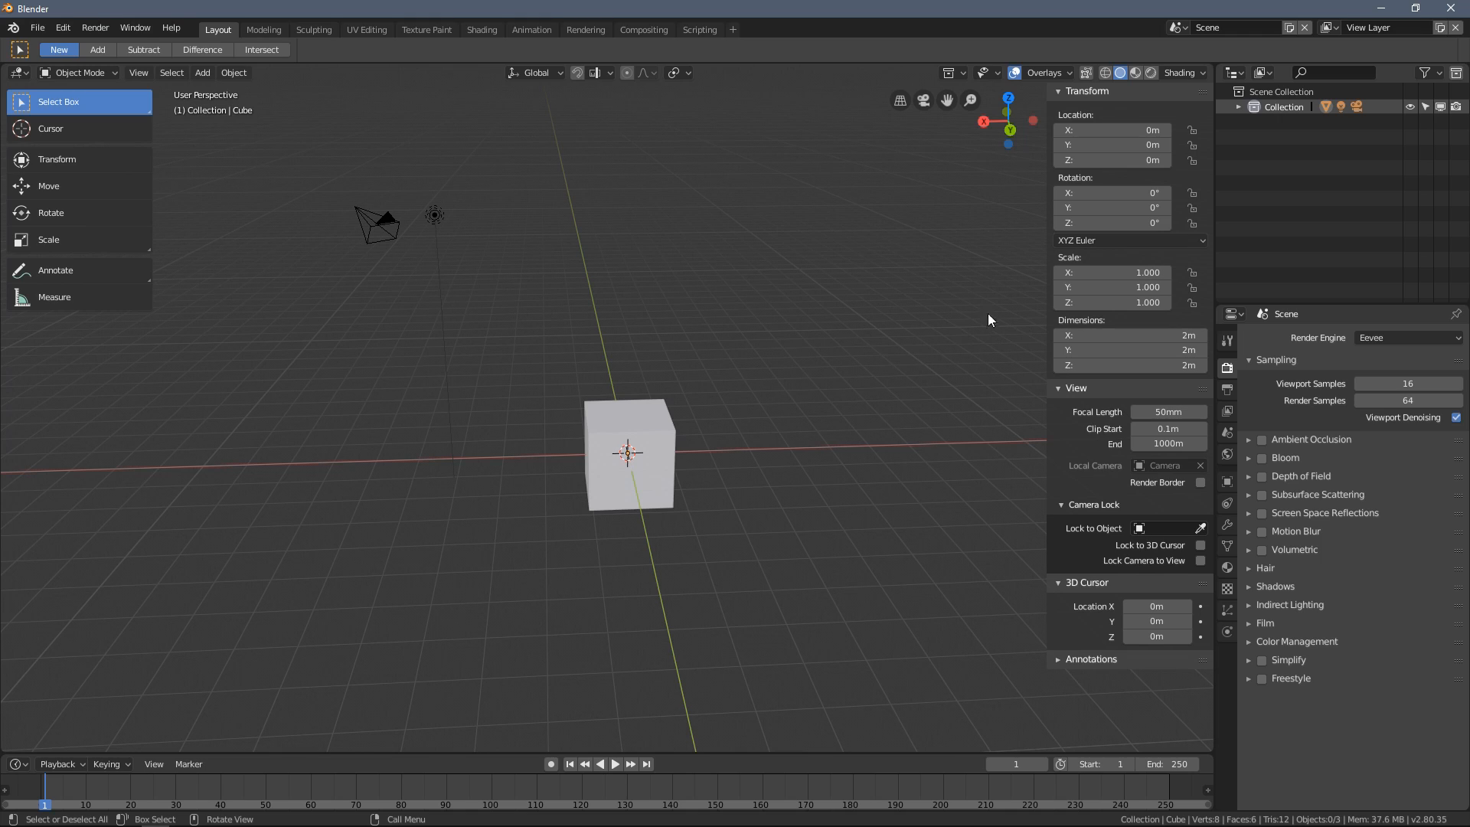
mouse_move(569, 308)
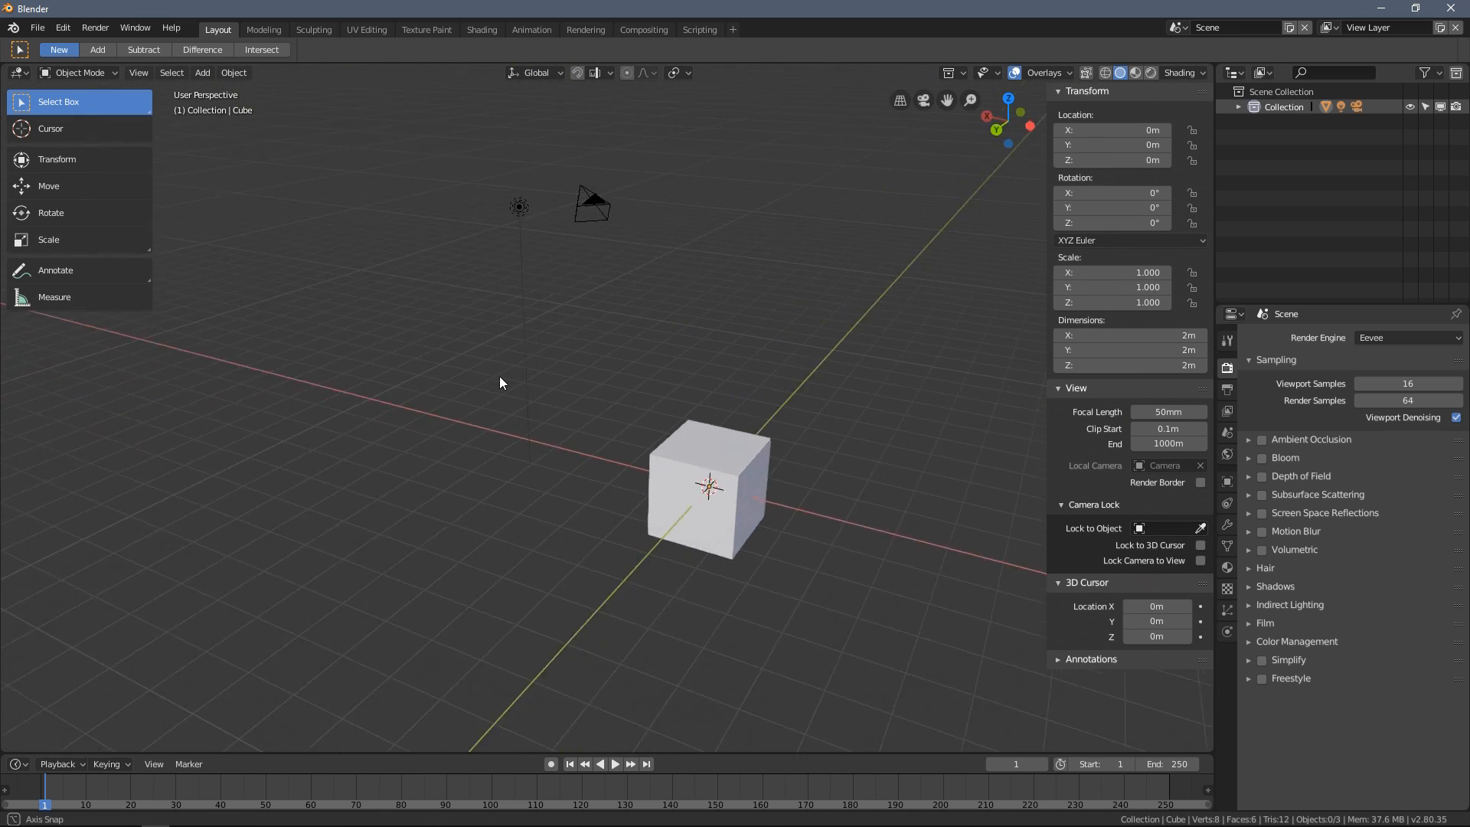
left_click_drag(501, 383, 647, 364)
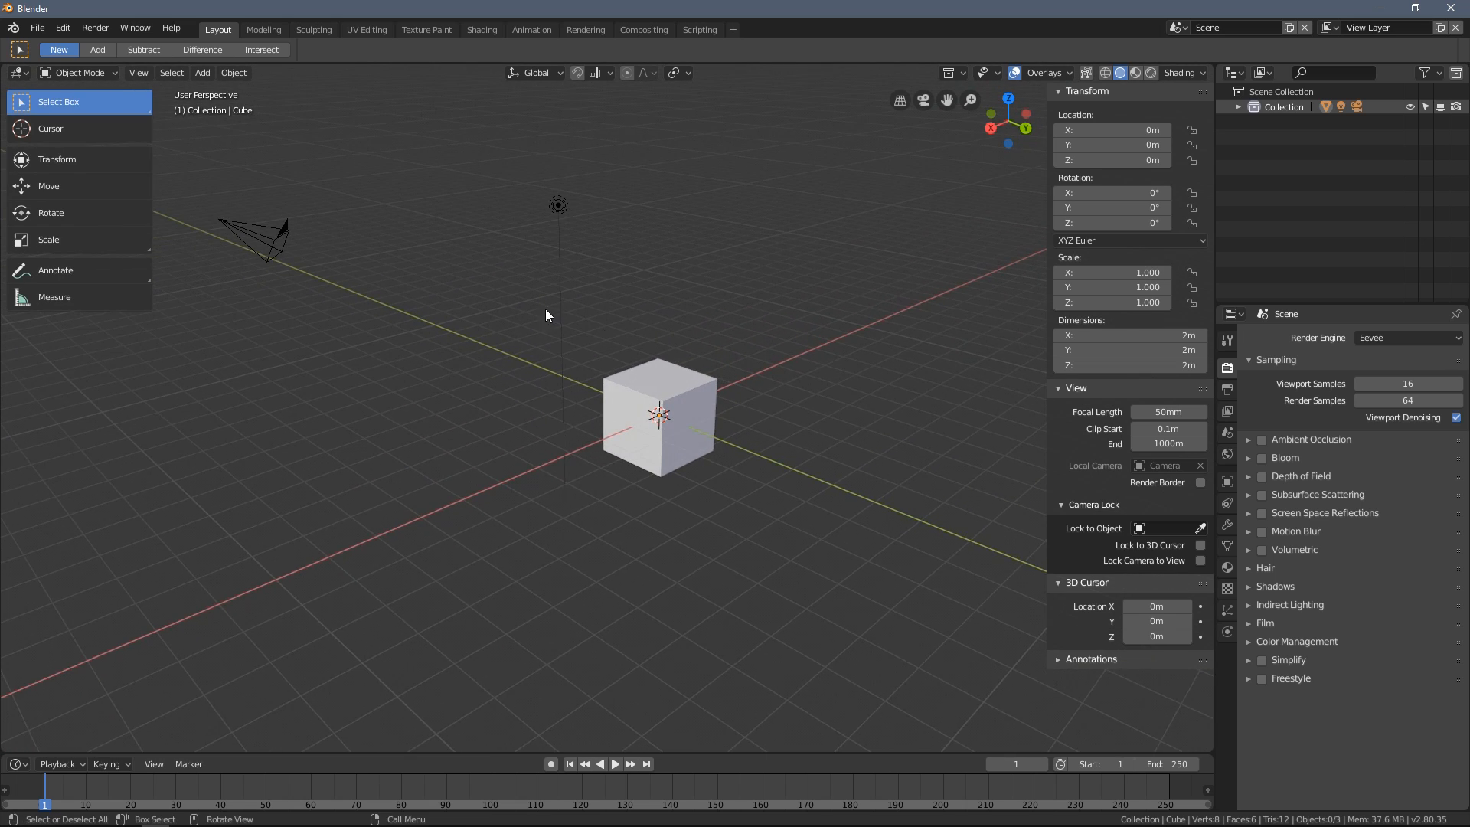
left_click_drag(543, 313, 713, 384)
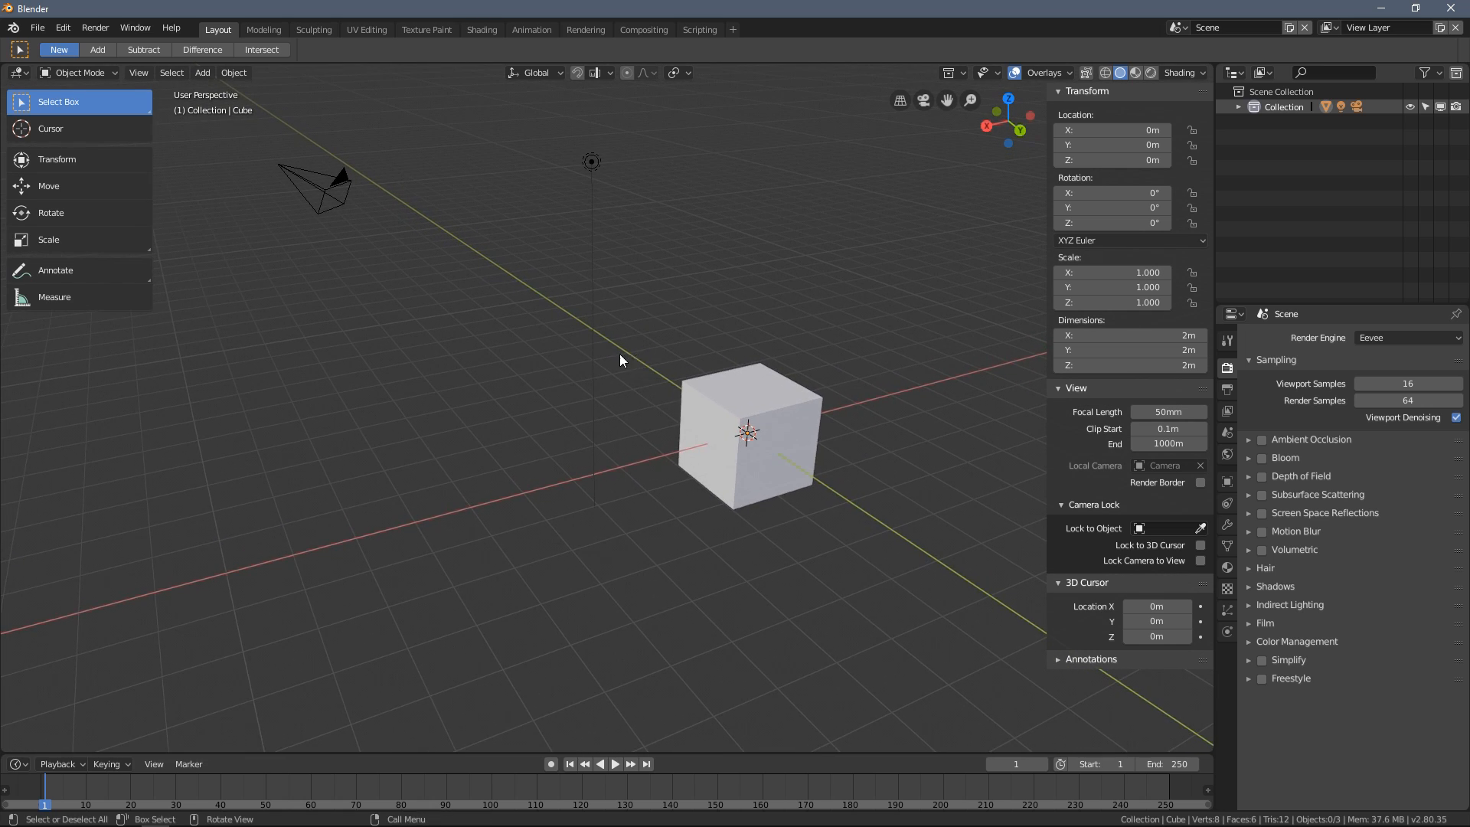
left_click_drag(619, 360, 441, 196)
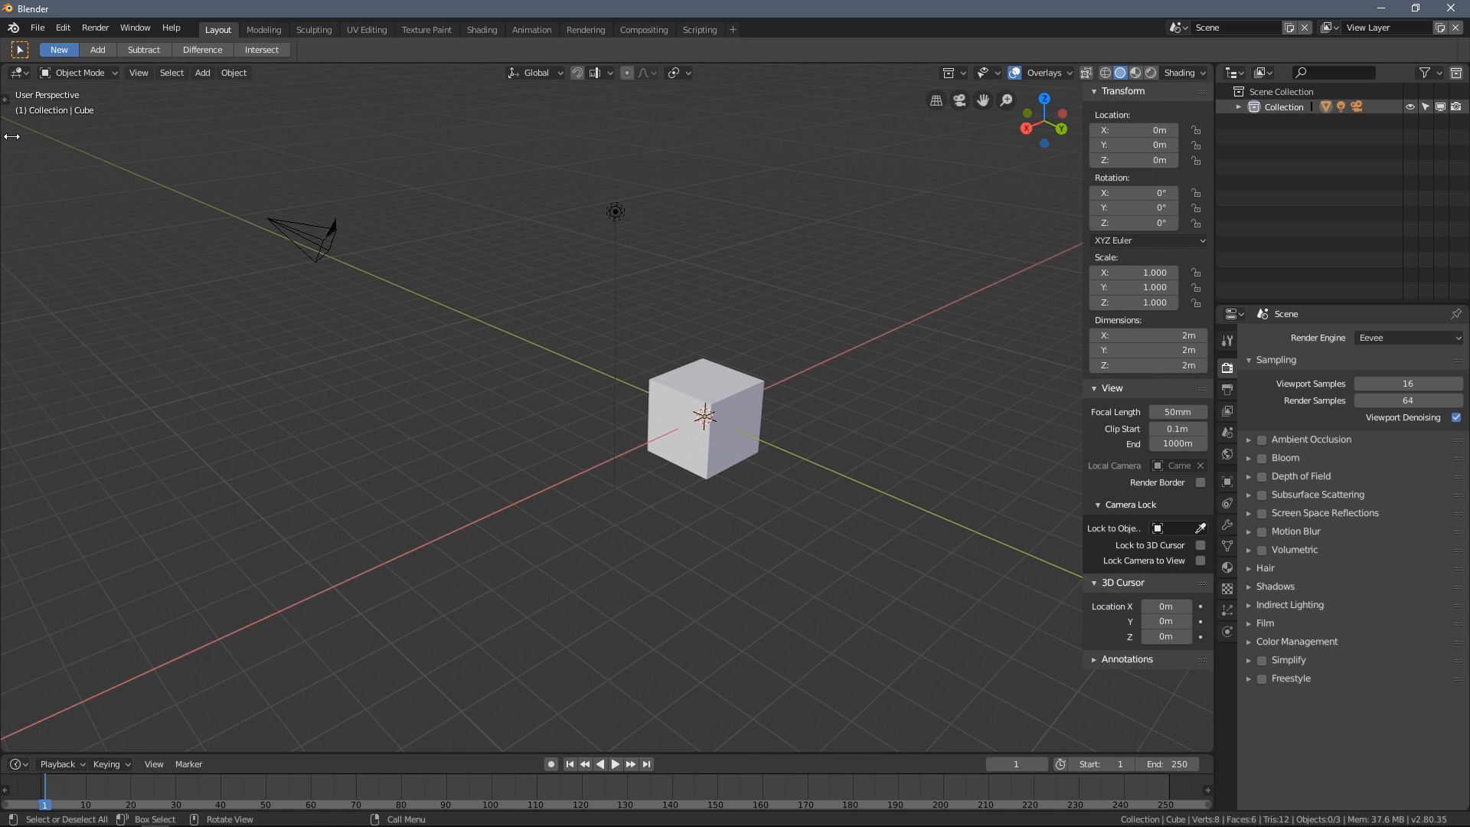
- Visit the Modeling and UV Editing workspaces, then start a new General file and orbit its cube
left_click(264, 29)
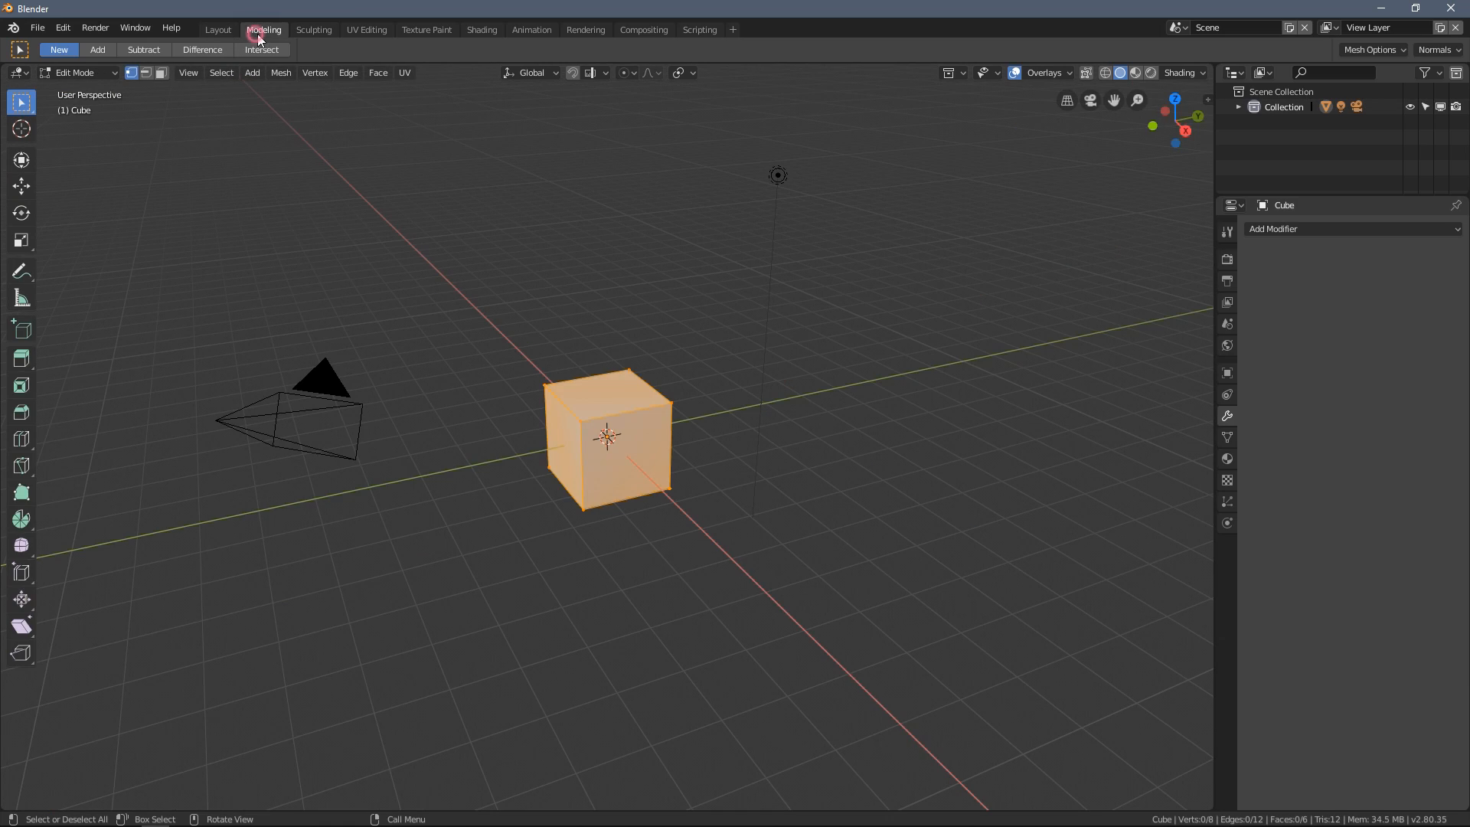
left_click(366, 29)
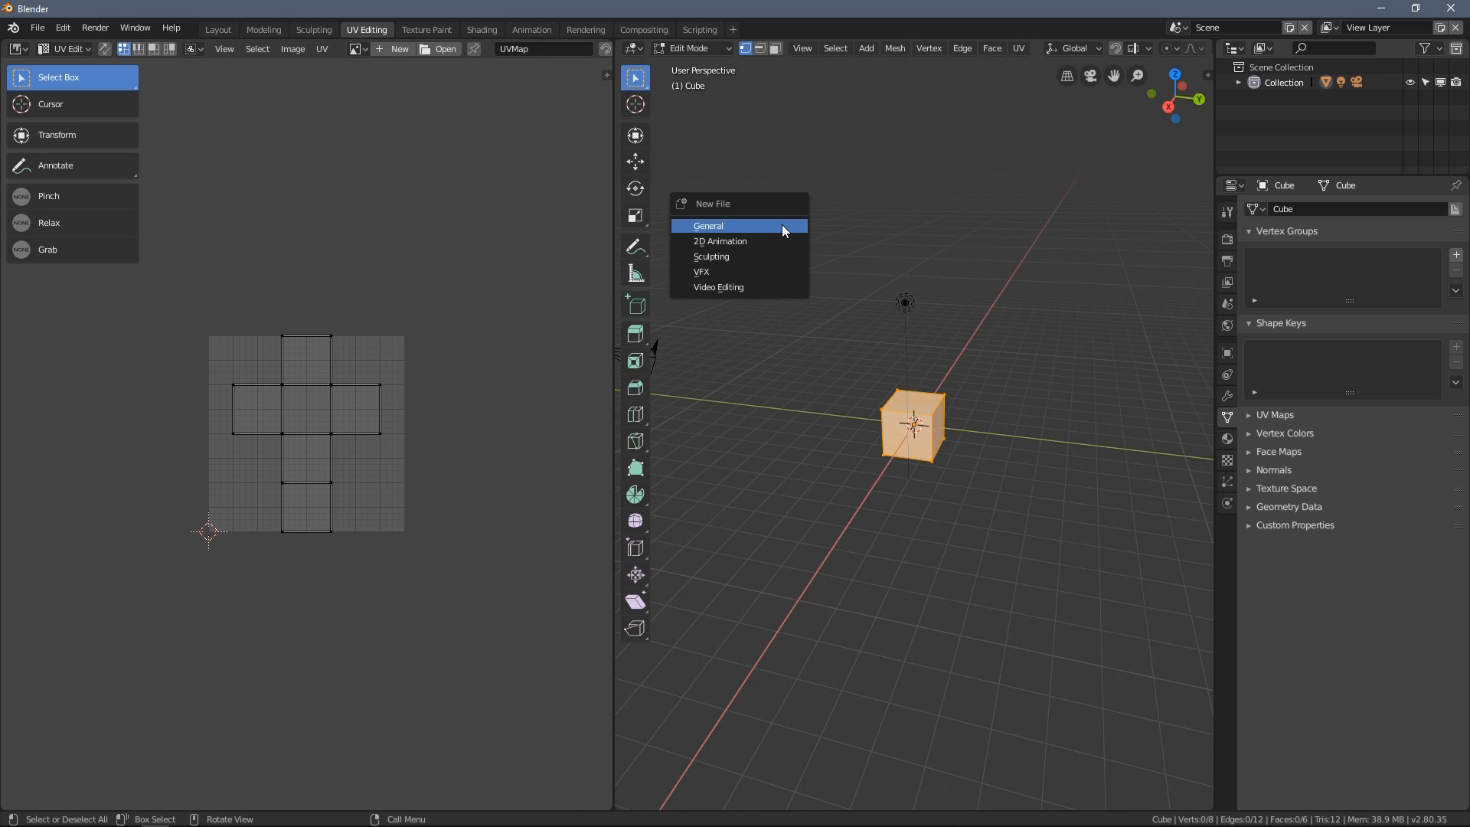
mouse_move(726, 230)
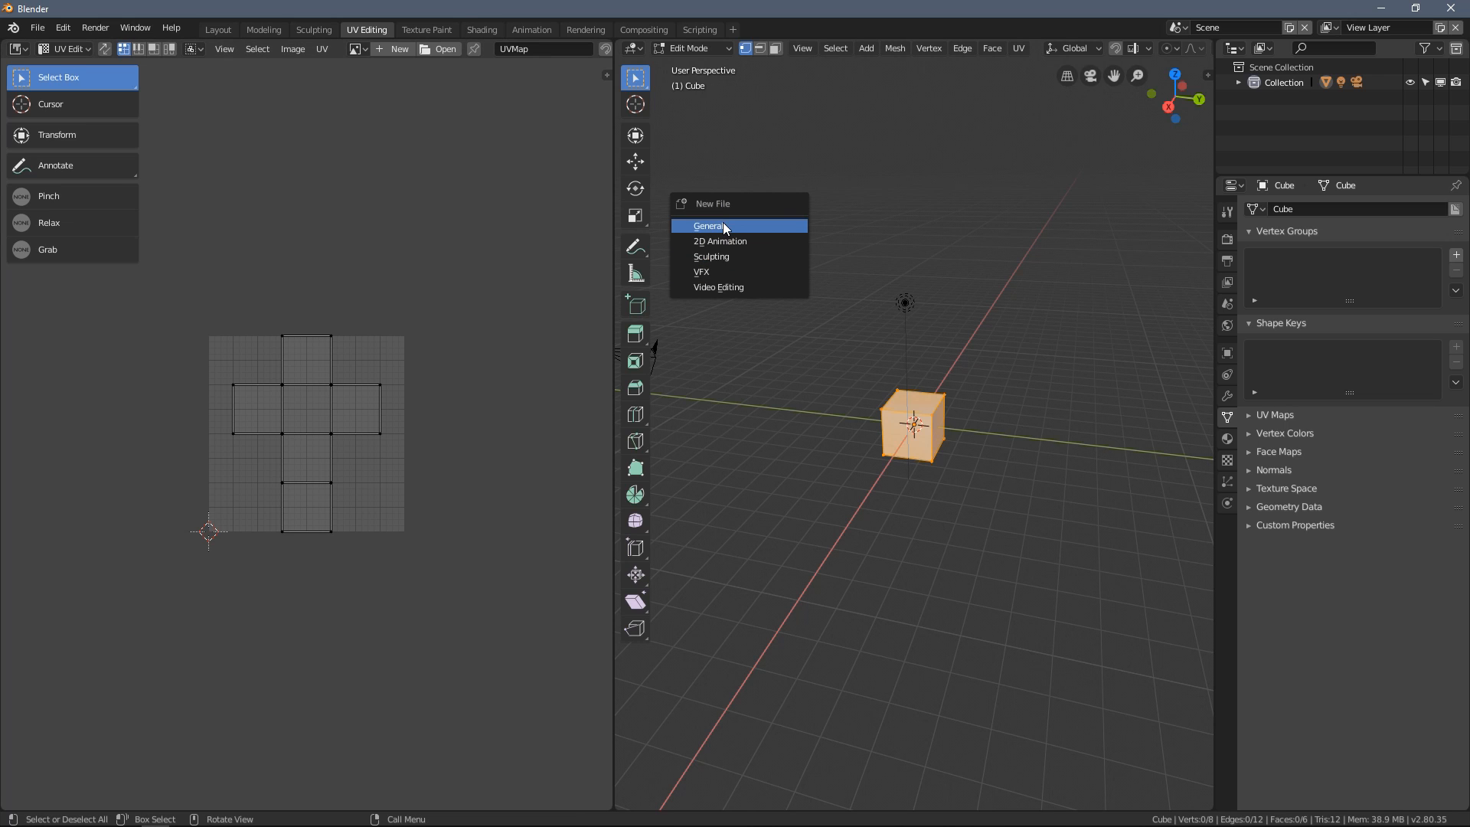
left_click(708, 225)
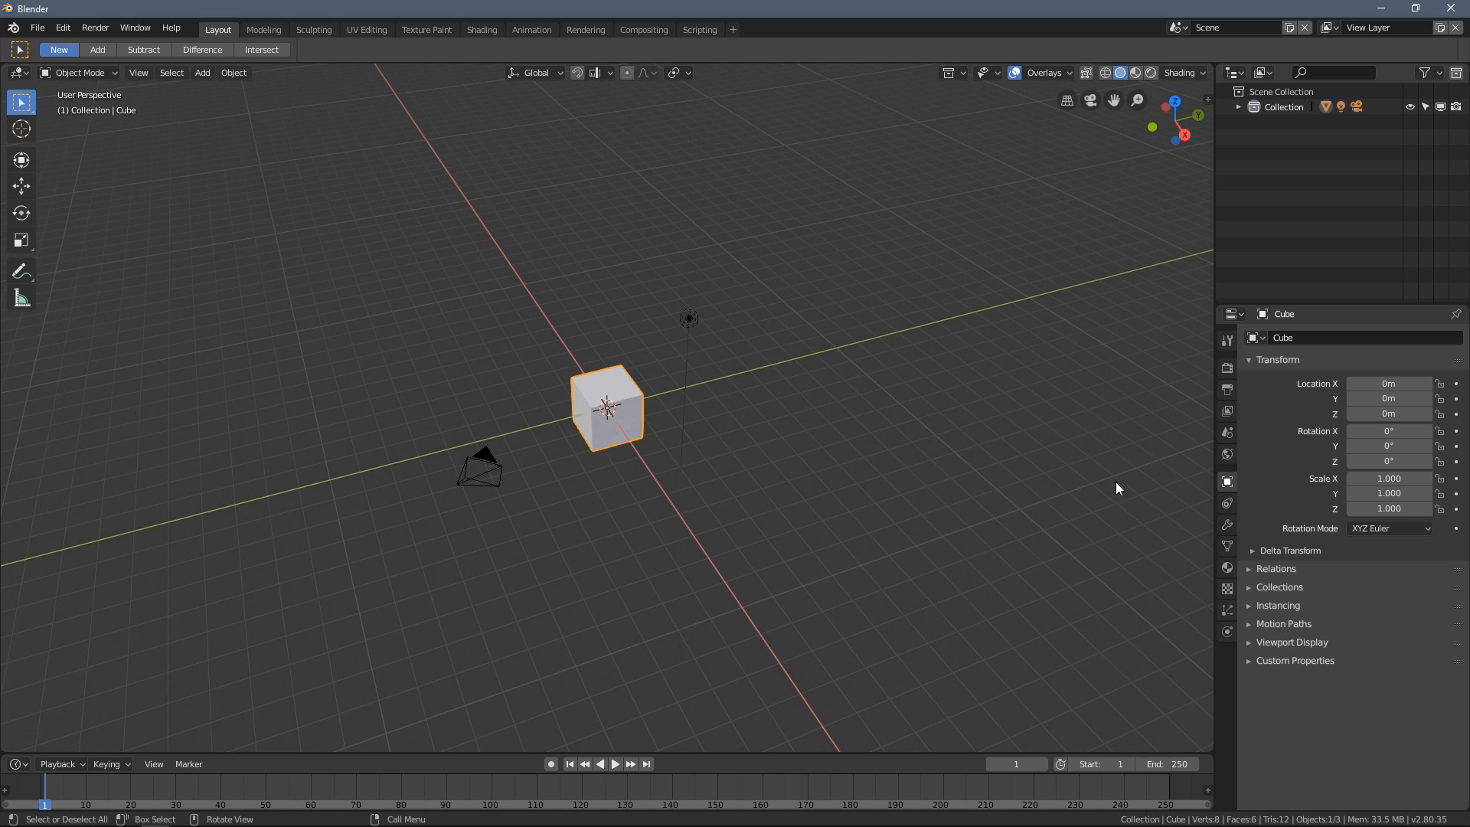
left_click_drag(1116, 488, 793, 401)
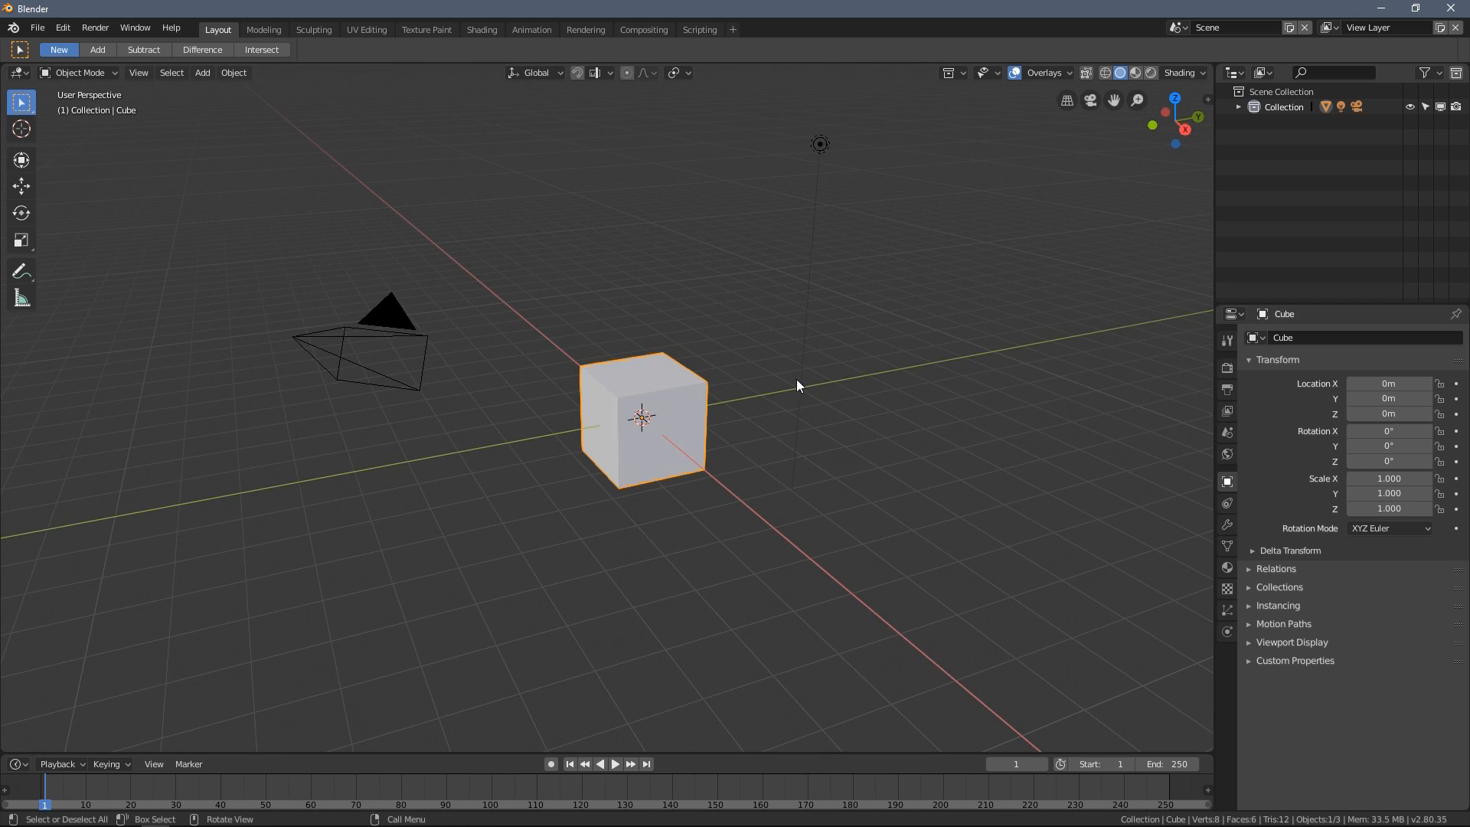
mouse_move(748, 373)
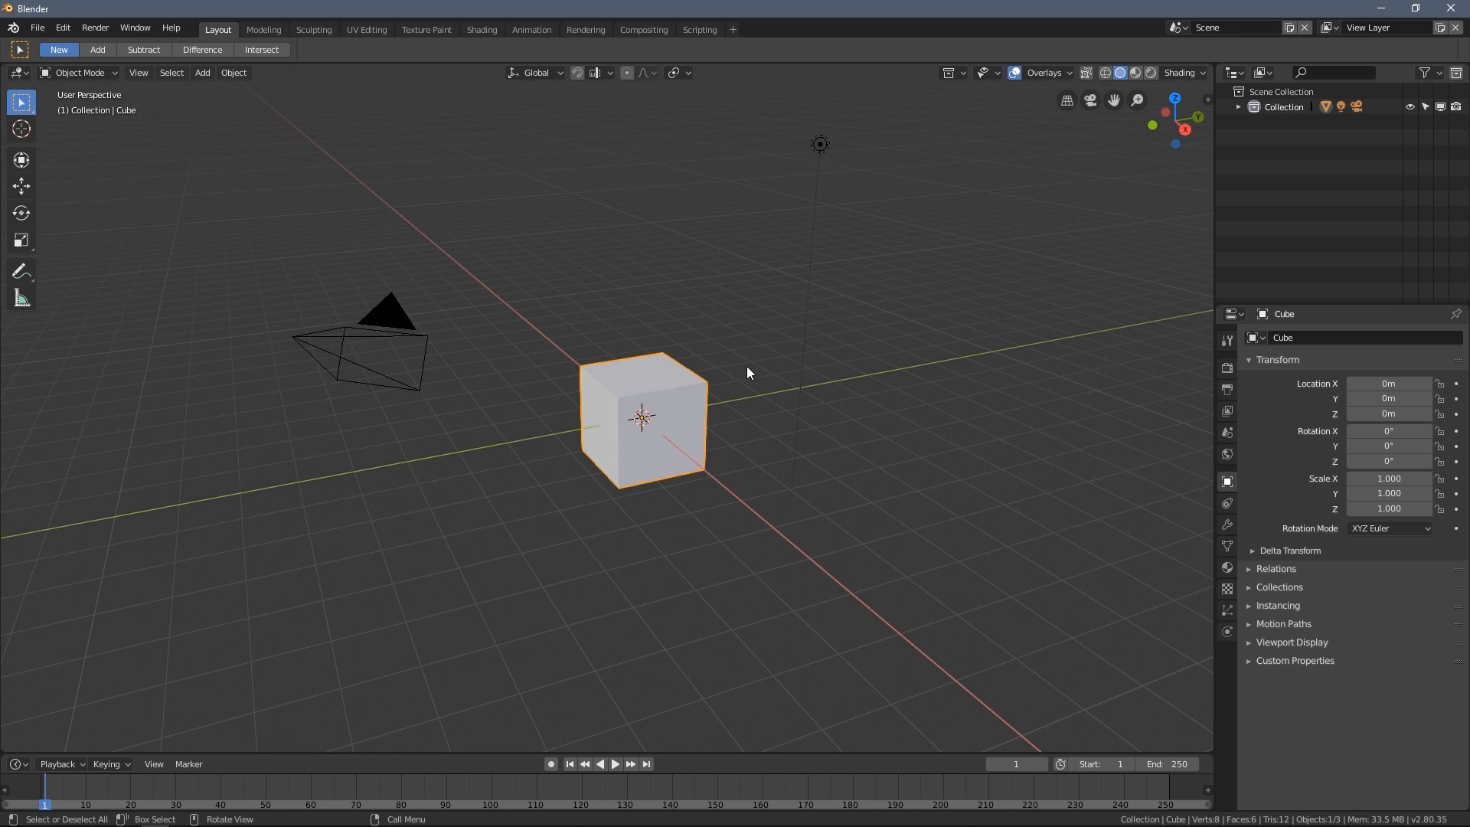
mouse_move(607, 350)
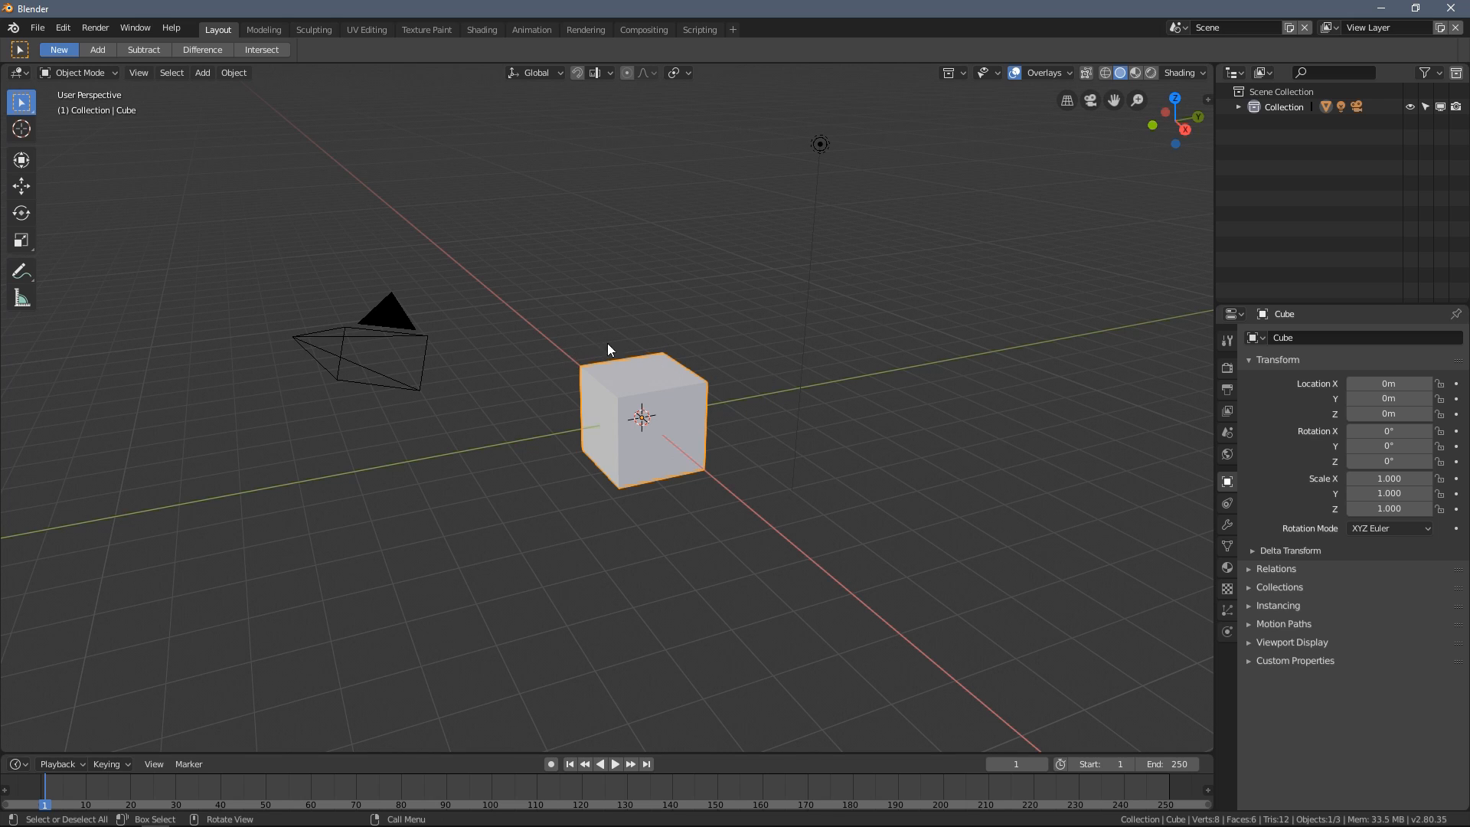